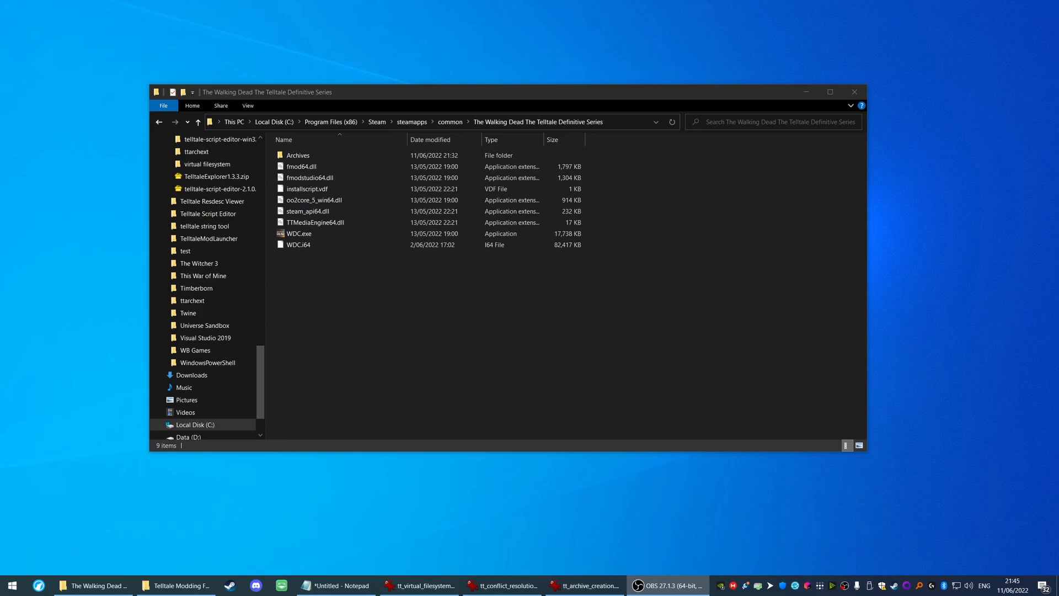
mouse_move(37, 23)
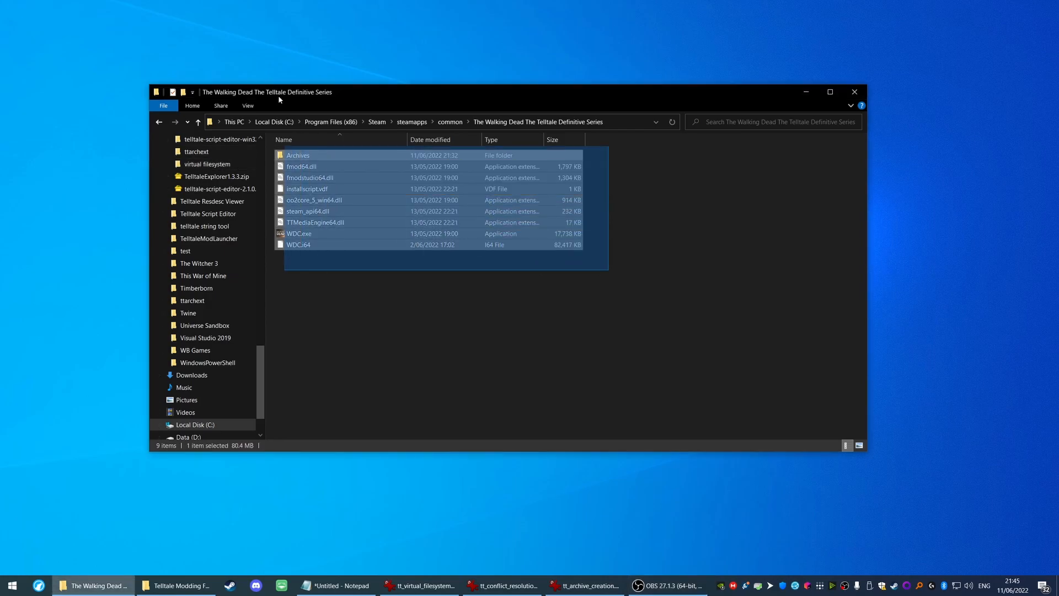
Browse into the game's Archives folder and look through its WDC_pc .ttarch2 archives
left_click(483, 330)
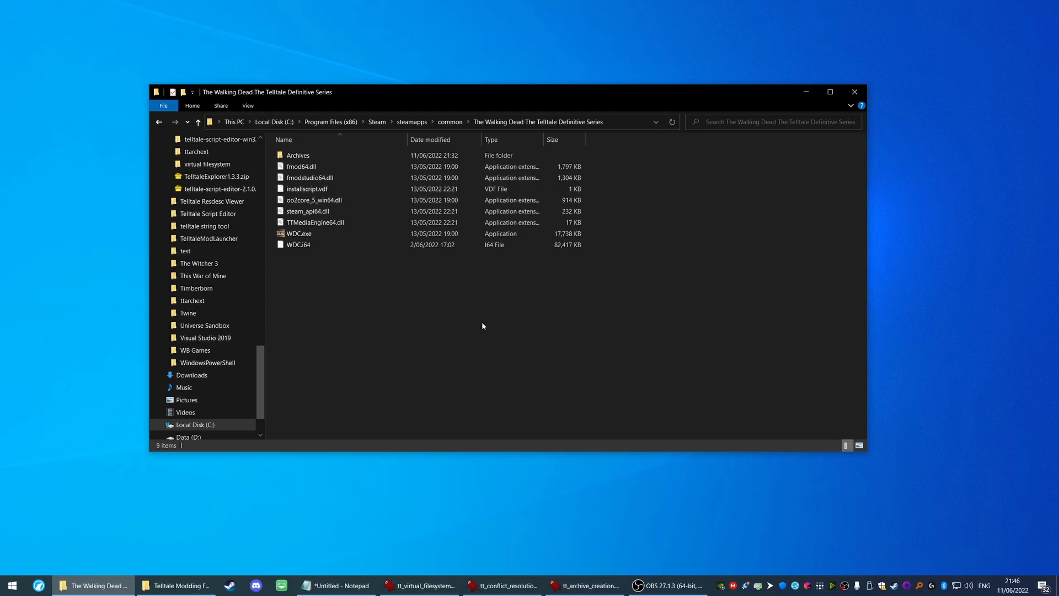
left_click(299, 245)
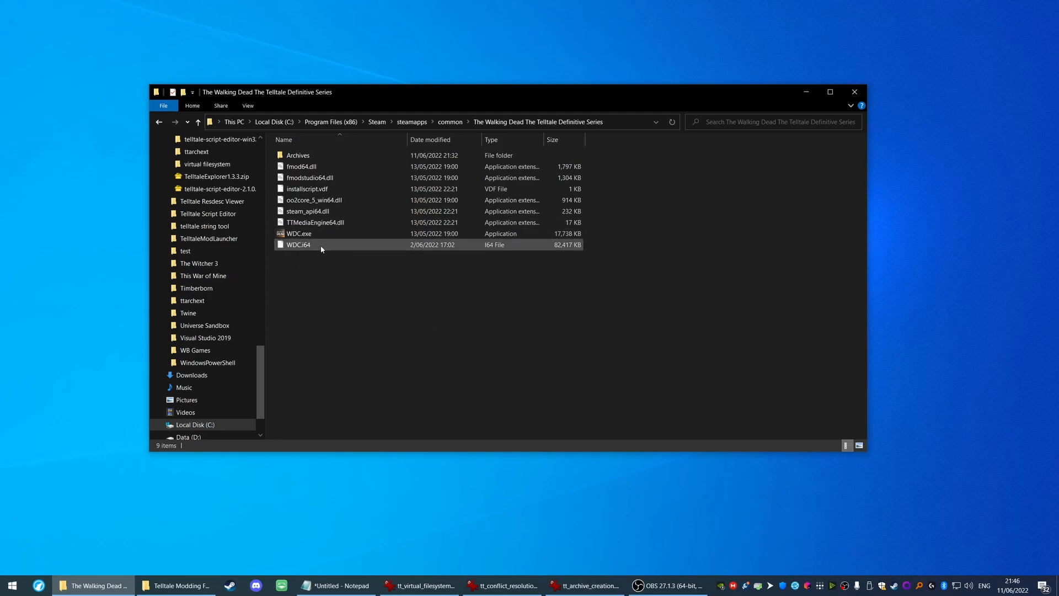
left_click(324, 154)
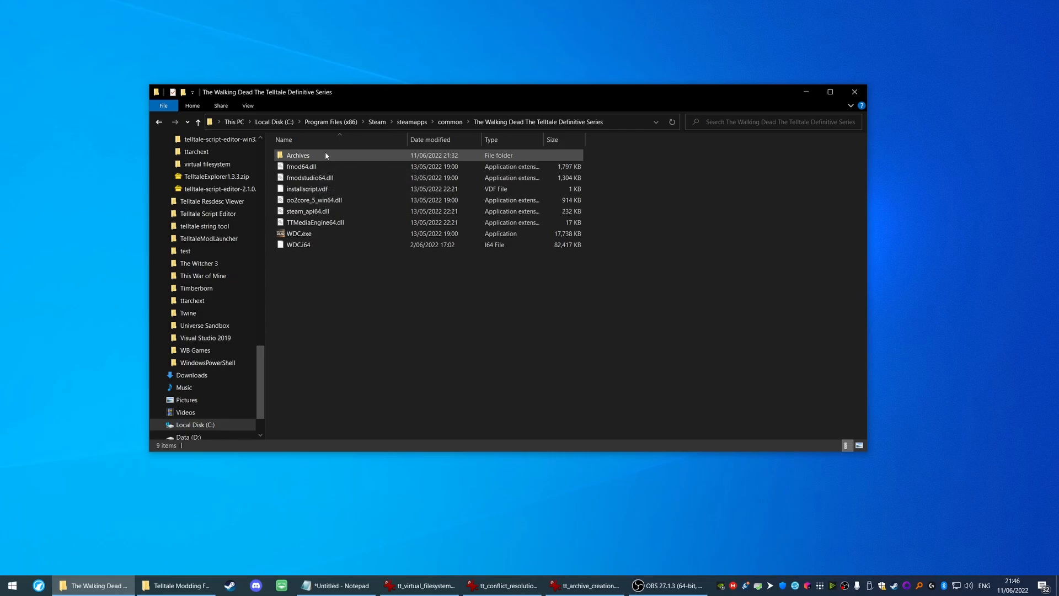
mouse_move(298, 154)
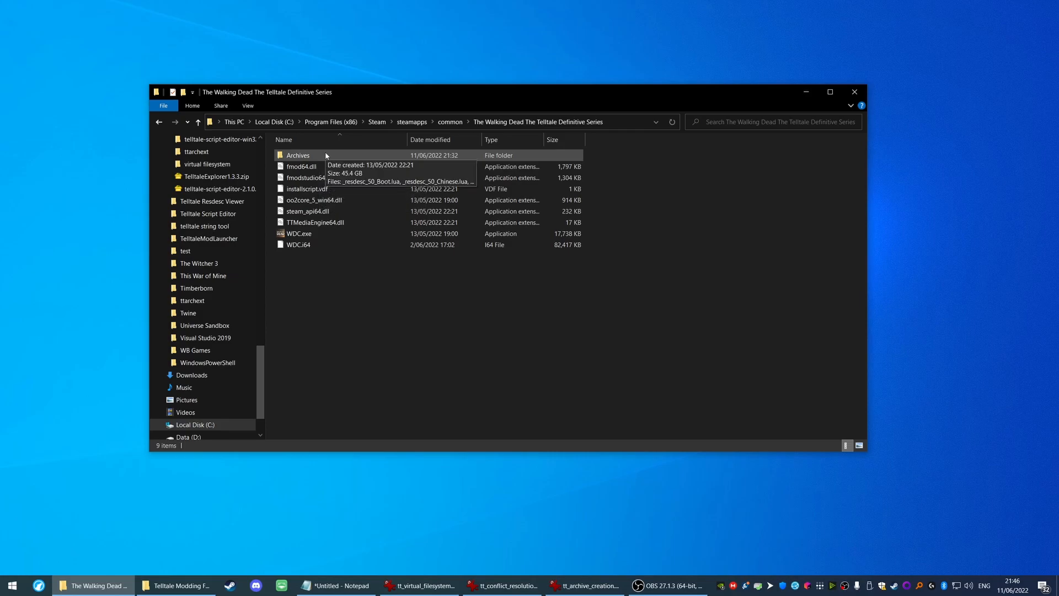
mouse_move(370, 274)
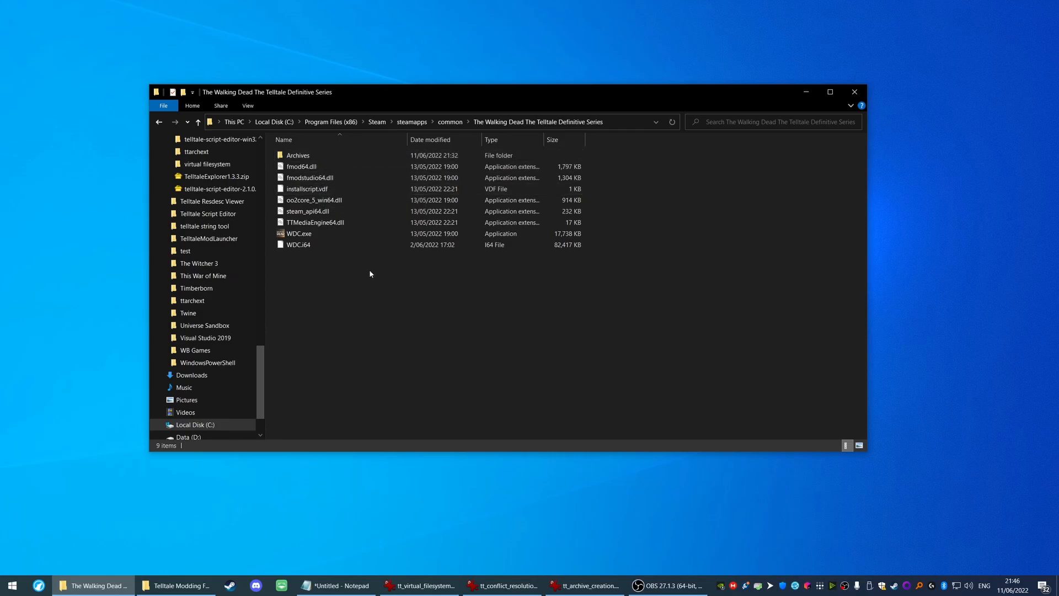
mouse_move(299, 232)
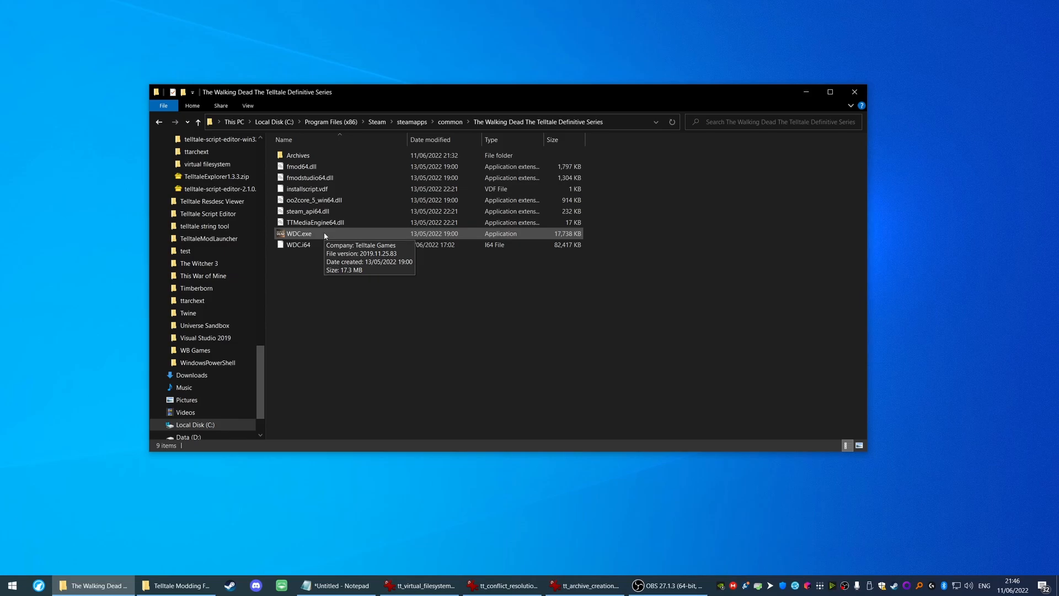
mouse_move(344, 154)
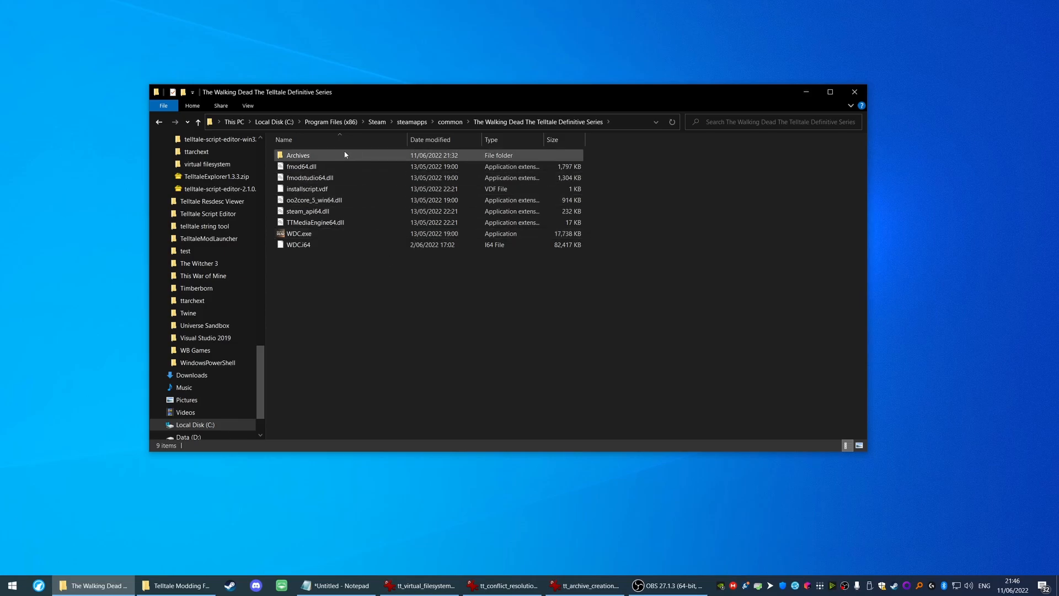
double_click(298, 155)
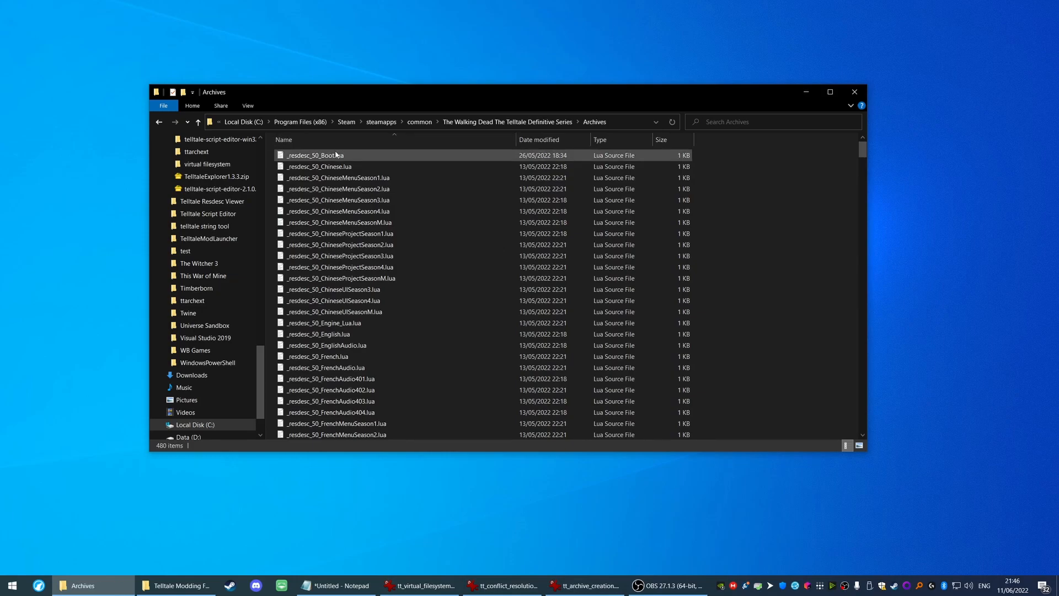
mouse_move(338, 216)
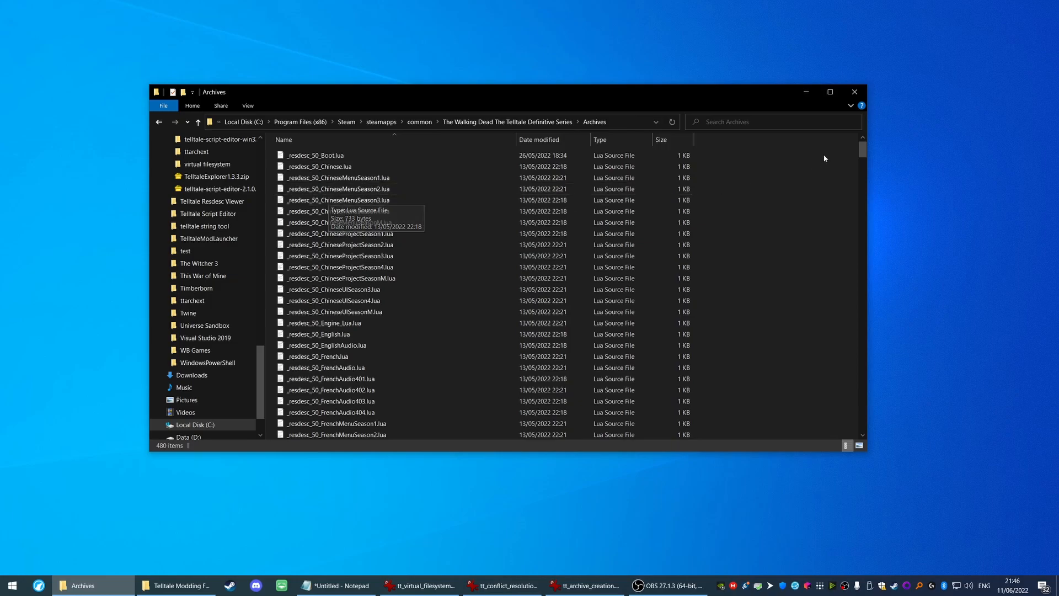
scroll("down", 3)
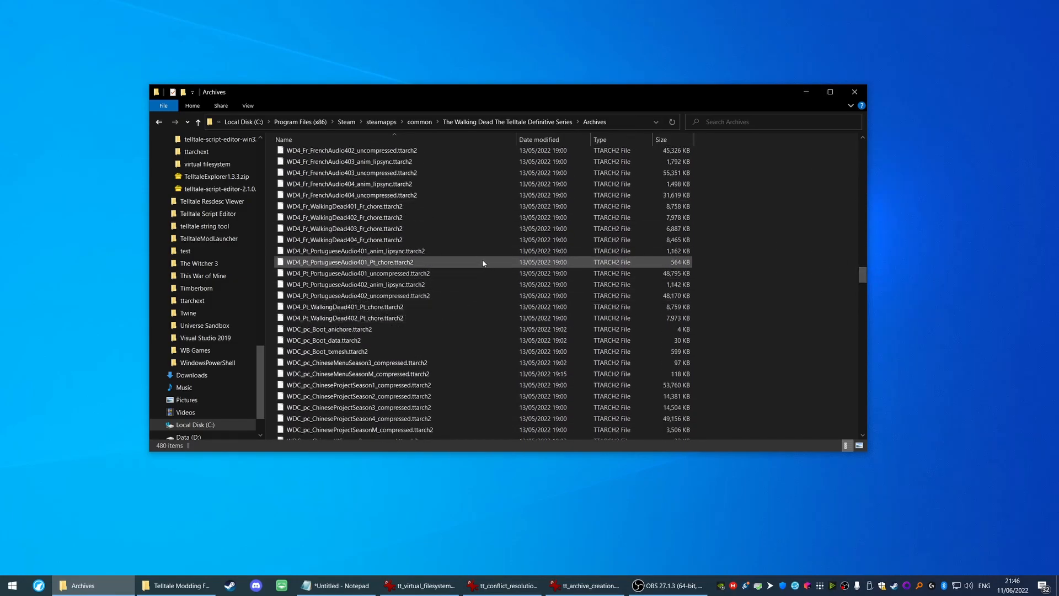
mouse_move(478, 332)
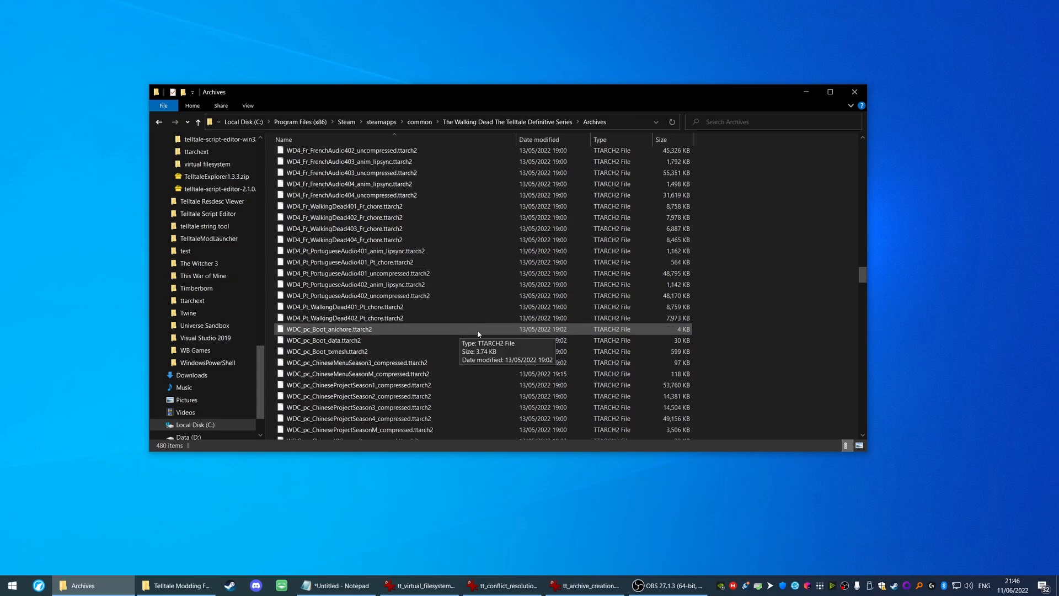
mouse_move(771, 299)
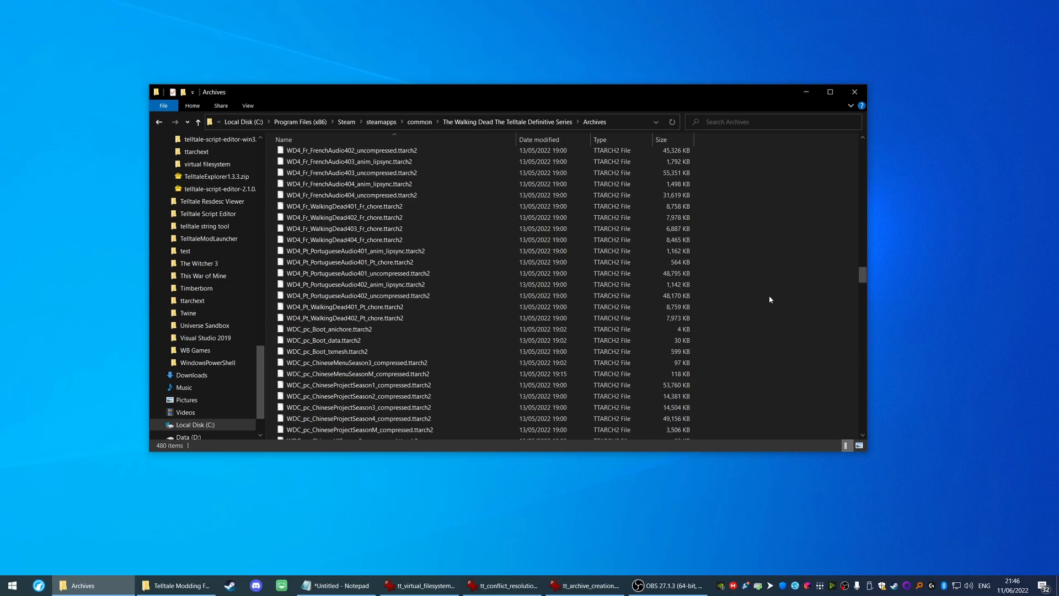
mouse_move(720, 344)
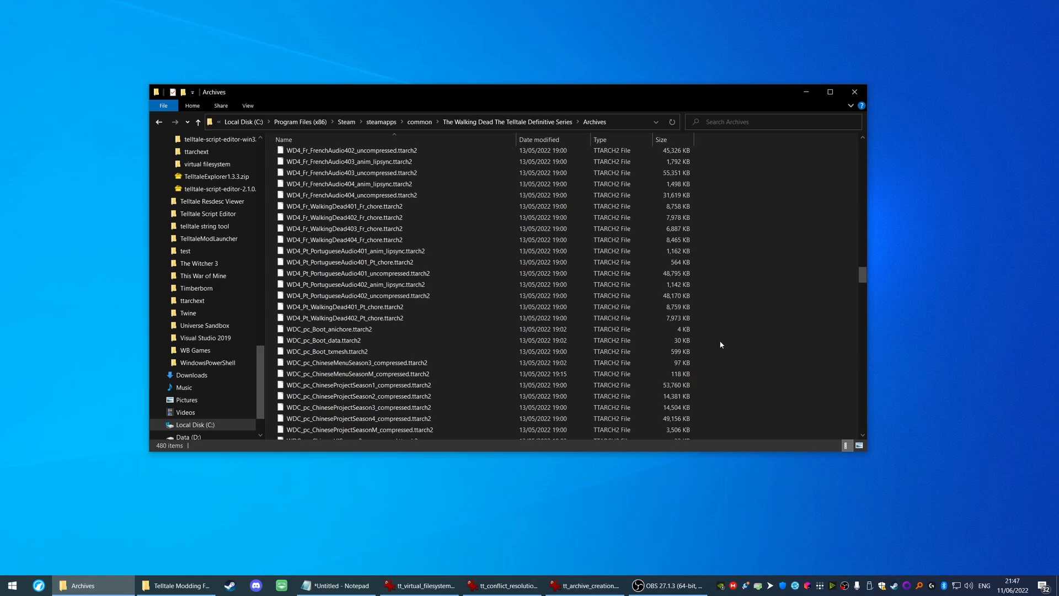
mouse_move(763, 337)
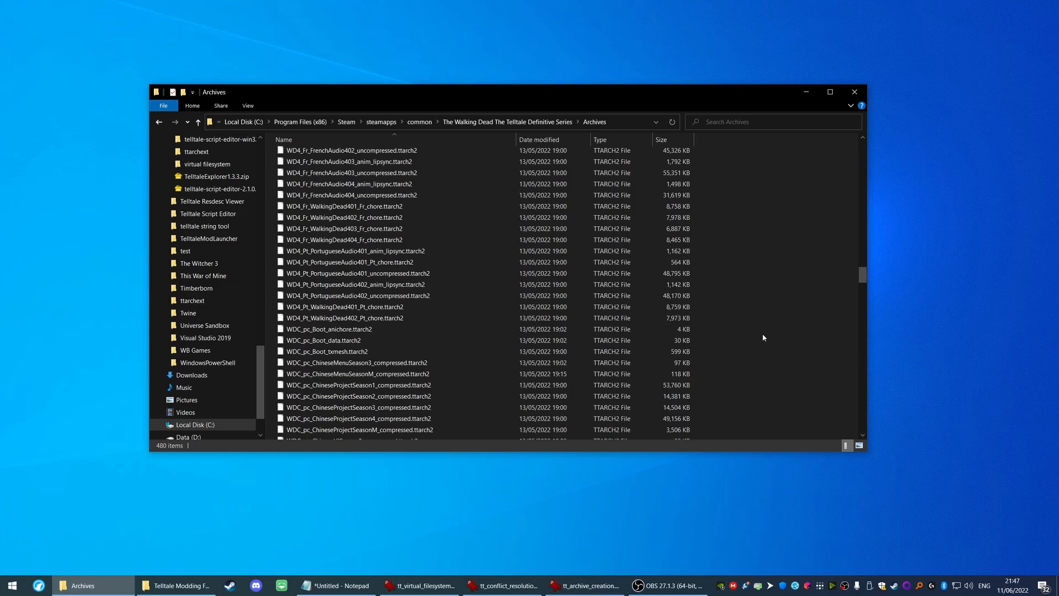
Launch Telltale Explorer so its file-opening window shows the Archives folder
left_click(175, 586)
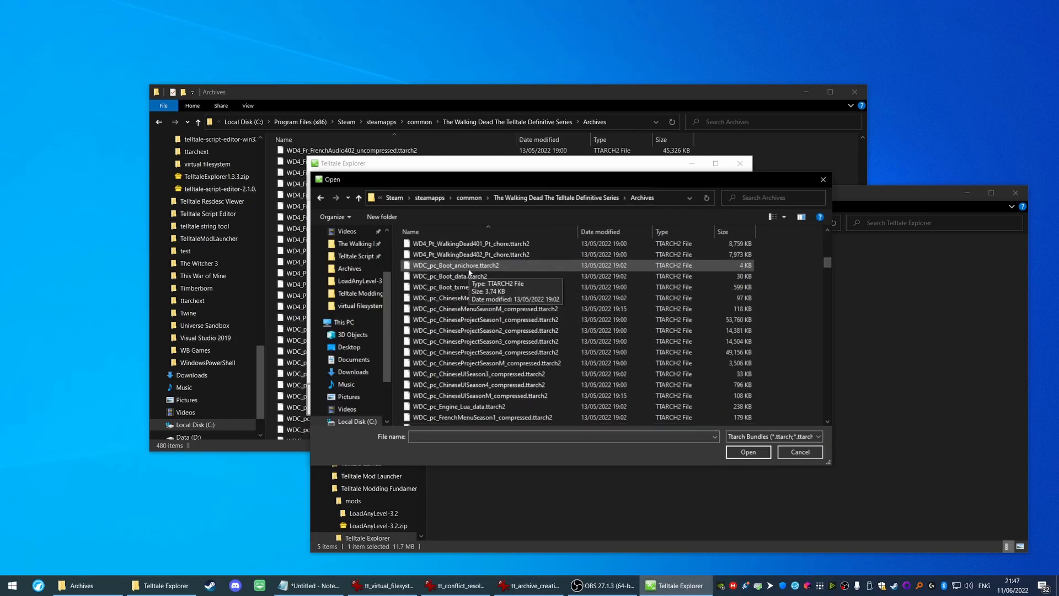
Load WDC_pc_Boot_data.ttarch2, preview its boot files such as ui_boot_logoFmod.prop, then close Telltale Explorer
left_click(747, 453)
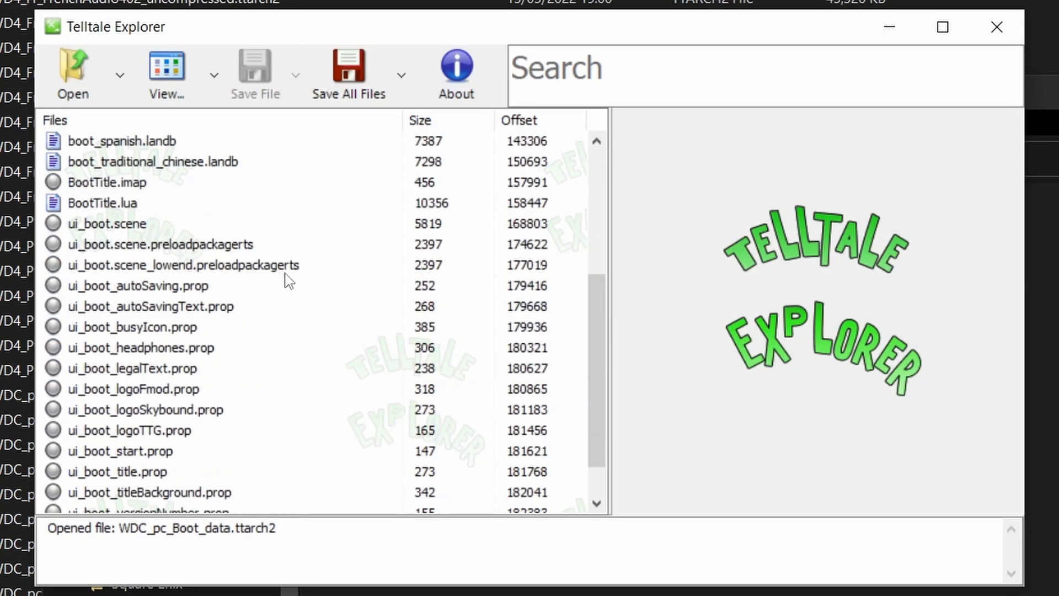
scroll("up", 3)
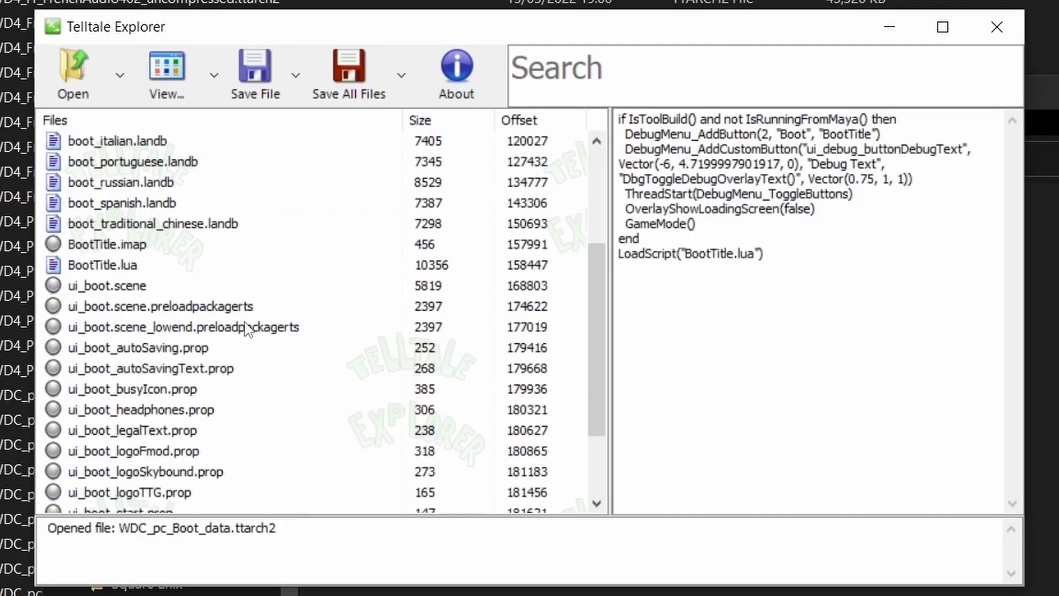
left_click(134, 450)
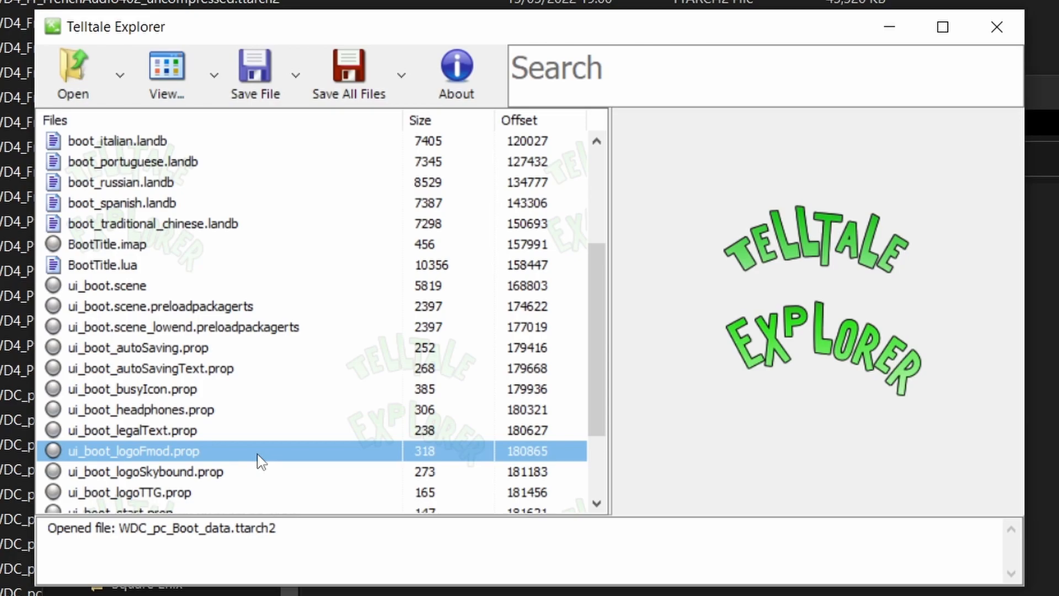
left_click(106, 285)
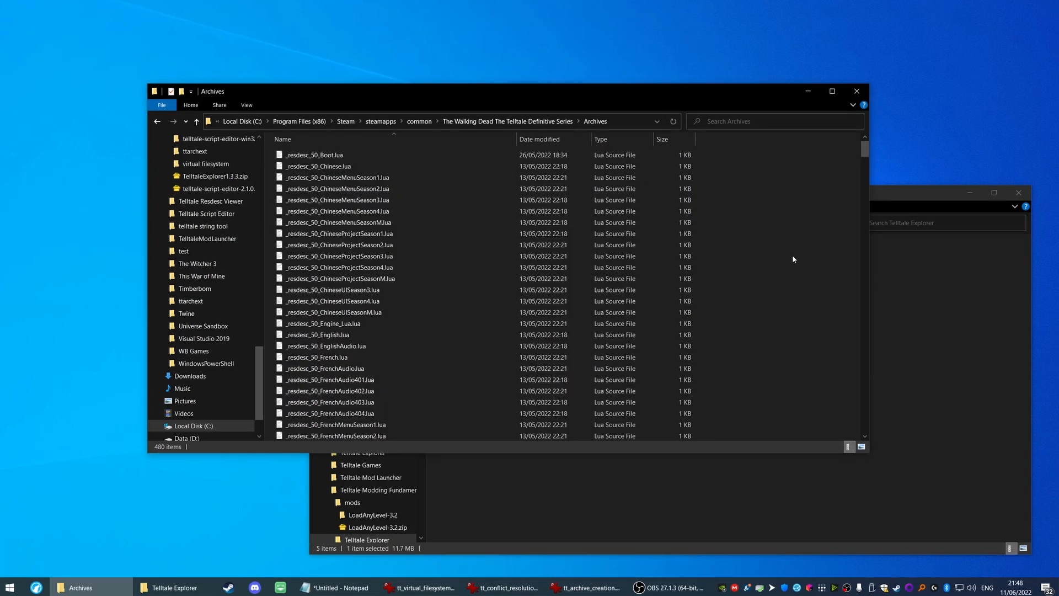
View _resdesc_50_Boot.lua in Visual Studio Code, seeing only garbled binary text, then close the editor
left_click(832, 92)
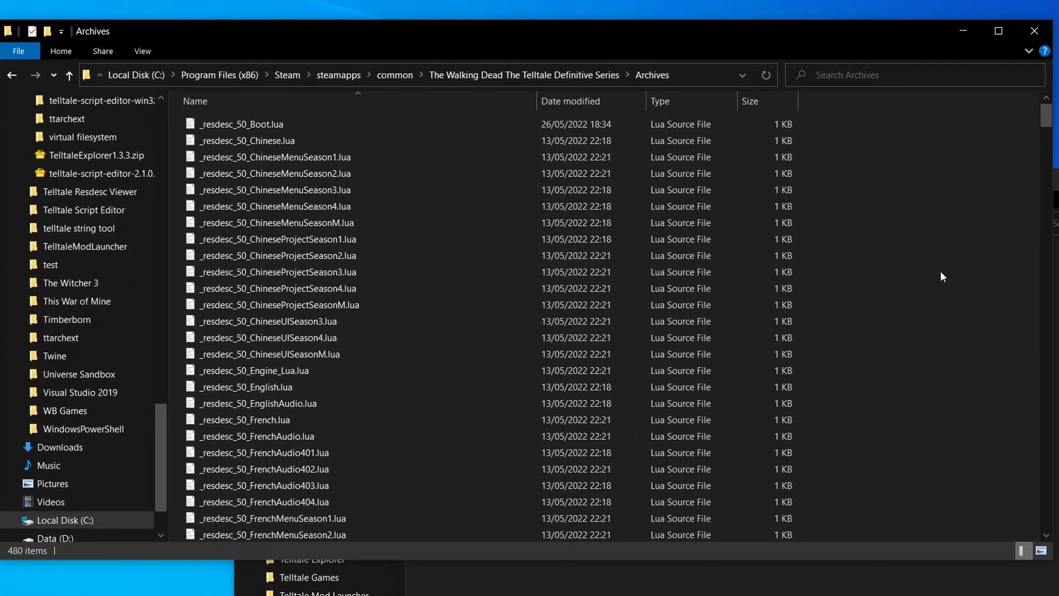
mouse_move(305, 140)
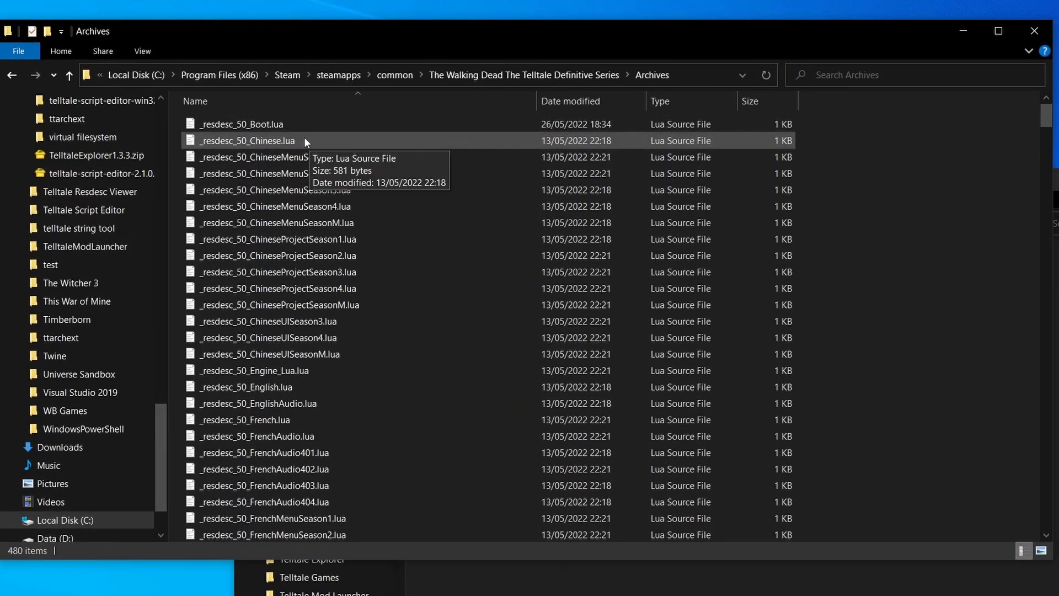
mouse_move(871, 145)
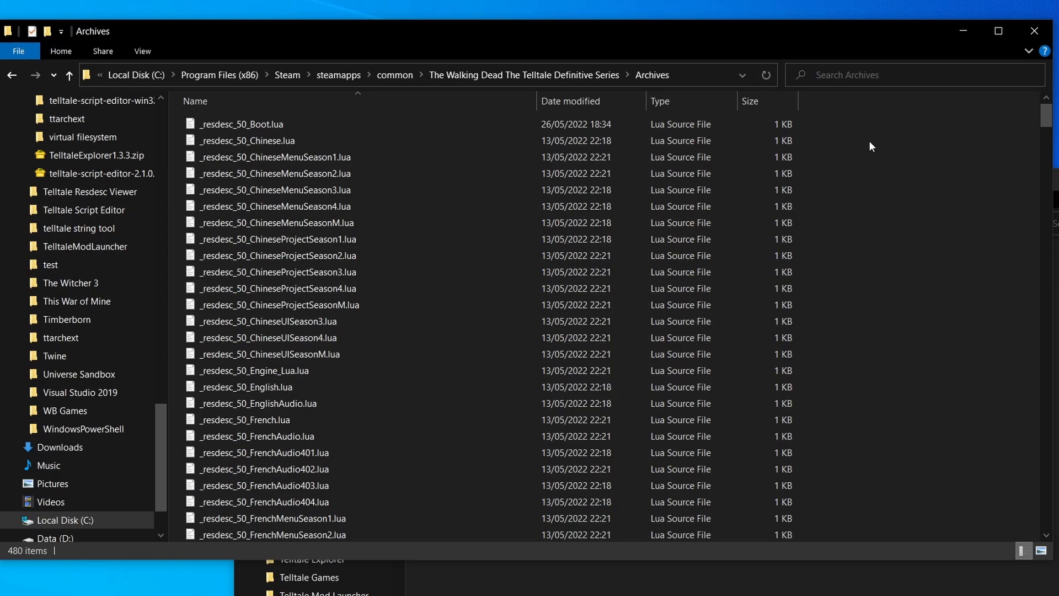
right_click(241, 124)
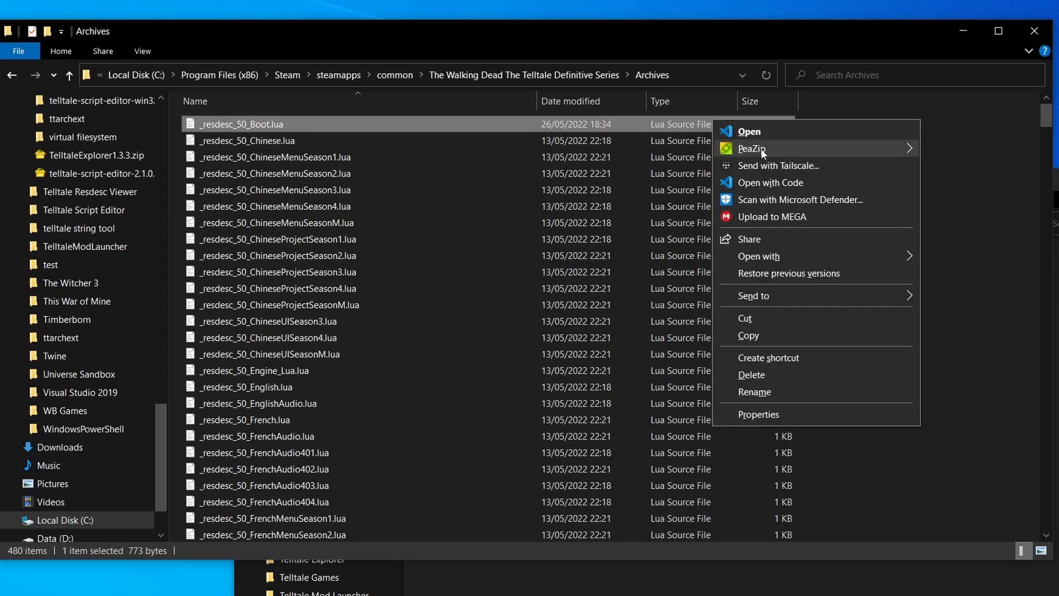
left_click(770, 182)
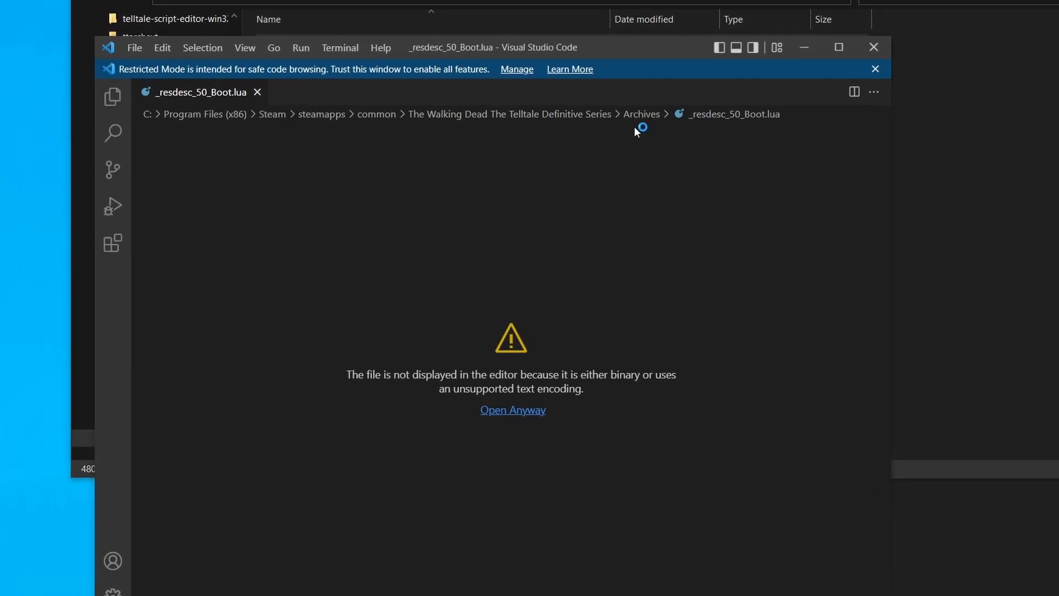
left_click(512, 409)
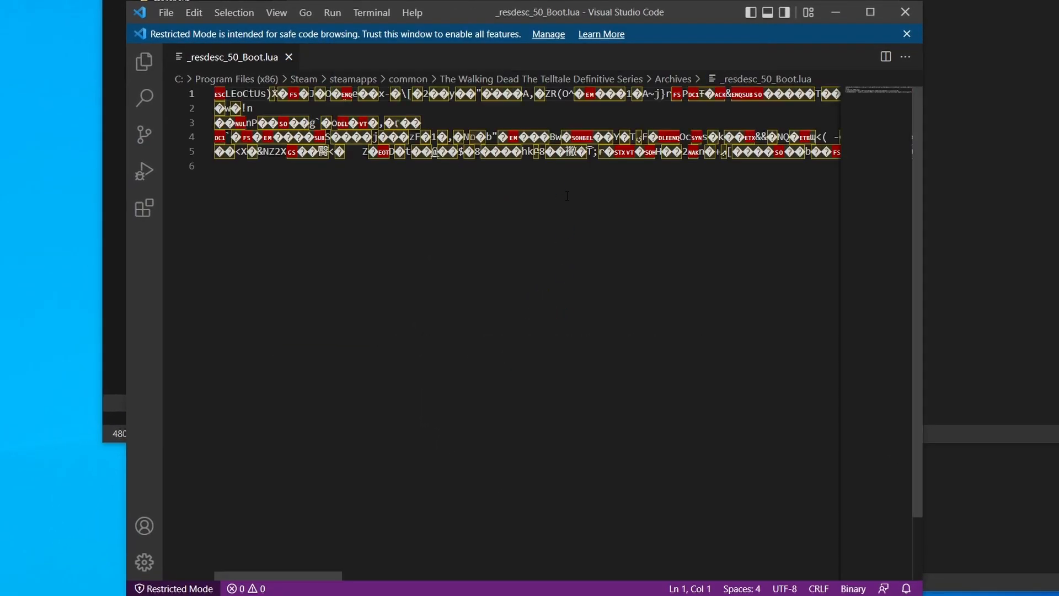
key("ctrl+a")
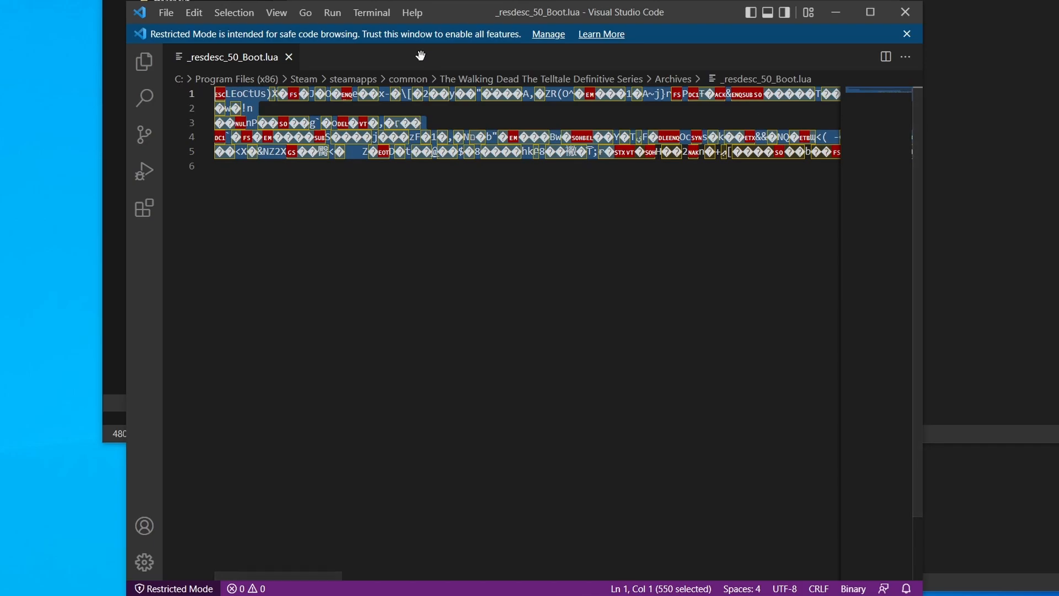
mouse_move(902, 14)
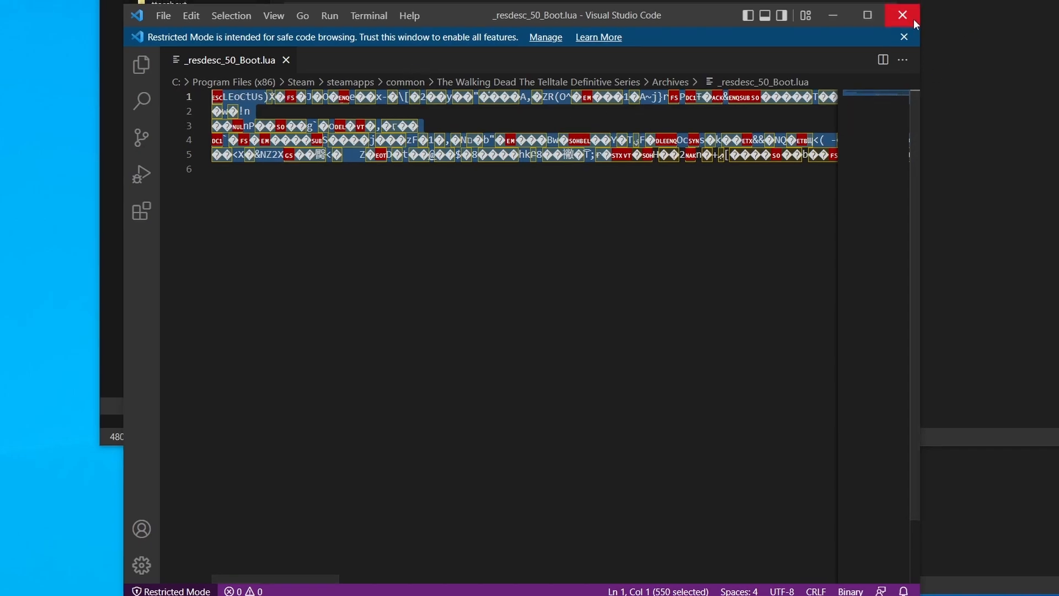
left_click(901, 15)
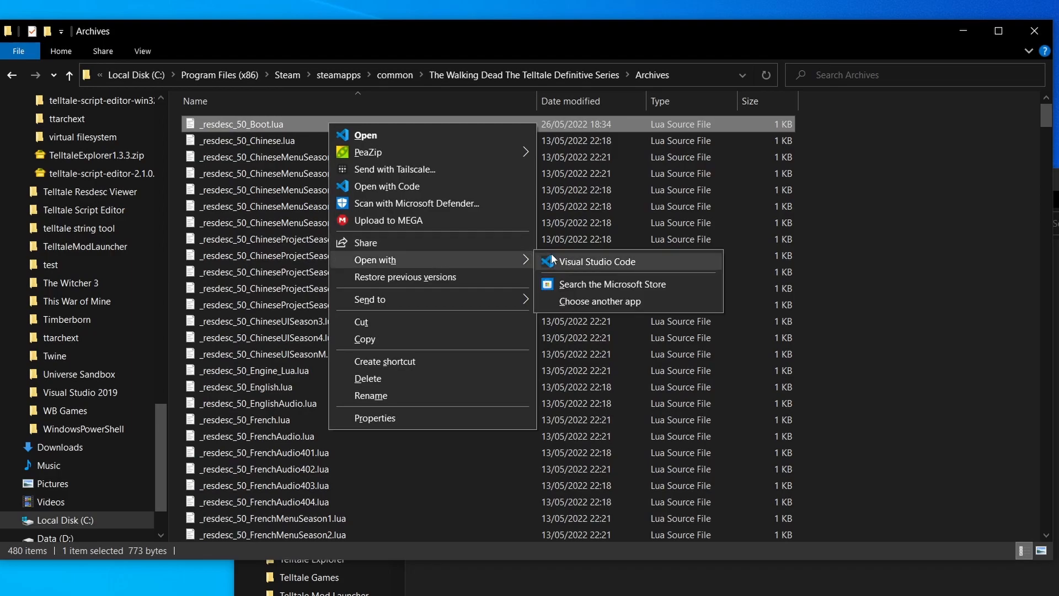
Decode _resdesc_50_Boot.lua in telltale-resdesc-viewer and examine its gameDataArchives list
left_click(600, 301)
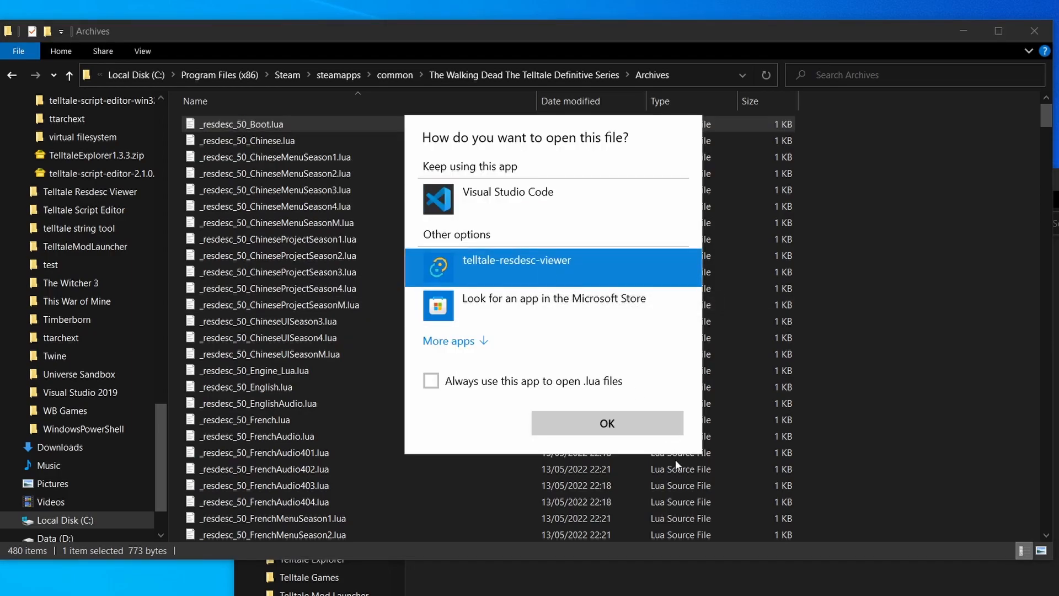
left_click(606, 424)
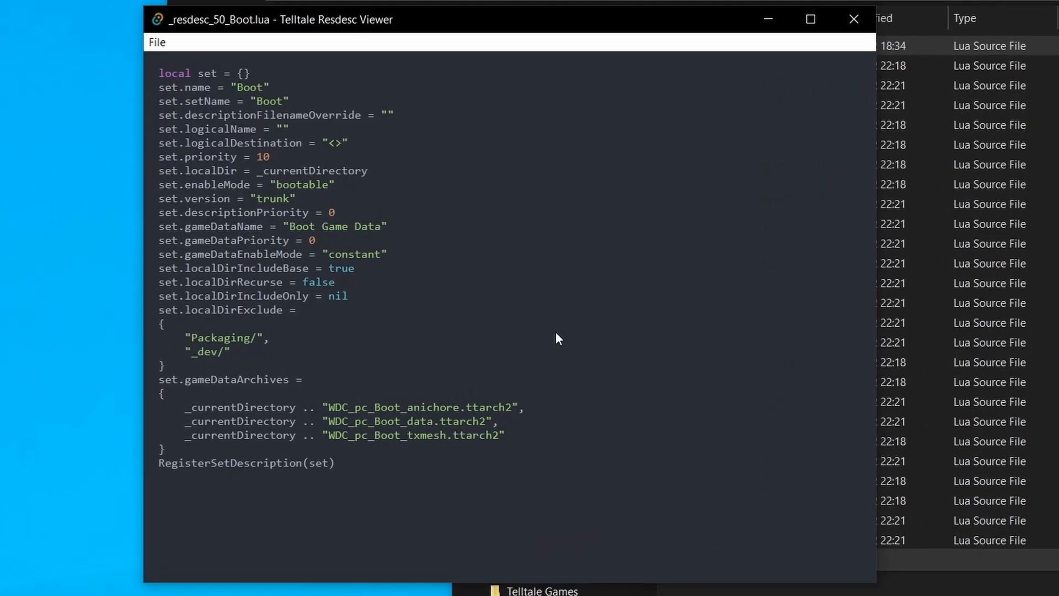
left_click_drag(158, 87, 334, 281)
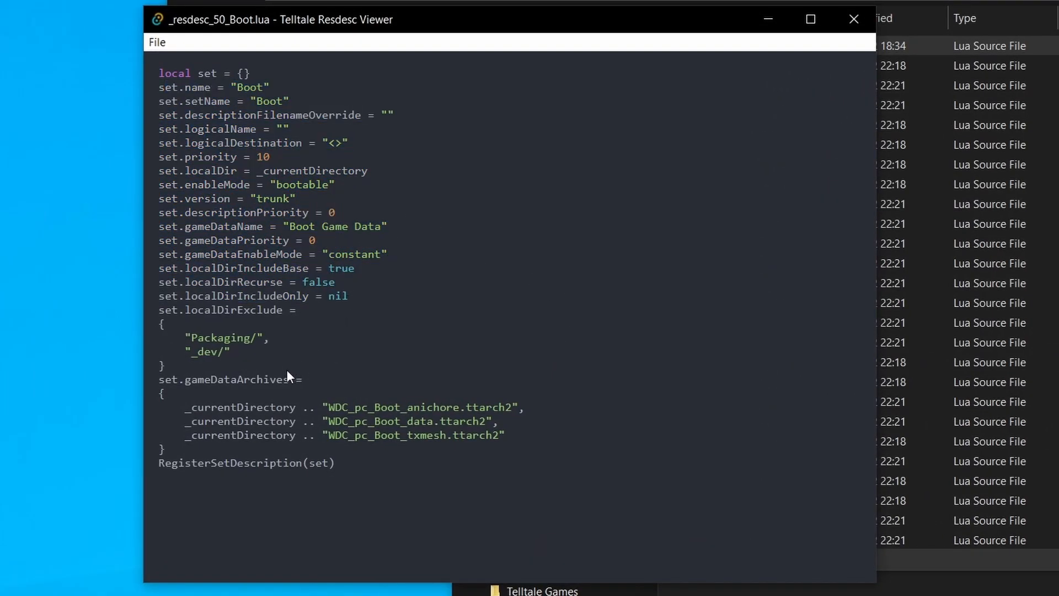
double_click(236, 378)
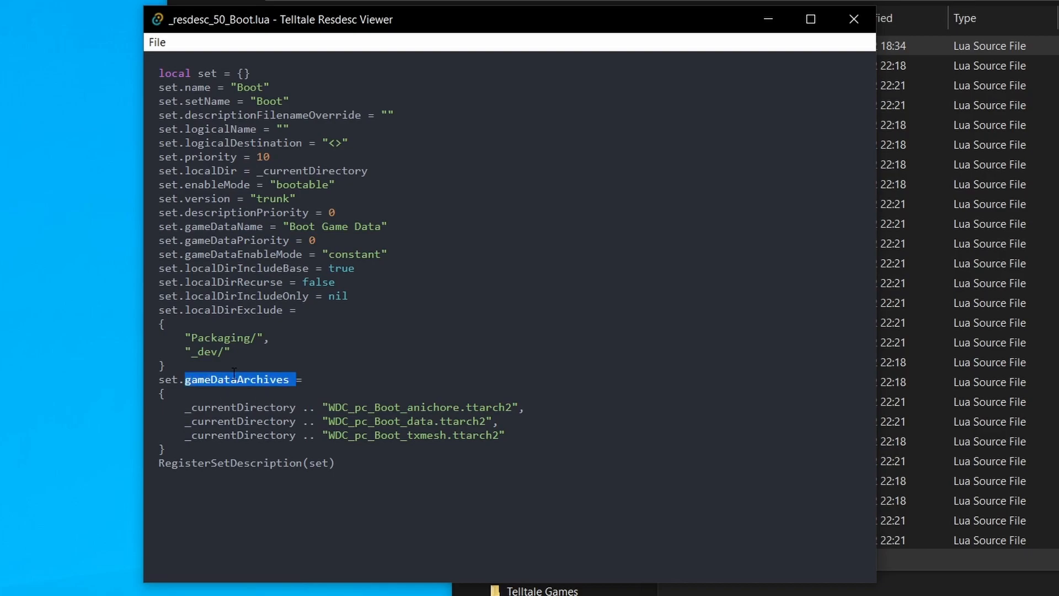
left_click(342, 402)
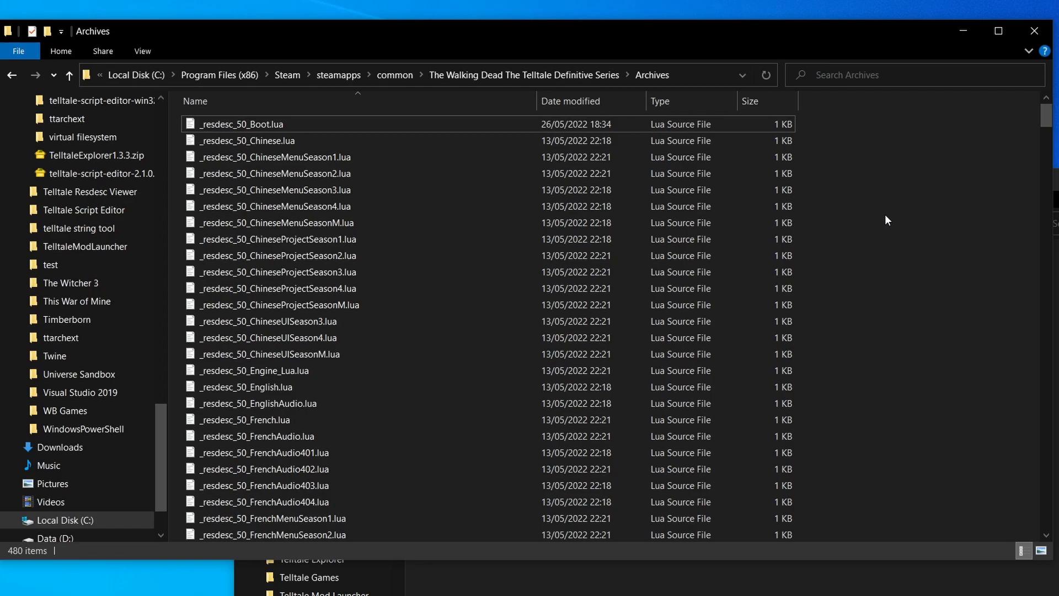
scroll("down", 3)
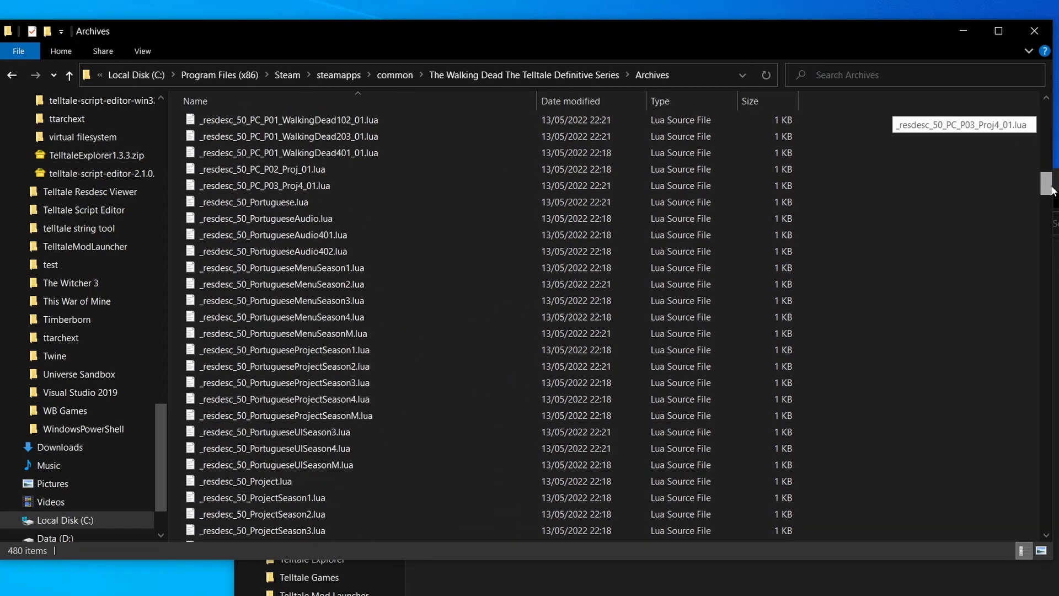
scroll("up", 3)
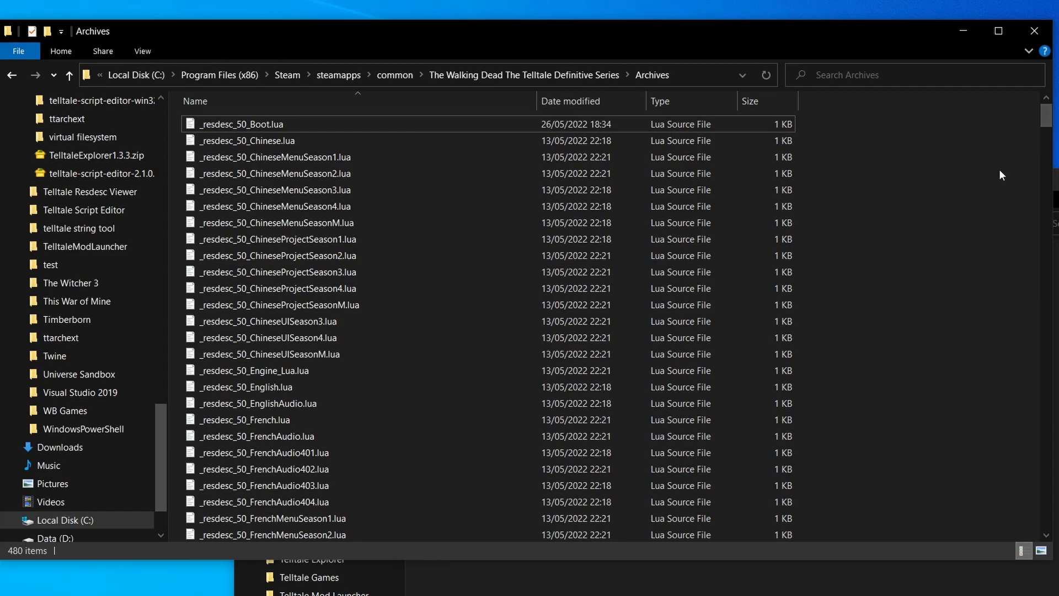
mouse_move(964, 196)
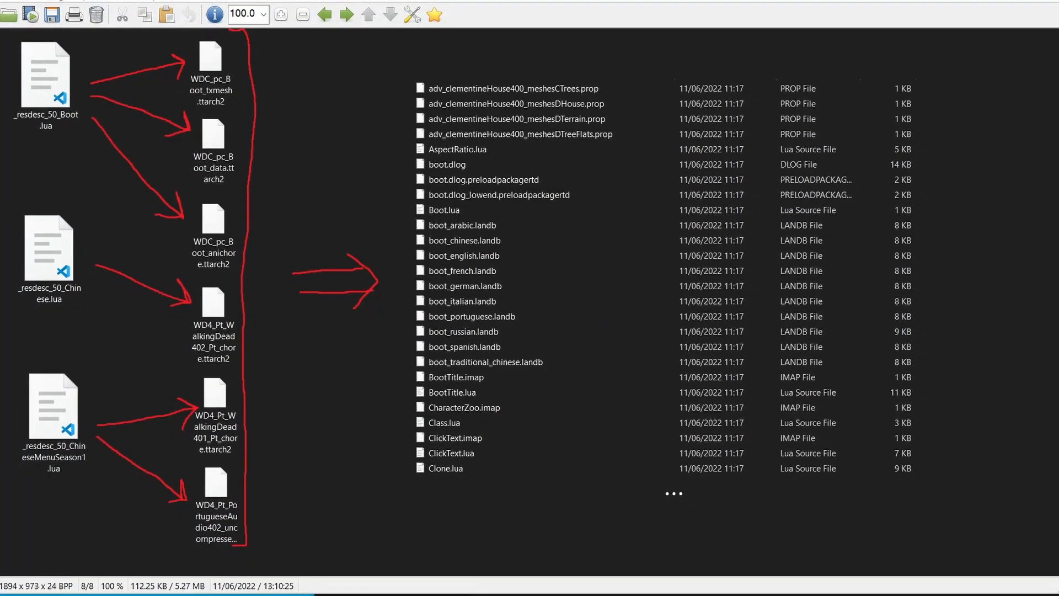
mouse_move(188, 91)
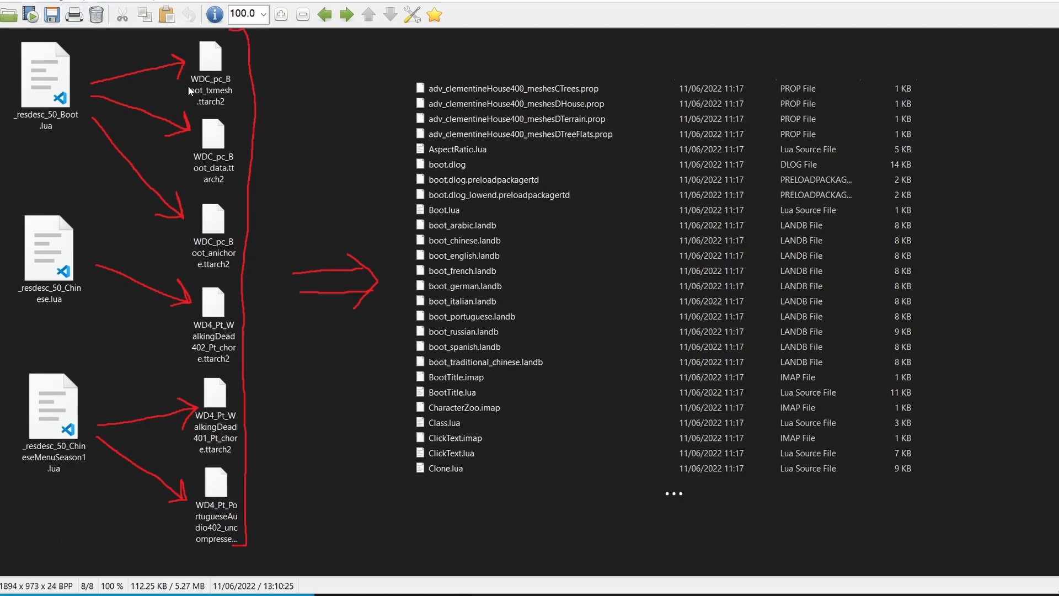
mouse_move(195, 220)
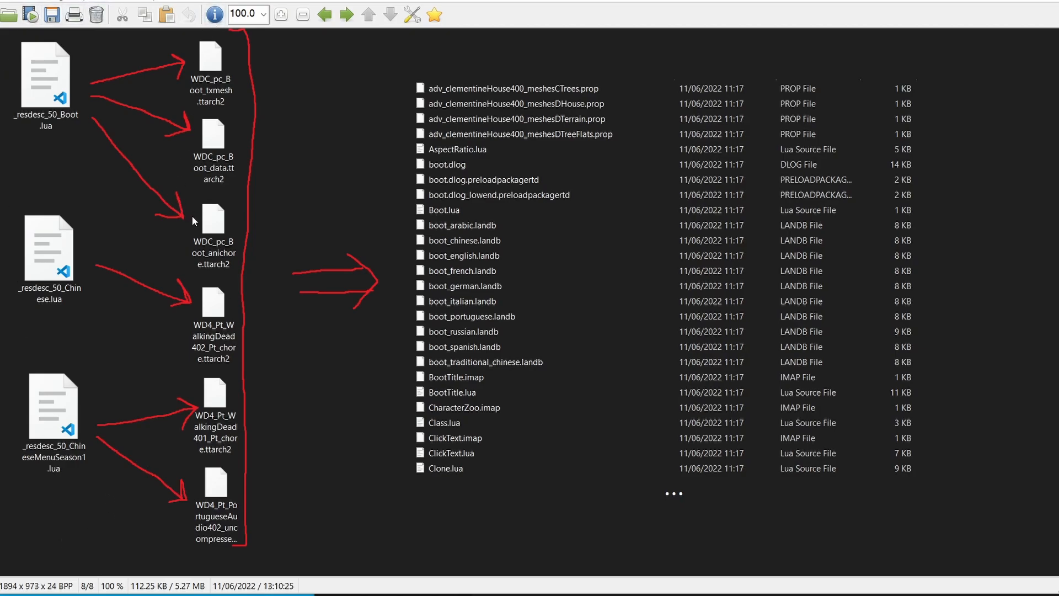
mouse_move(452, 424)
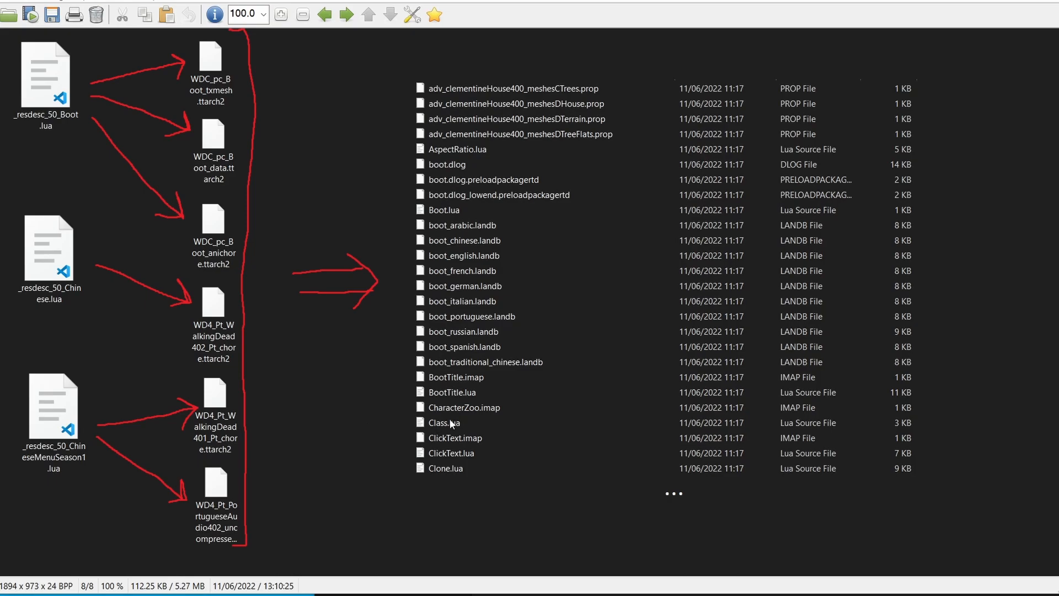
mouse_move(403, 467)
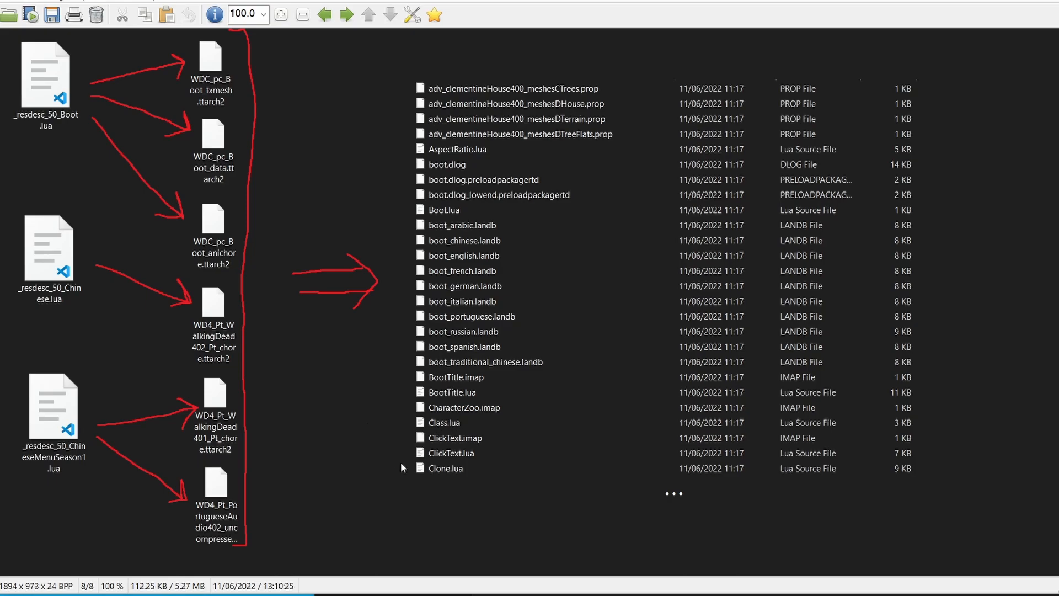
mouse_move(473, 477)
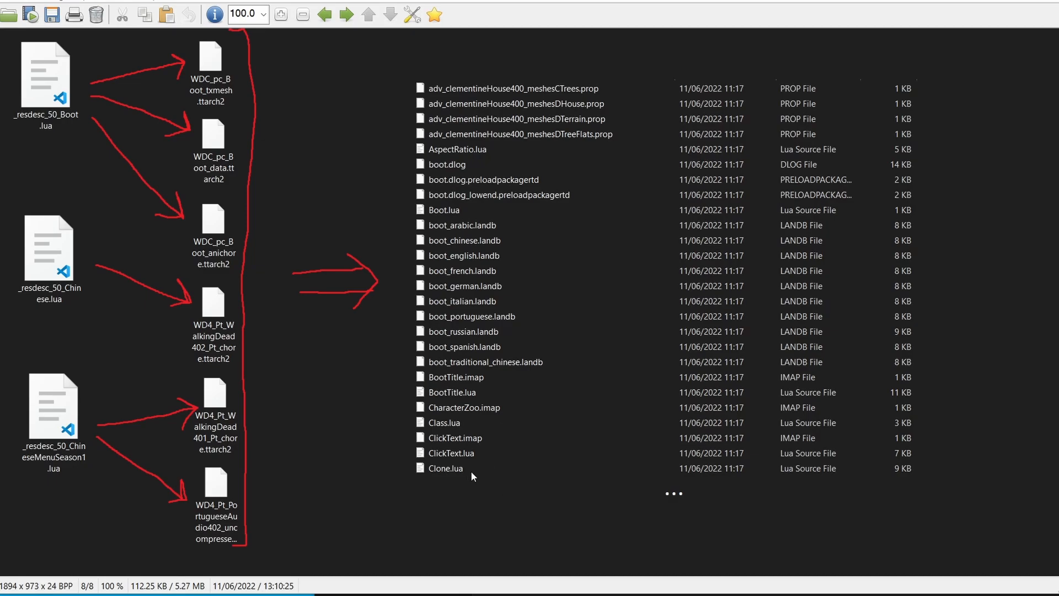
mouse_move(438, 501)
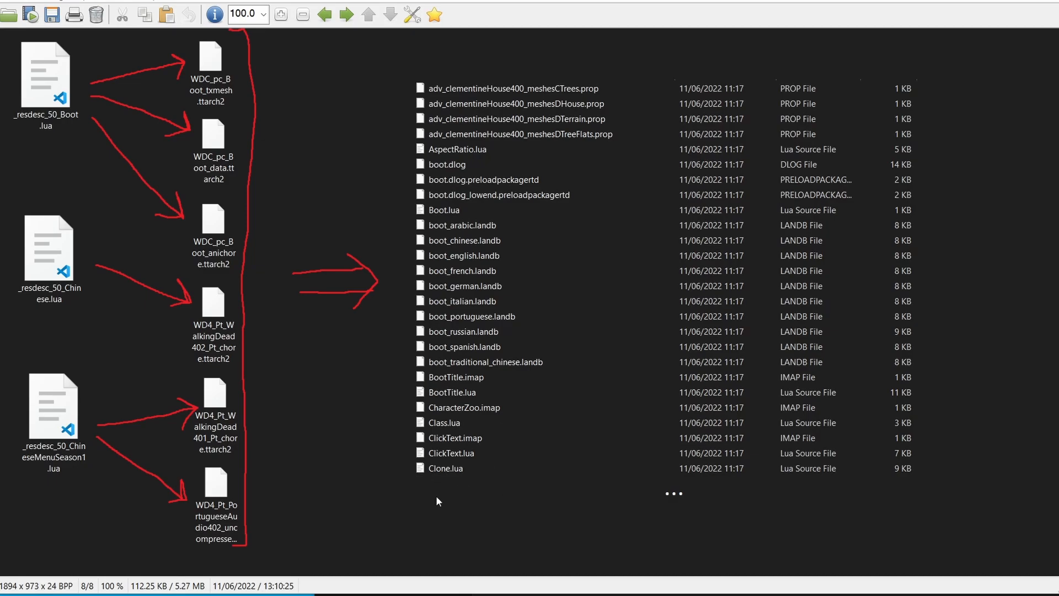
mouse_move(417, 507)
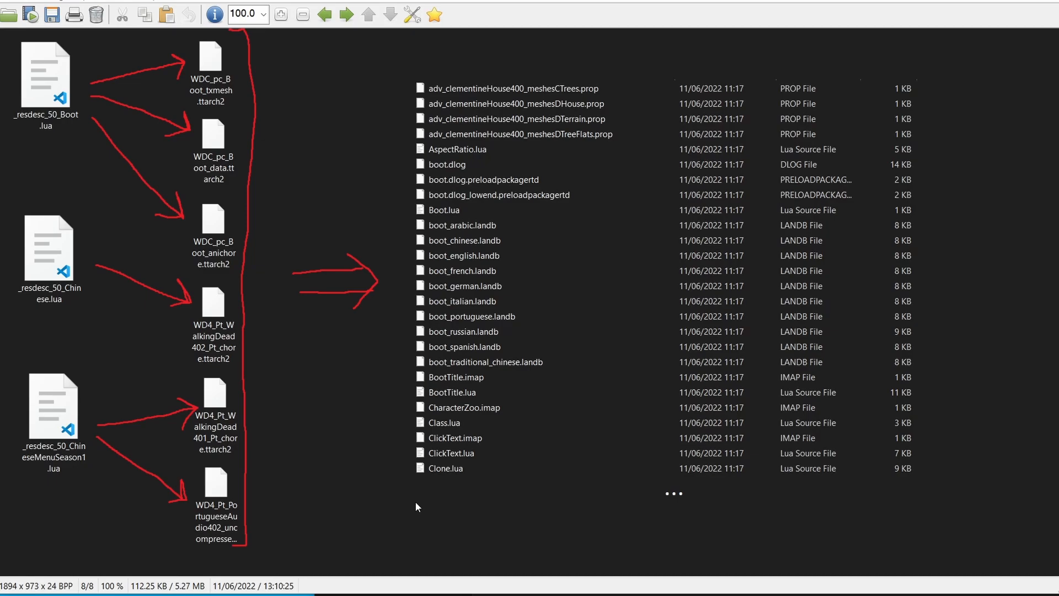
mouse_move(351, 536)
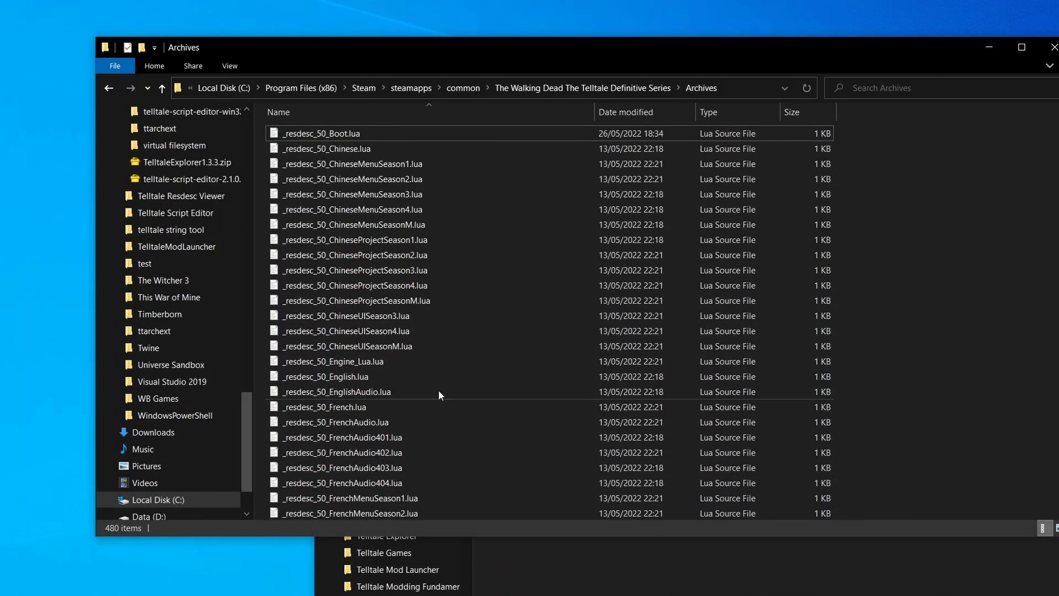
Review the tt_conflict_resolution.png diagram where priority 950's Boot.lua wins over priority 10's, then close it
right_click(324, 133)
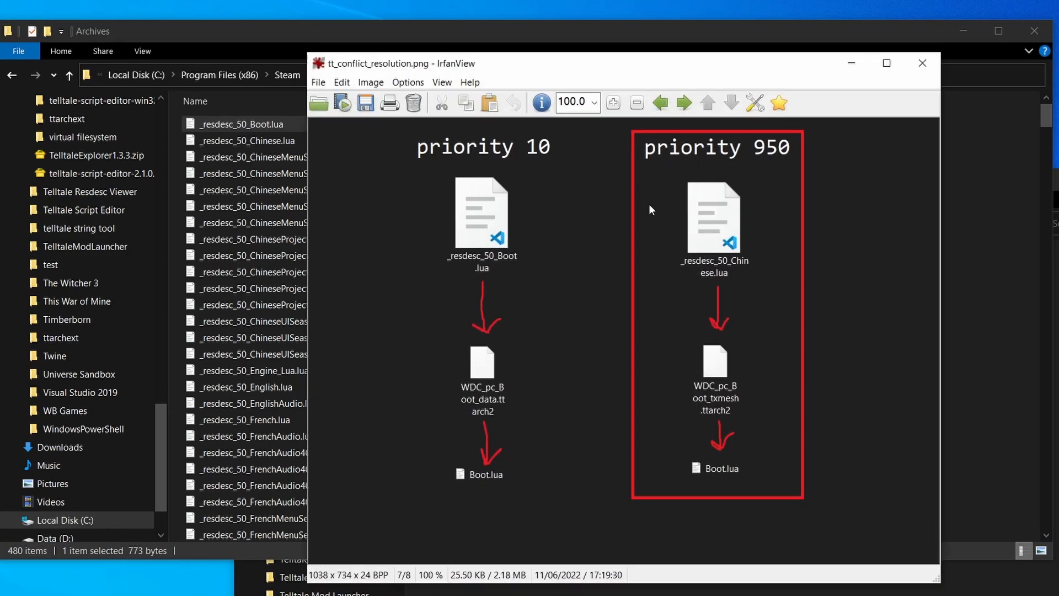
mouse_move(429, 196)
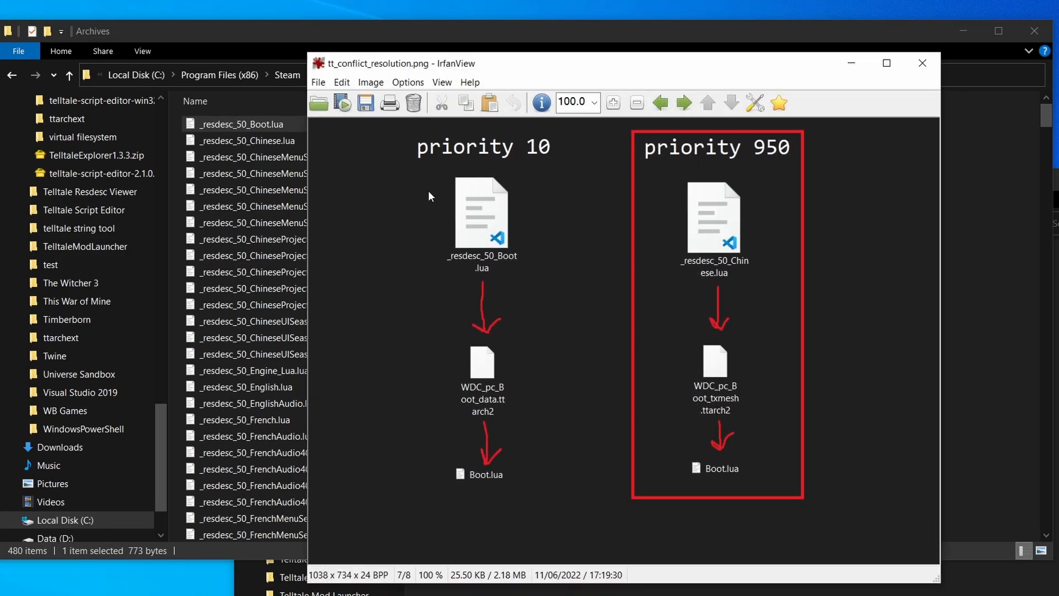
mouse_move(426, 354)
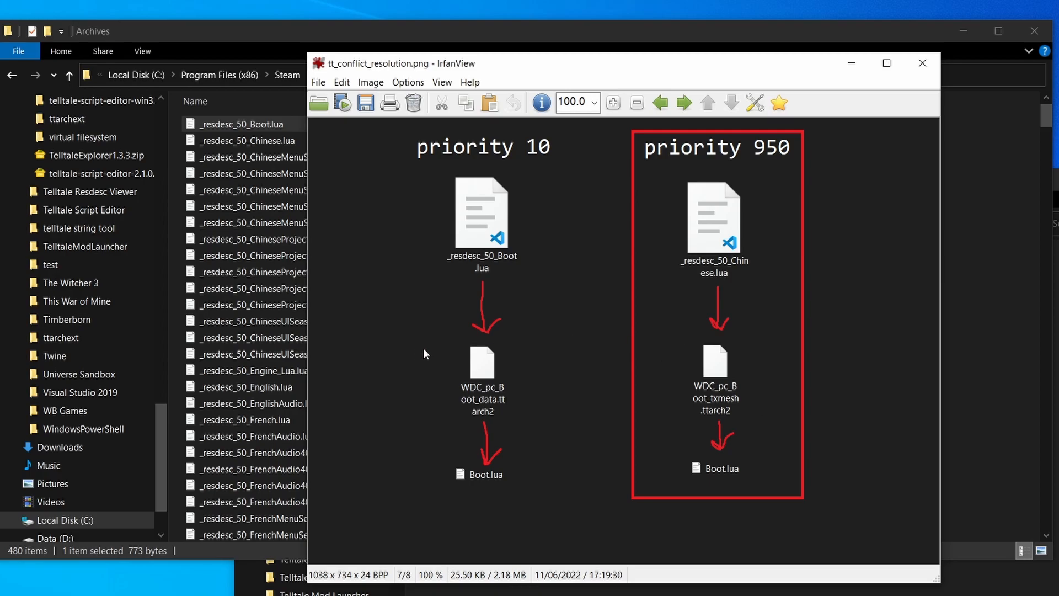
mouse_move(476, 481)
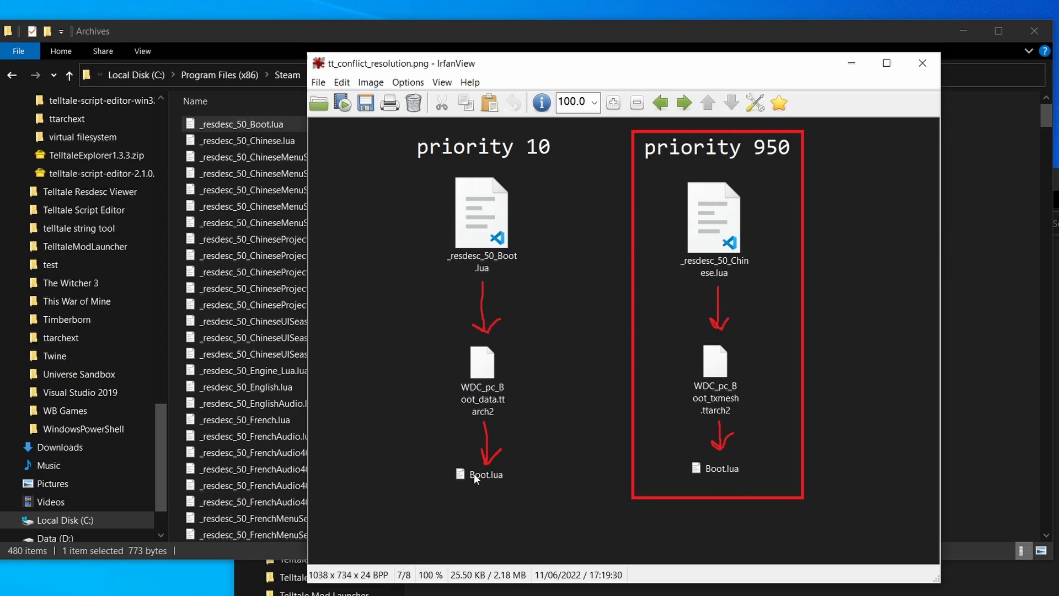
mouse_move(553, 182)
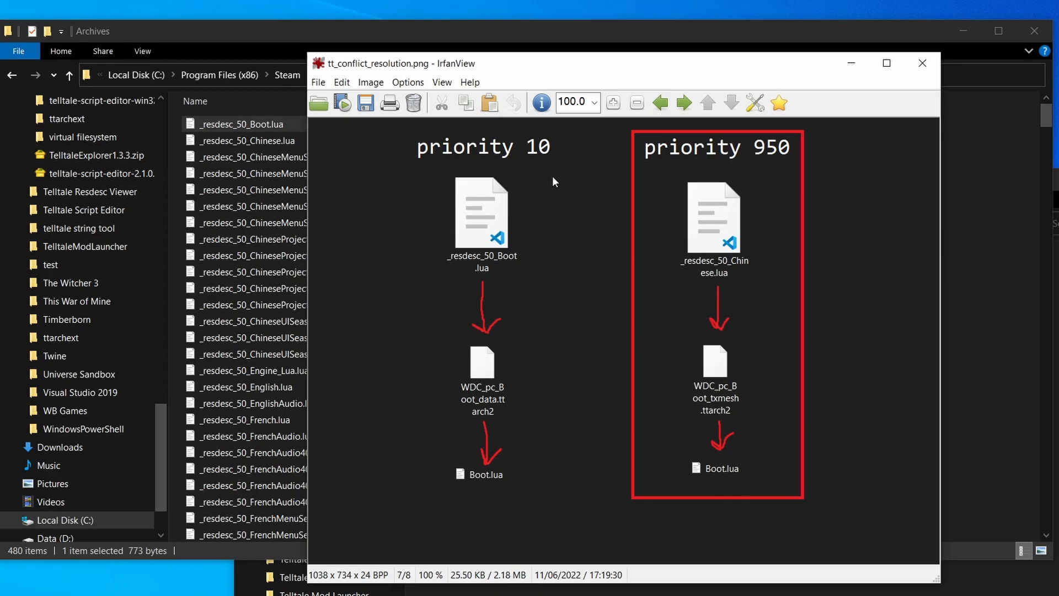
mouse_move(557, 174)
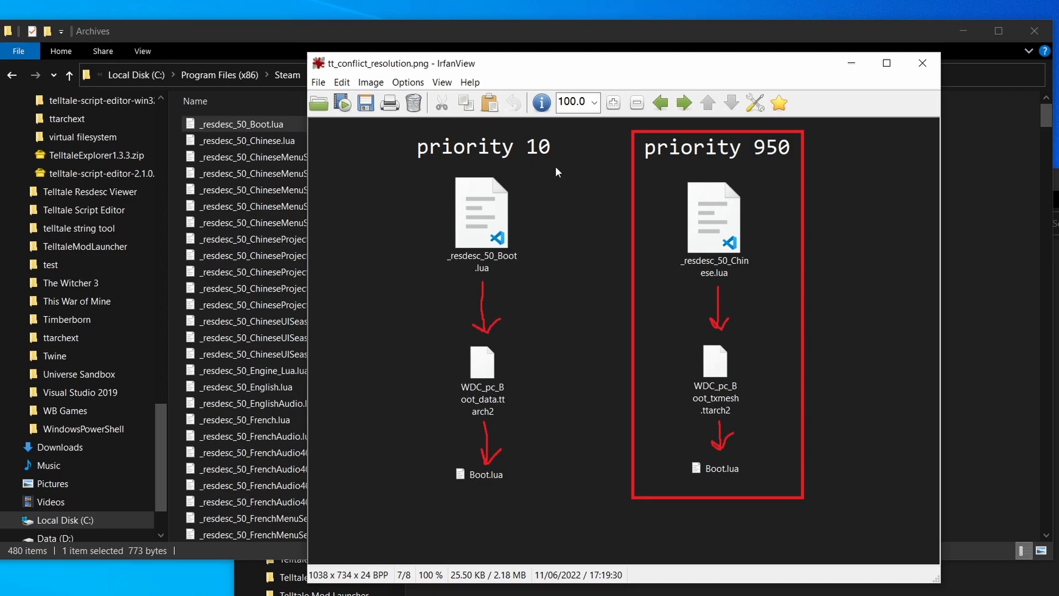
mouse_move(728, 188)
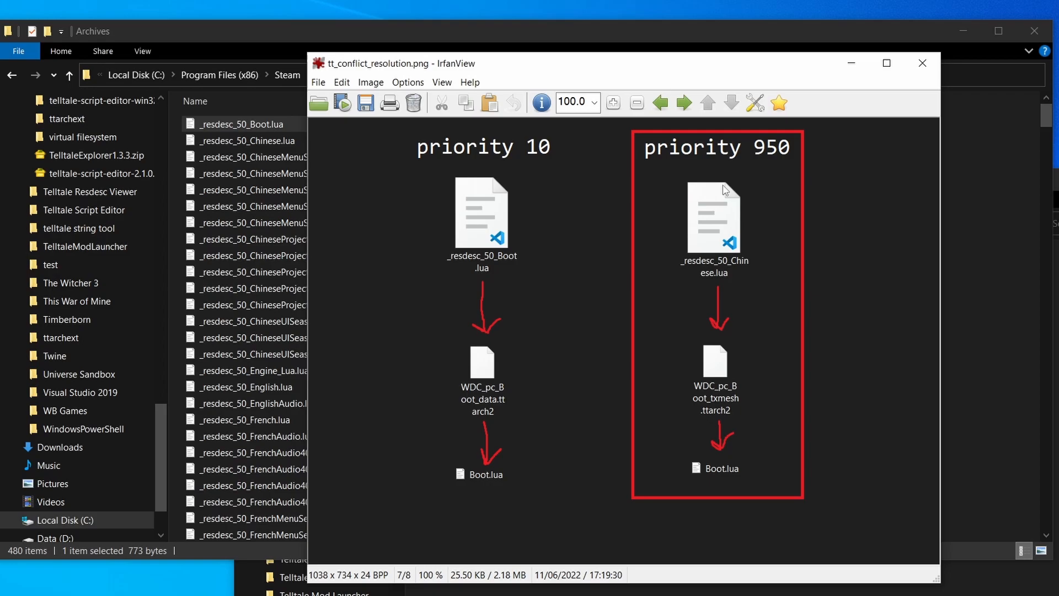
mouse_move(680, 206)
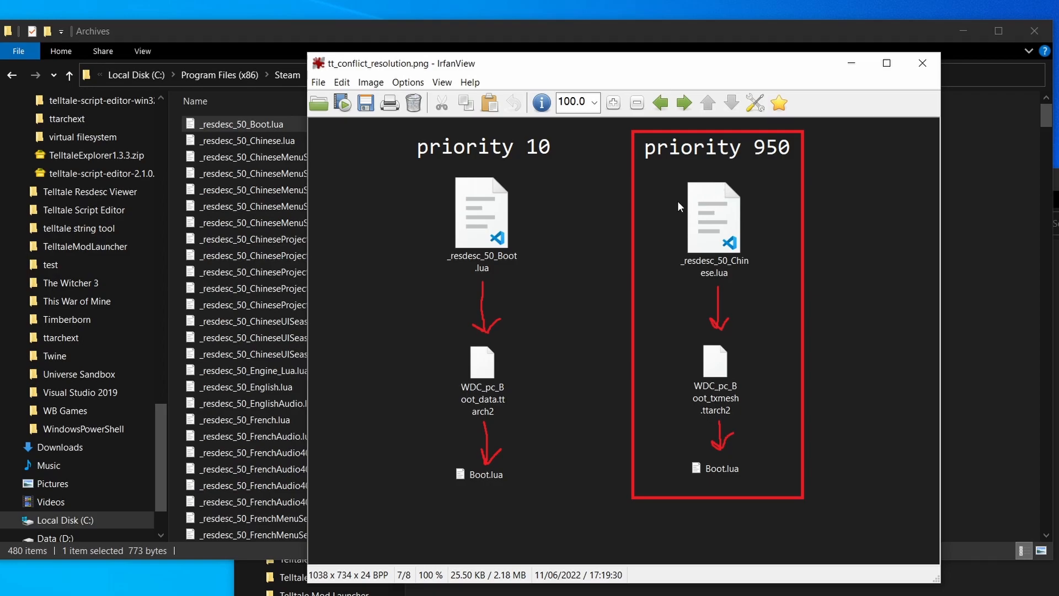
mouse_move(766, 185)
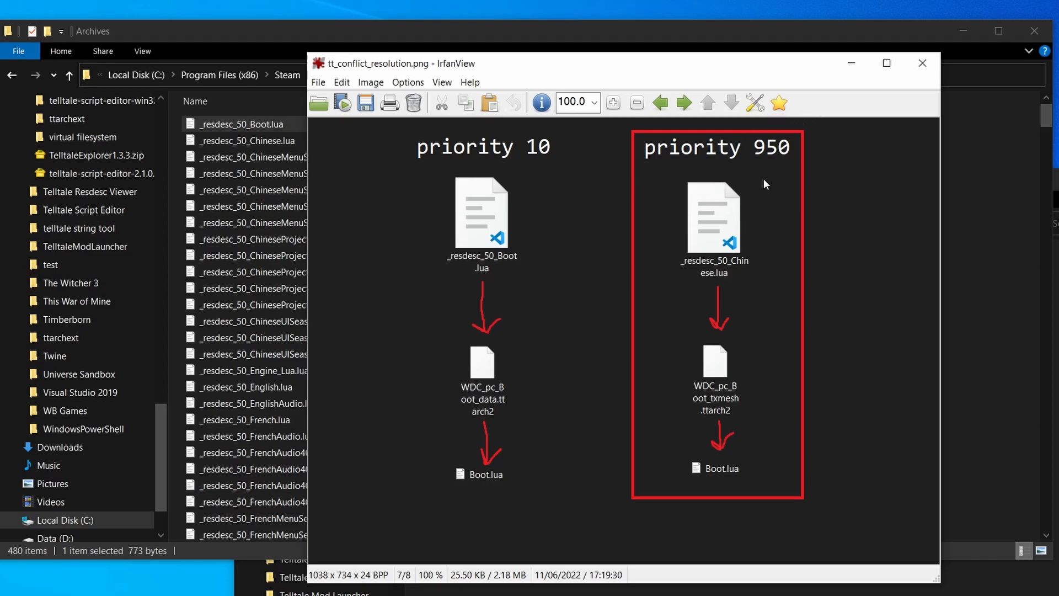
mouse_move(727, 432)
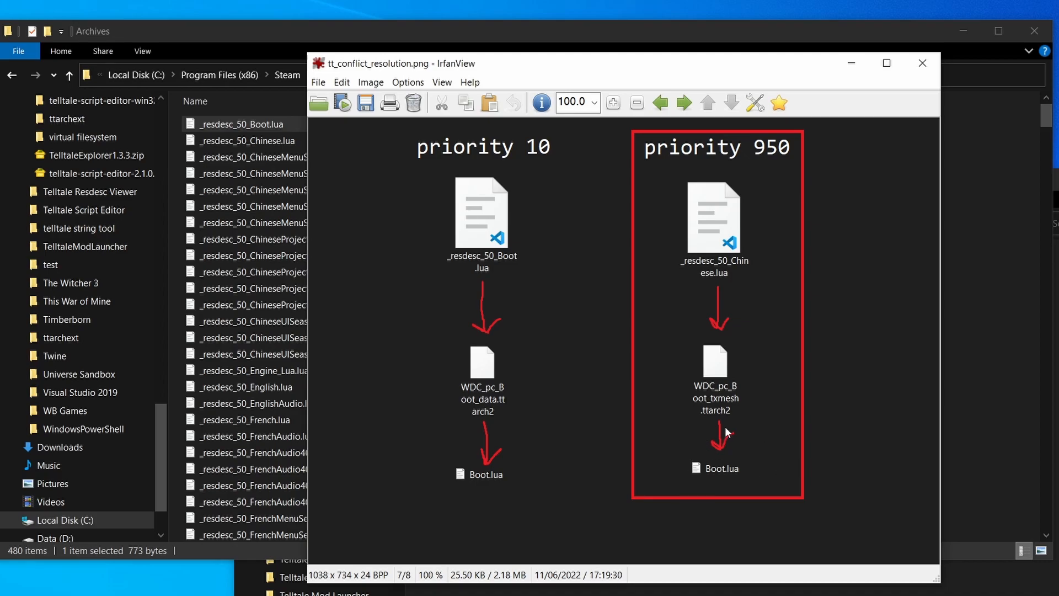
mouse_move(490, 493)
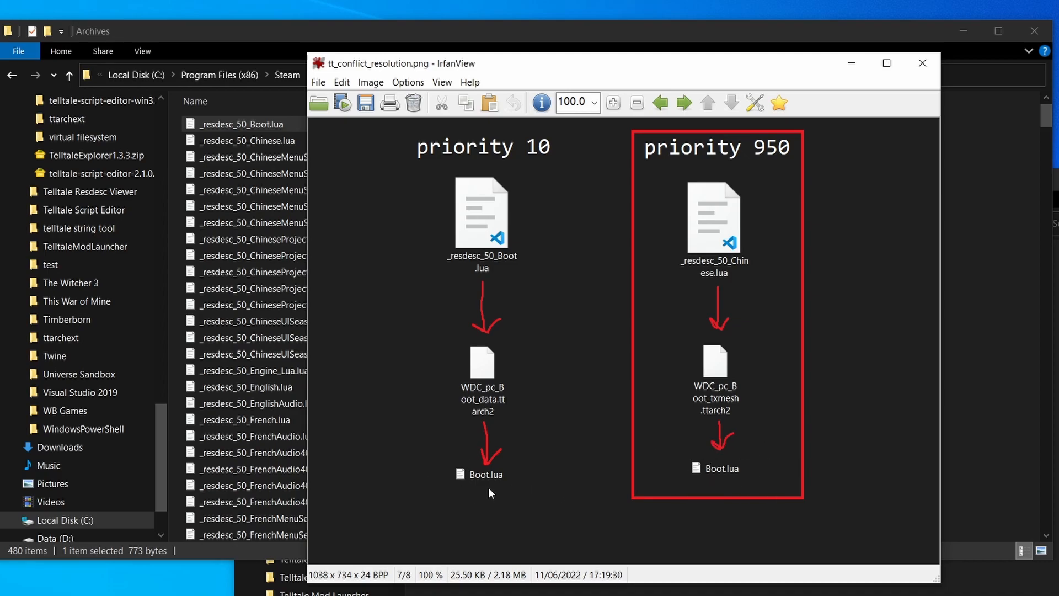
left_click(921, 63)
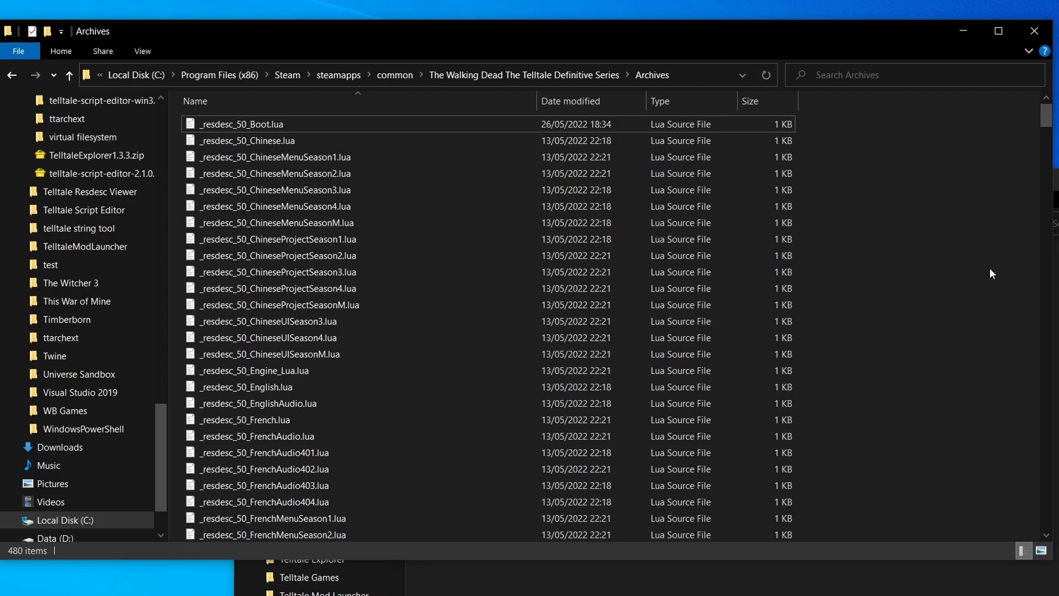
mouse_move(956, 263)
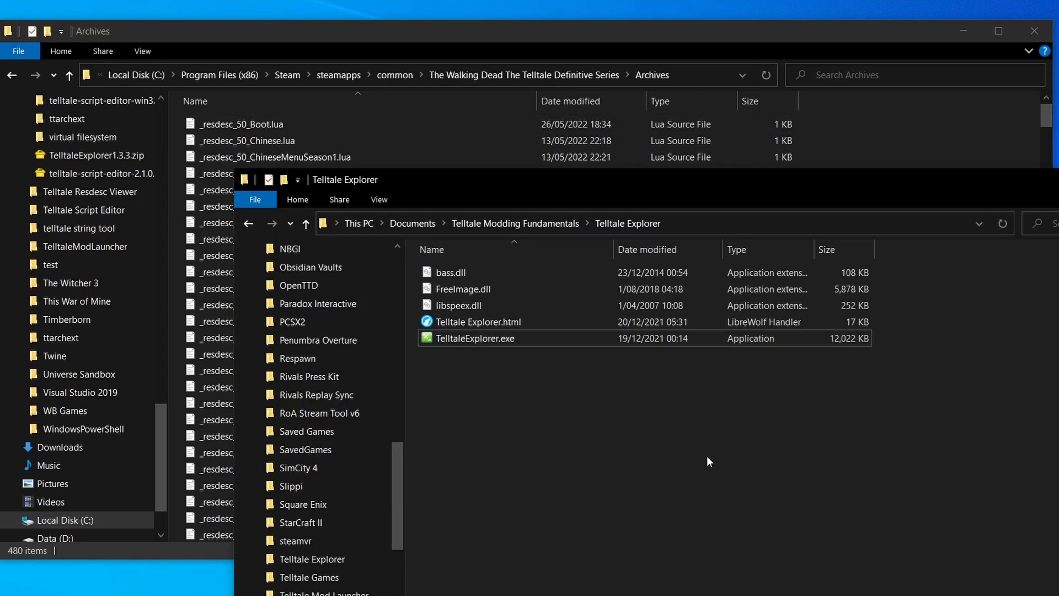
Go up to the Telltale Modding Fundamentals folder and enter its ttarchext folder
left_click(306, 223)
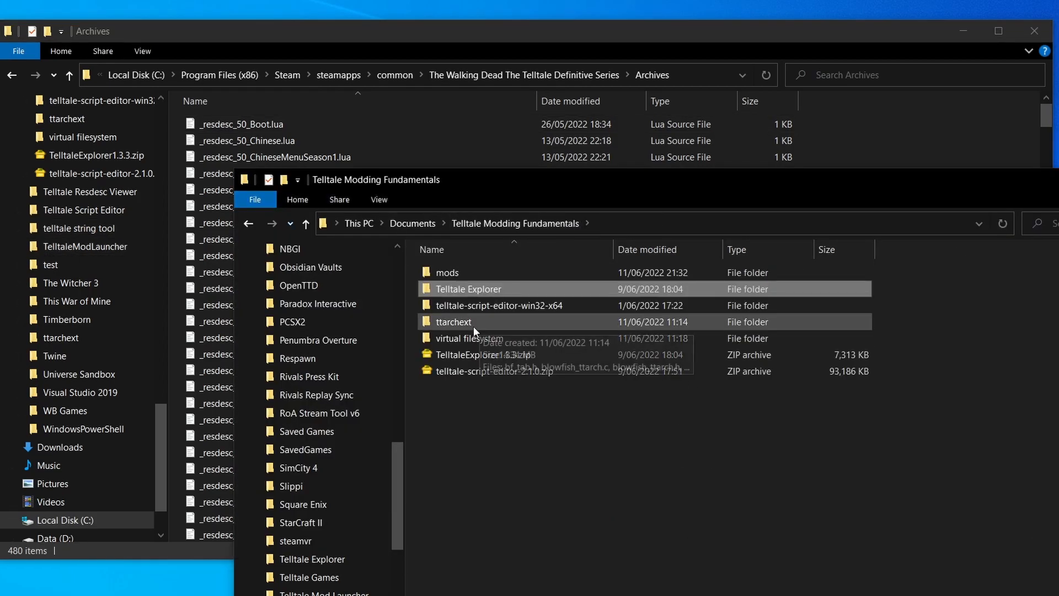
double_click(452, 321)
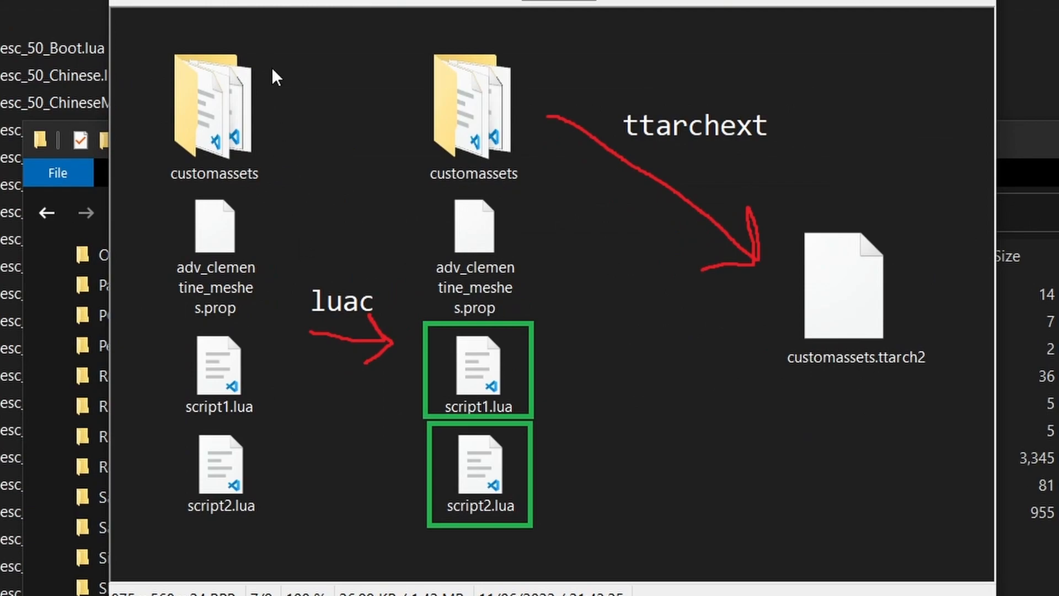
mouse_move(441, 327)
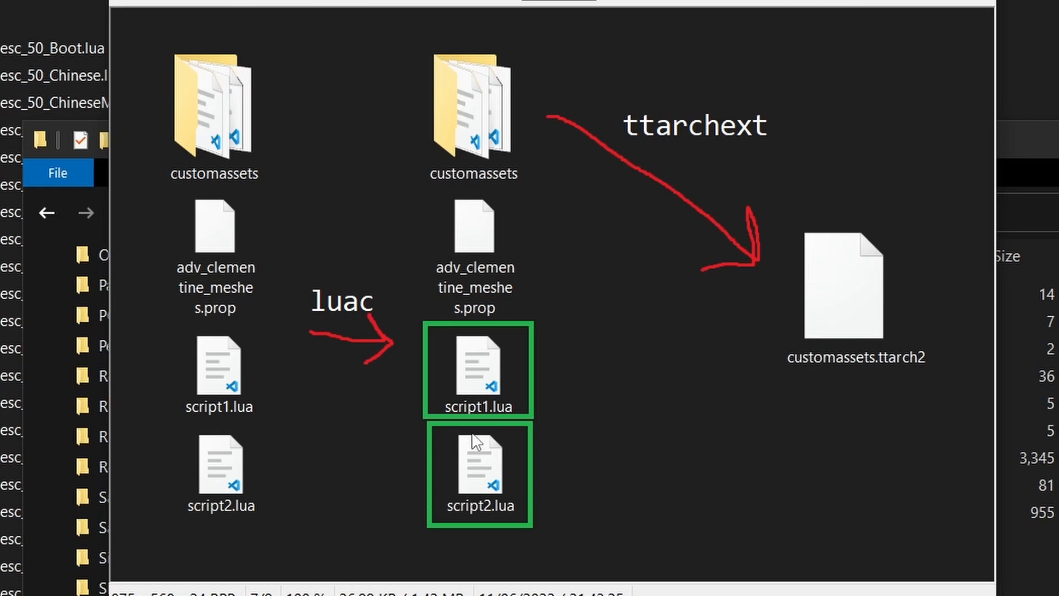
mouse_move(348, 182)
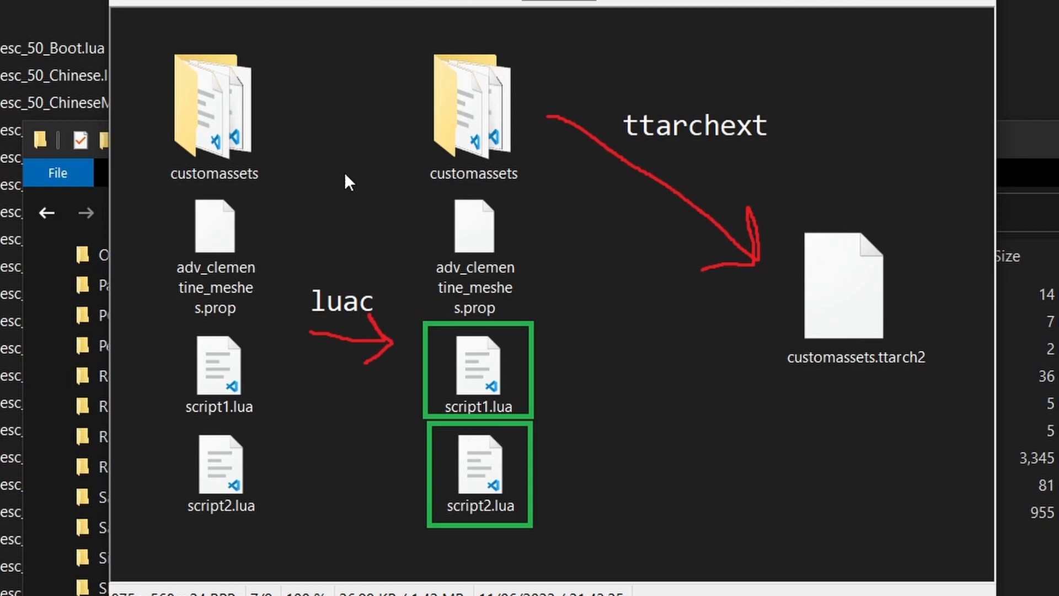
mouse_move(656, 149)
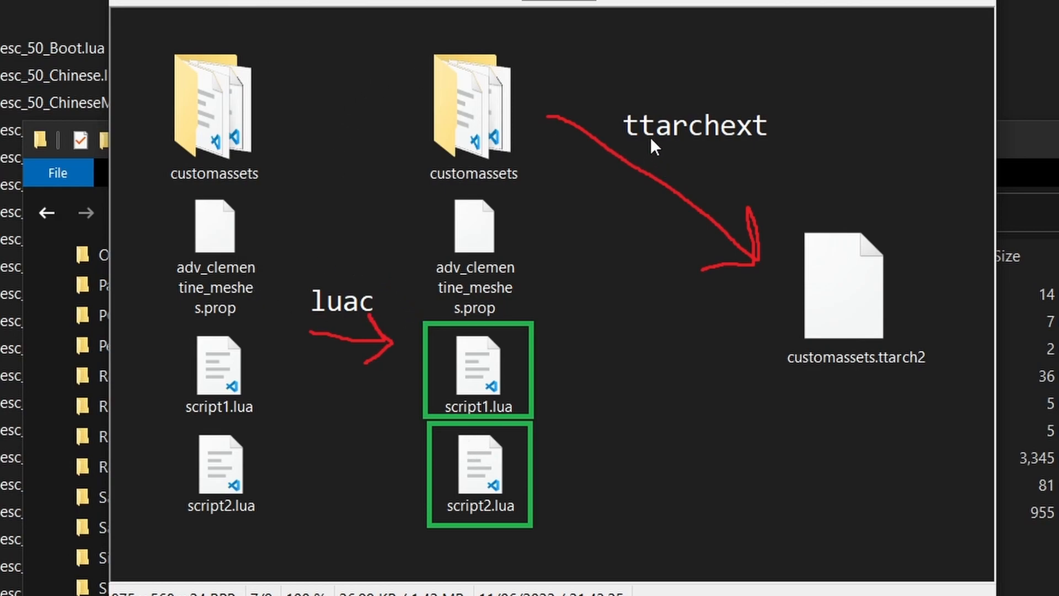
mouse_move(776, 164)
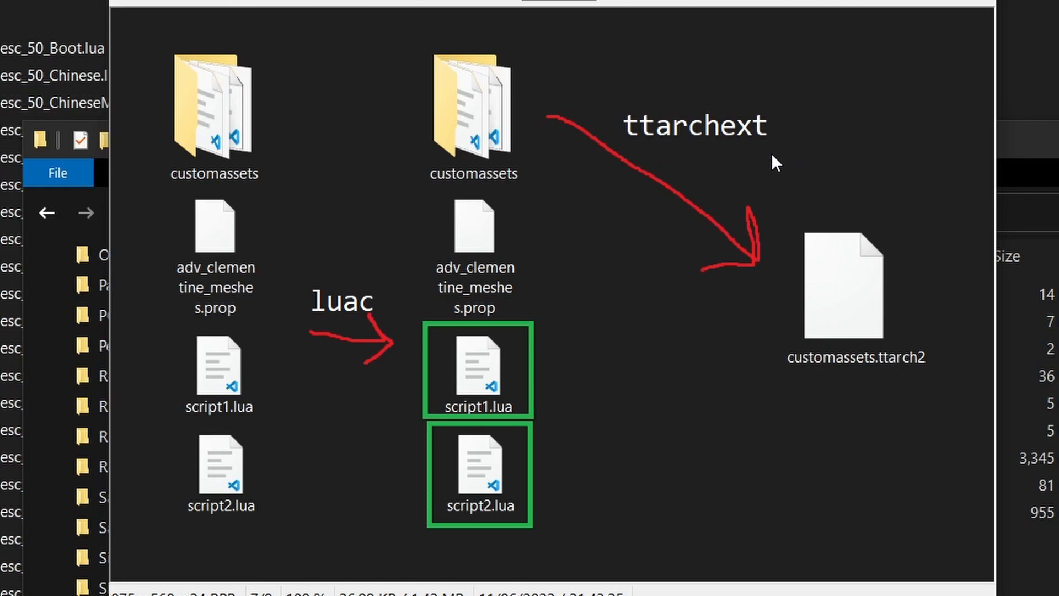
mouse_move(954, 378)
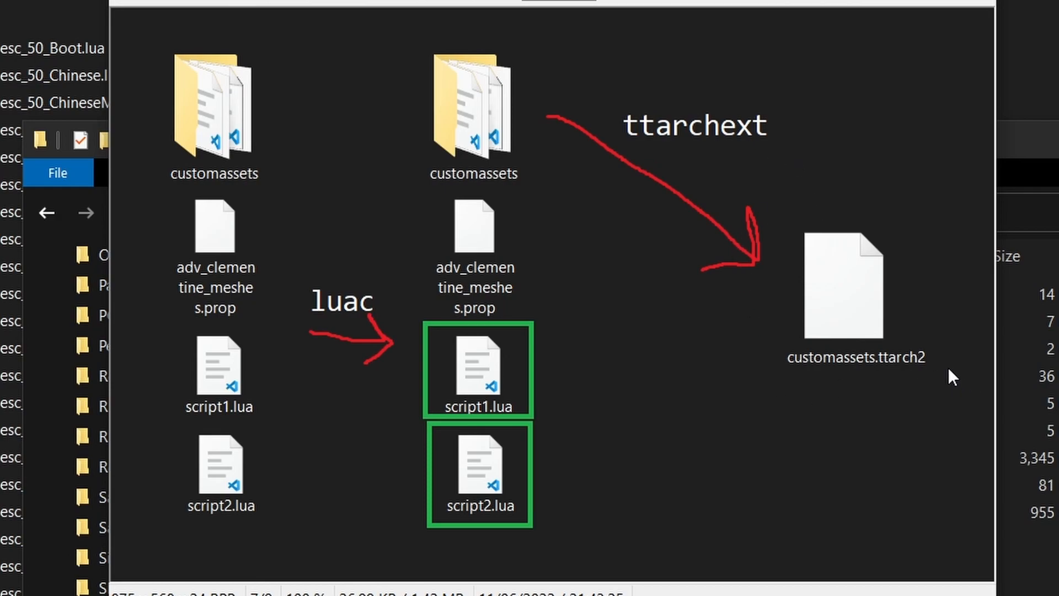
mouse_move(848, 476)
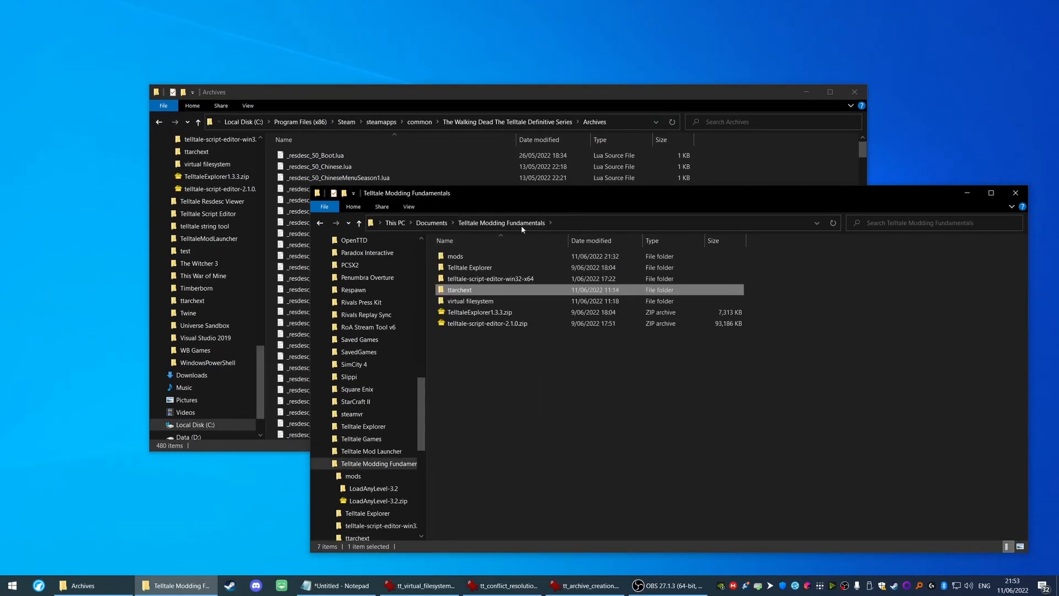
Launch telltale-script-editor.exe from its win32-x64 folder and maximize its welcome screen
double_click(492, 278)
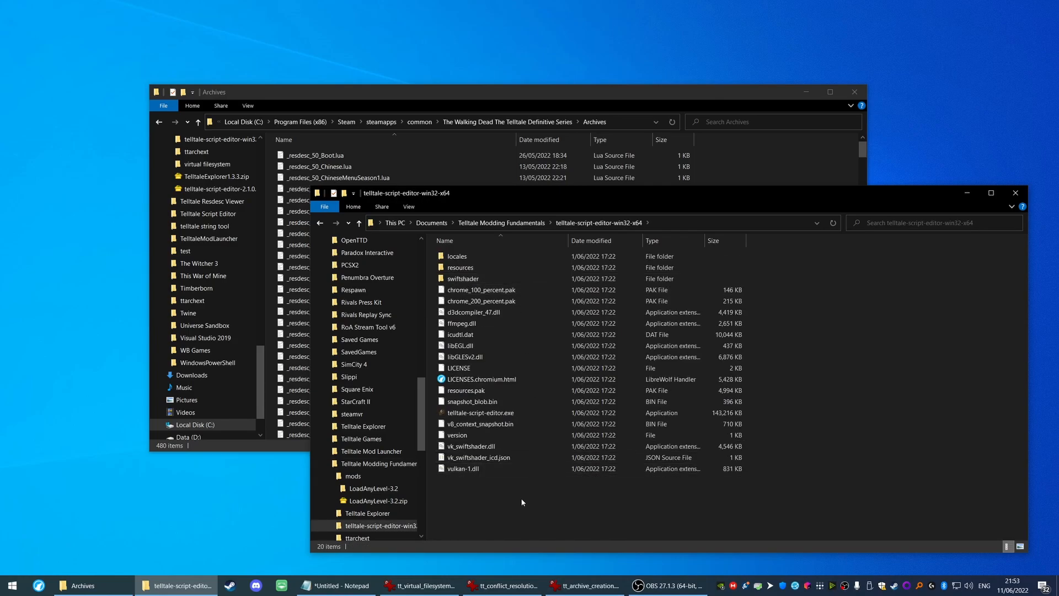
double_click(480, 413)
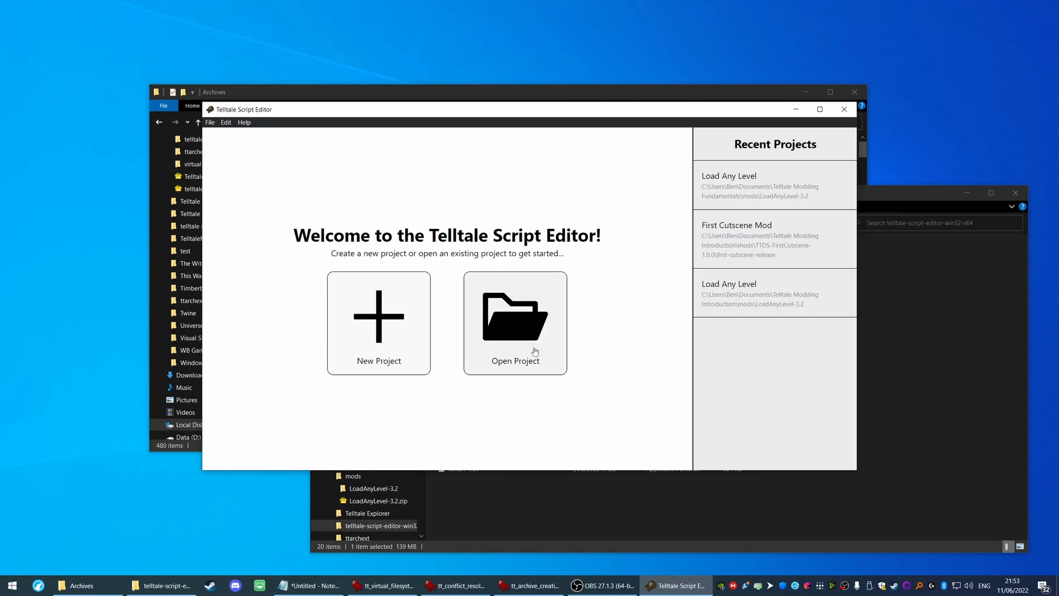
left_click(820, 109)
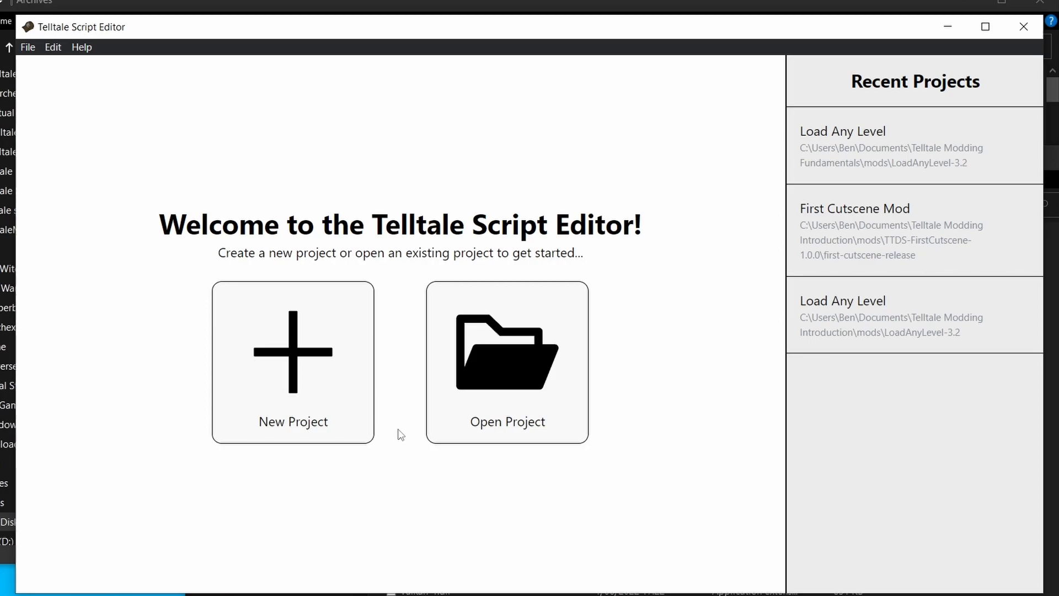
mouse_move(344, 464)
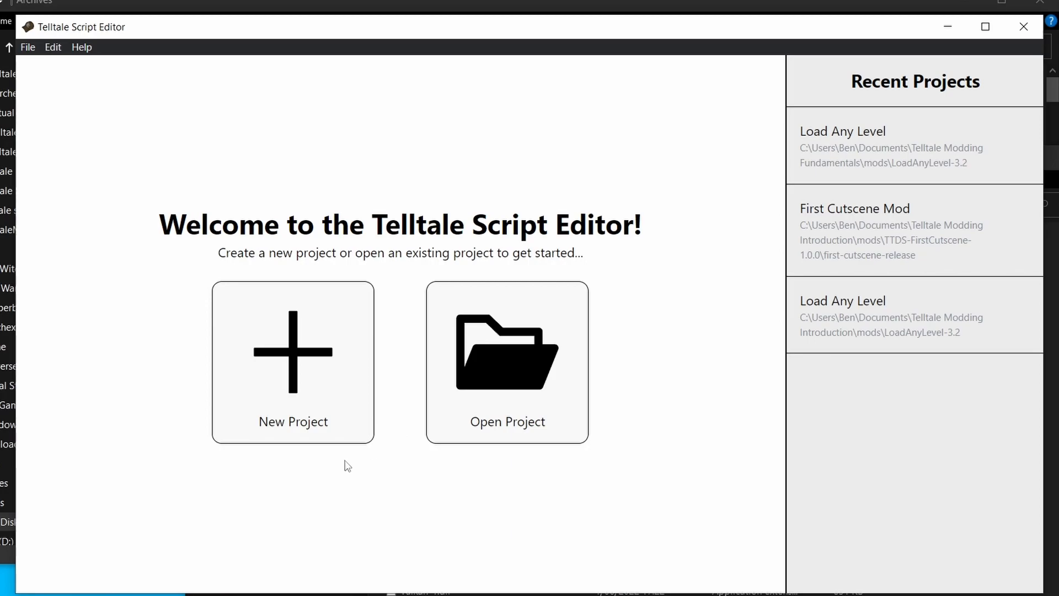
Start a new project named menumod with author somedeveloper
left_click(292, 361)
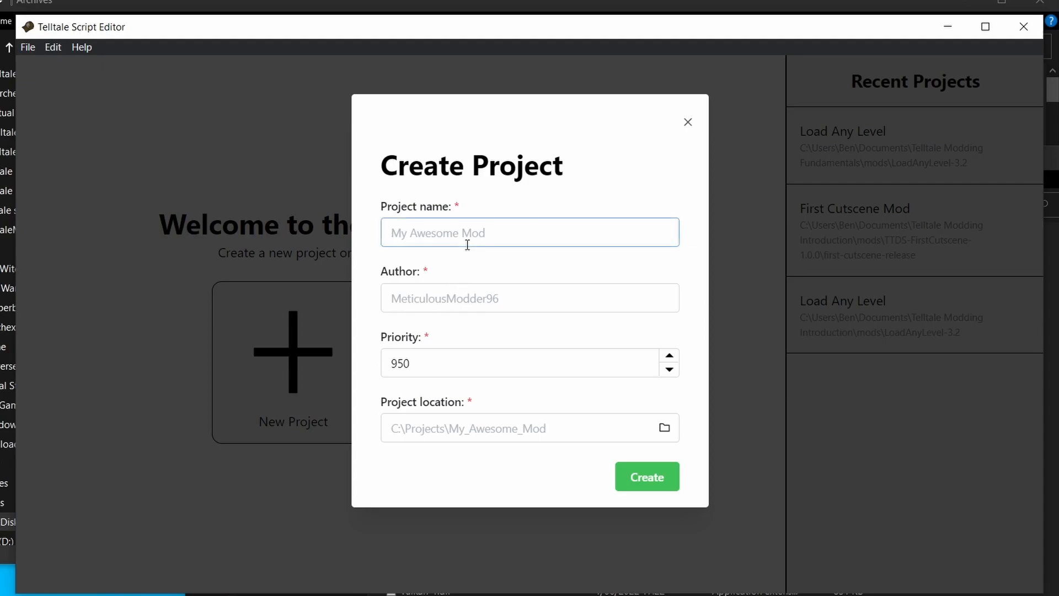
type("menumod")
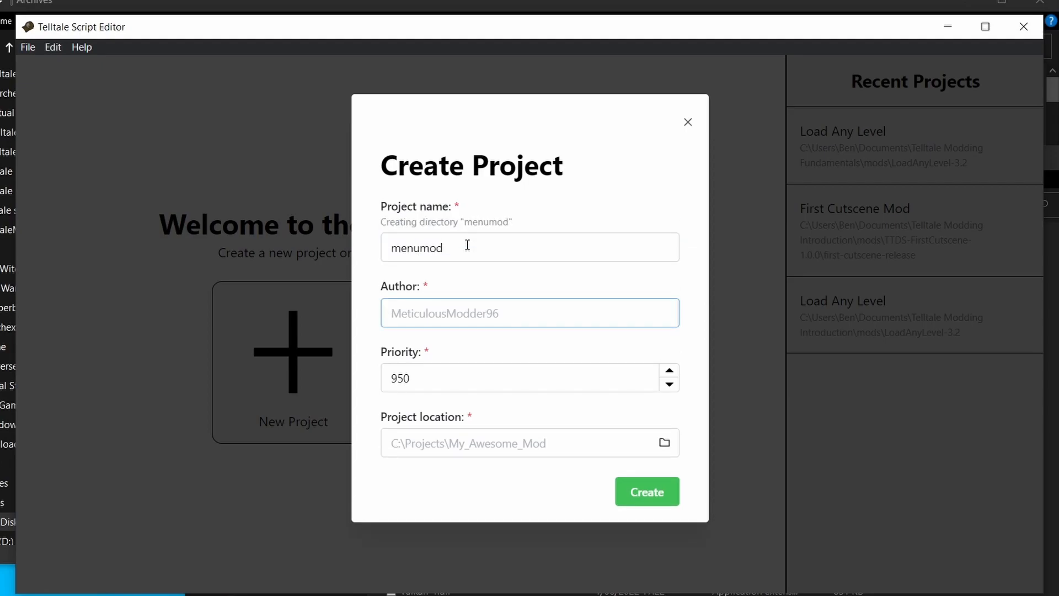
type("somedeveloper")
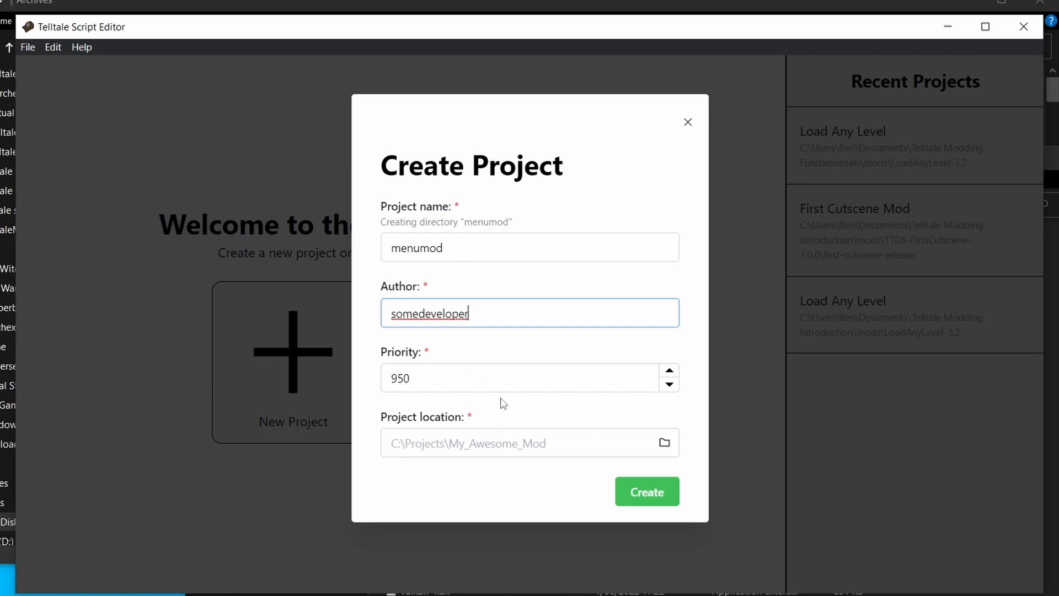
left_click(646, 491)
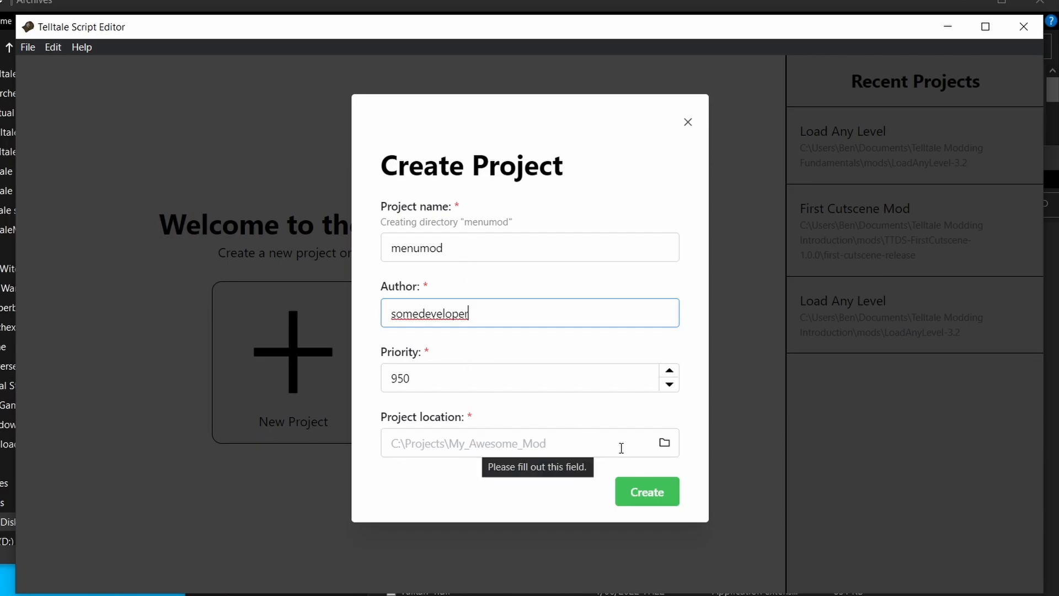
Store the project in a new menumod folder under mods and expand its file tree
left_click(663, 444)
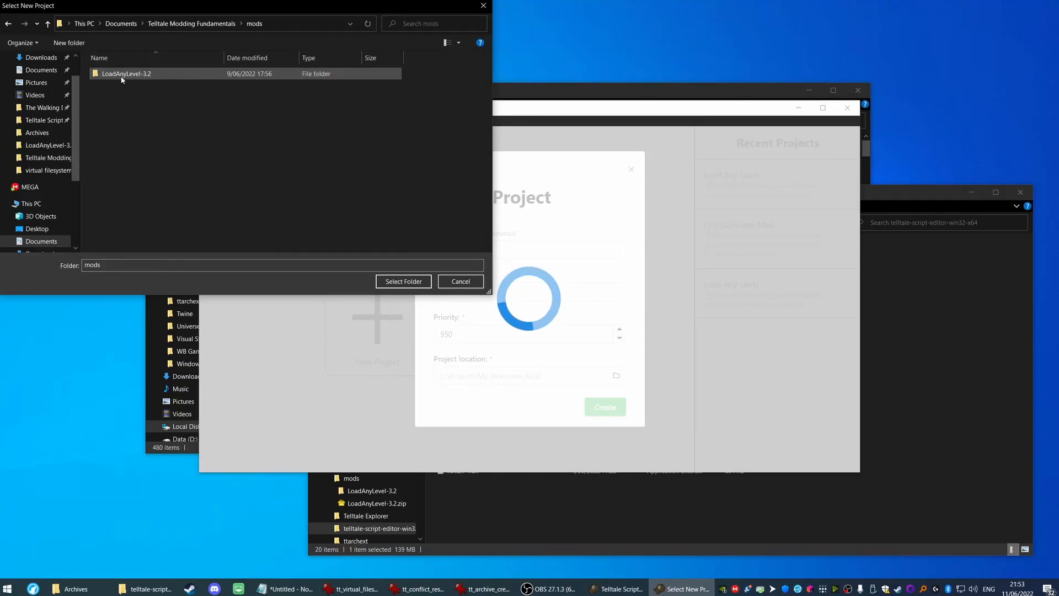
left_click(68, 43)
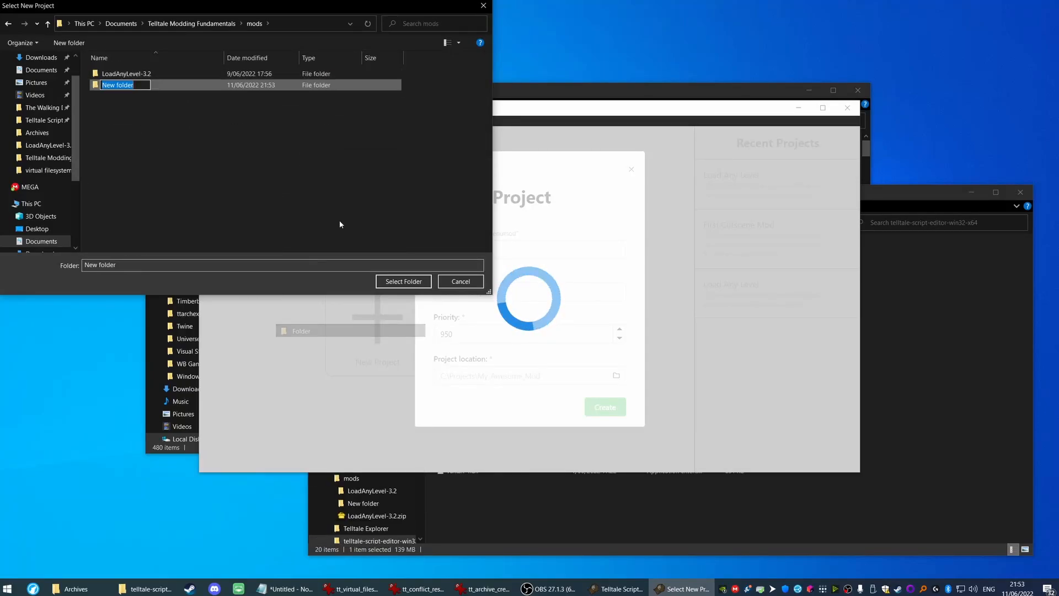
type("menumod")
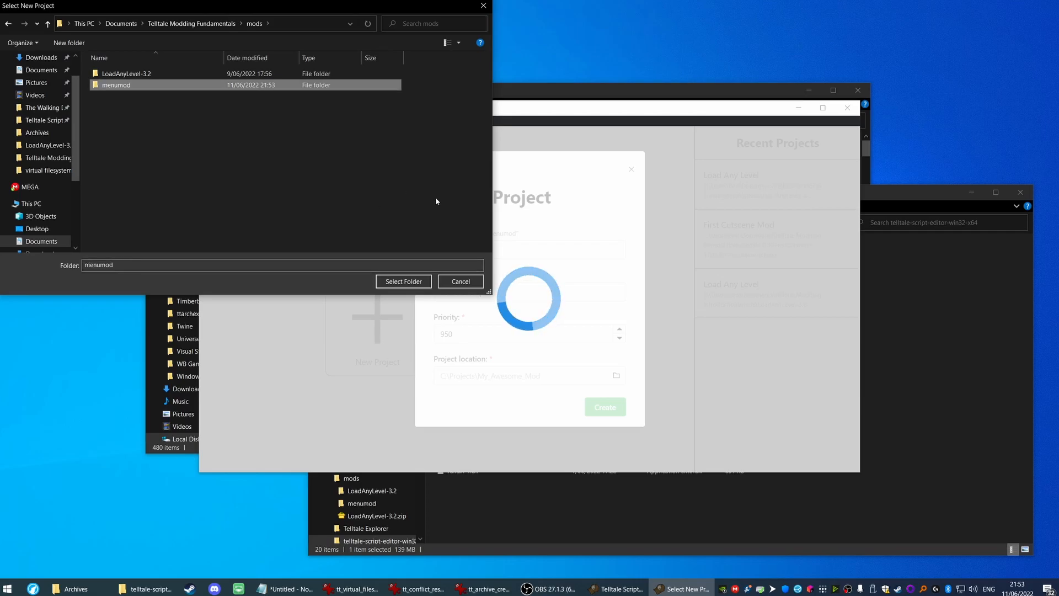
left_click(403, 281)
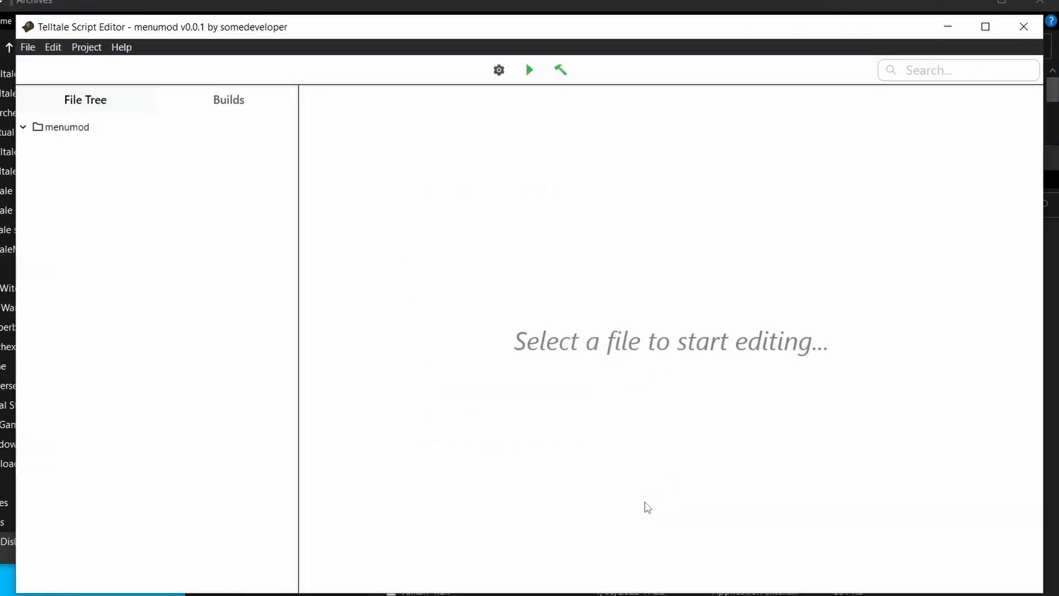
left_click(64, 127)
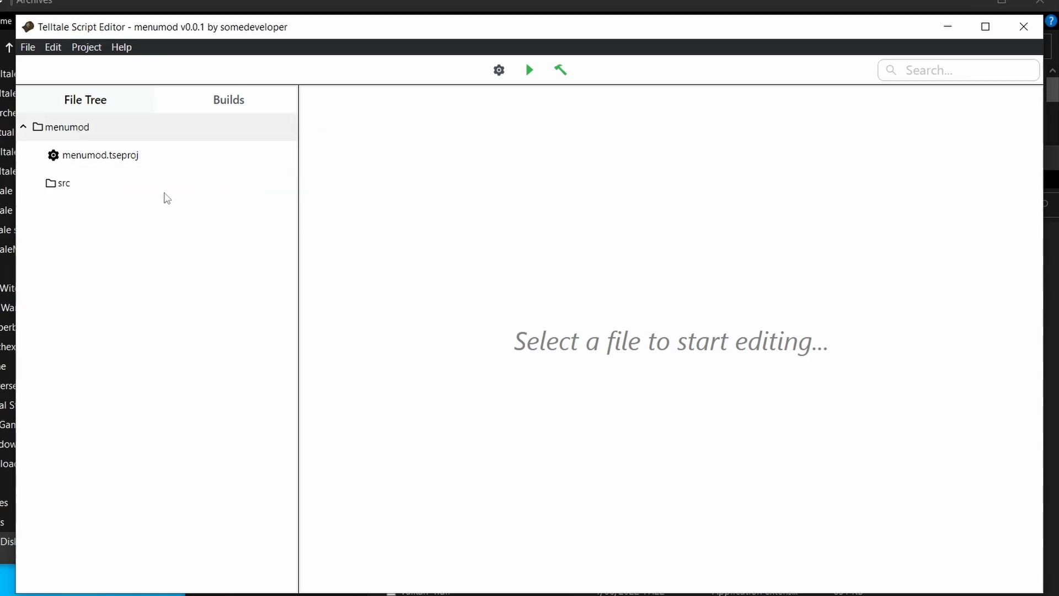
Add a new Lua file, NewFile.lua, inside the project's src folder
right_click(64, 183)
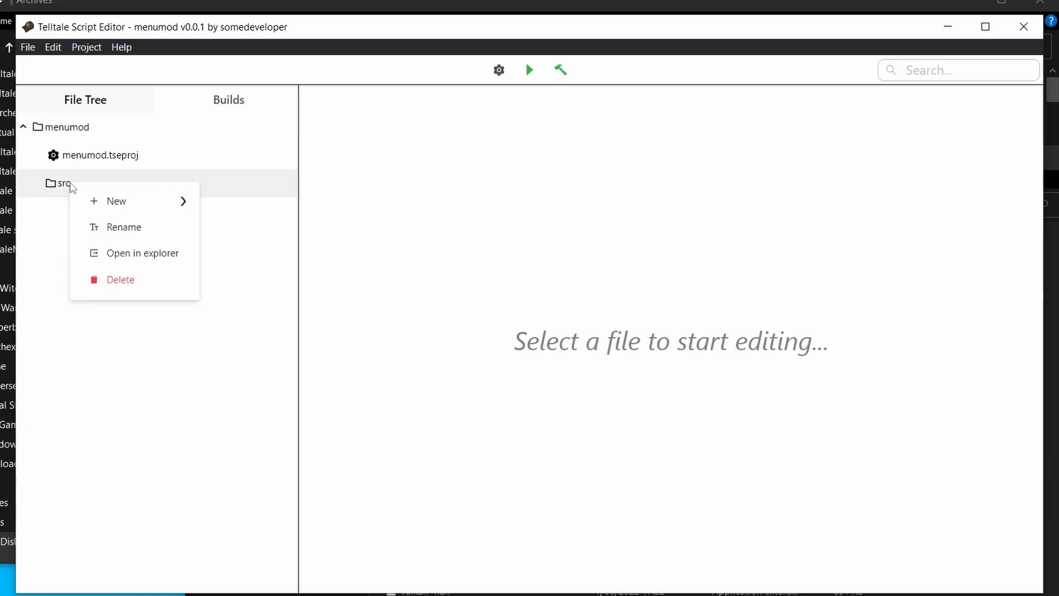
left_click(117, 201)
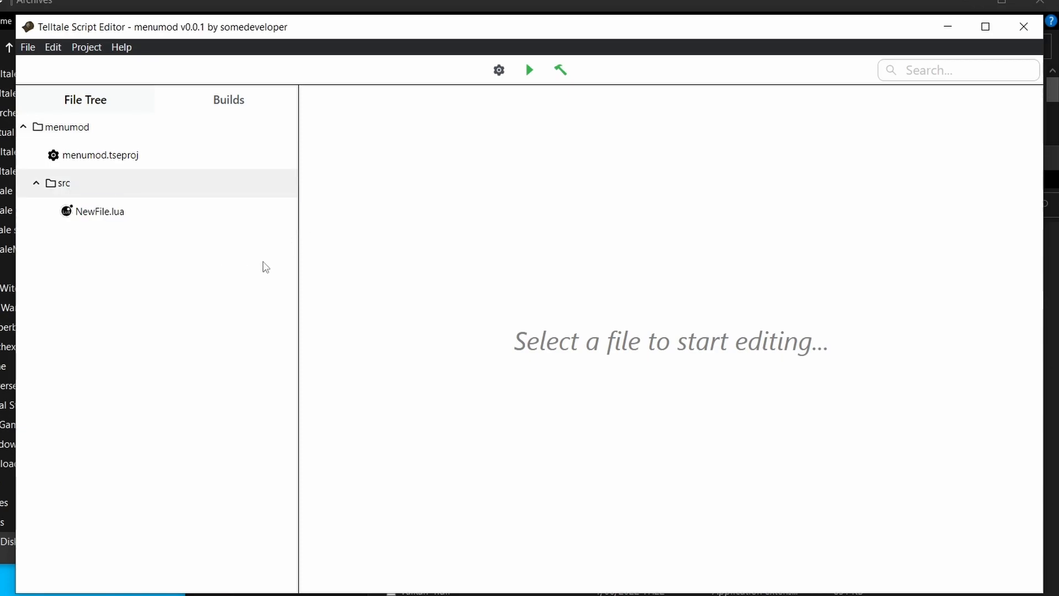
mouse_move(98, 309)
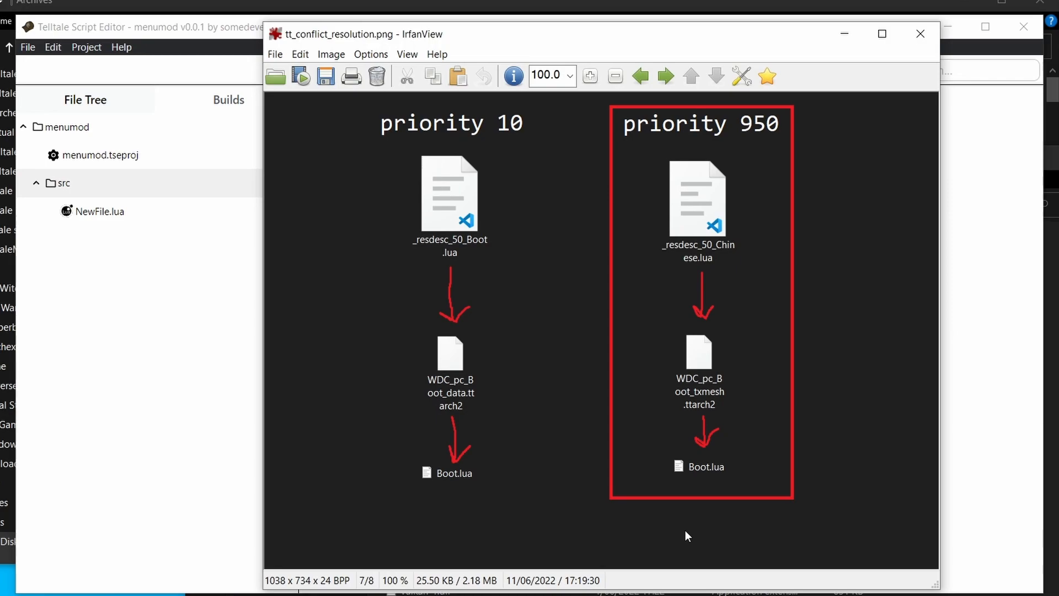
Close the priority conflict-resolution diagram in IrfanView
left_click(919, 34)
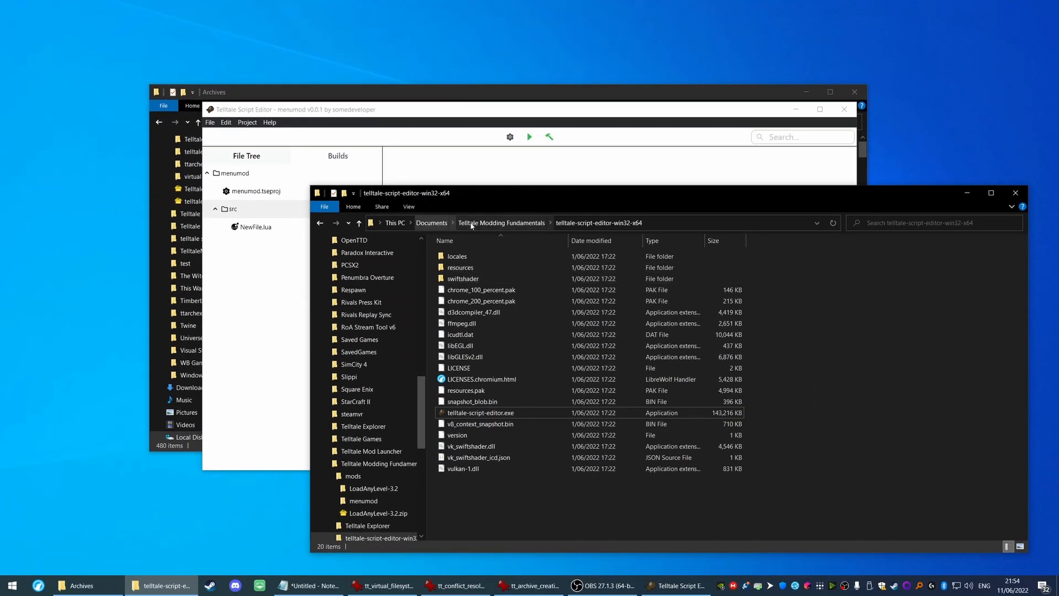
Launch TelltaleExplorer.exe from the Telltale Explorer folder
left_click(363, 525)
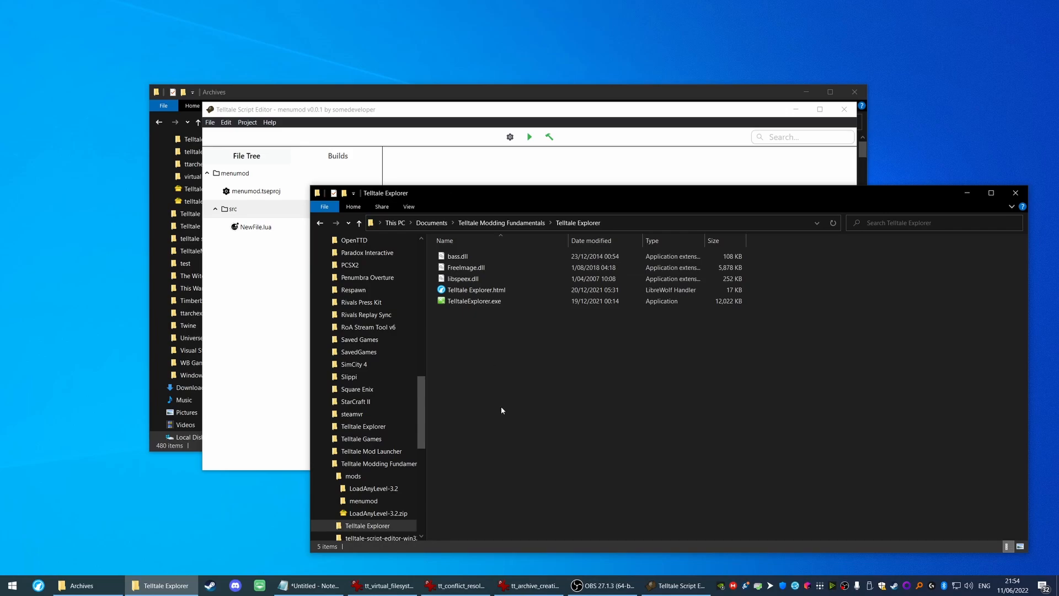
left_click(474, 300)
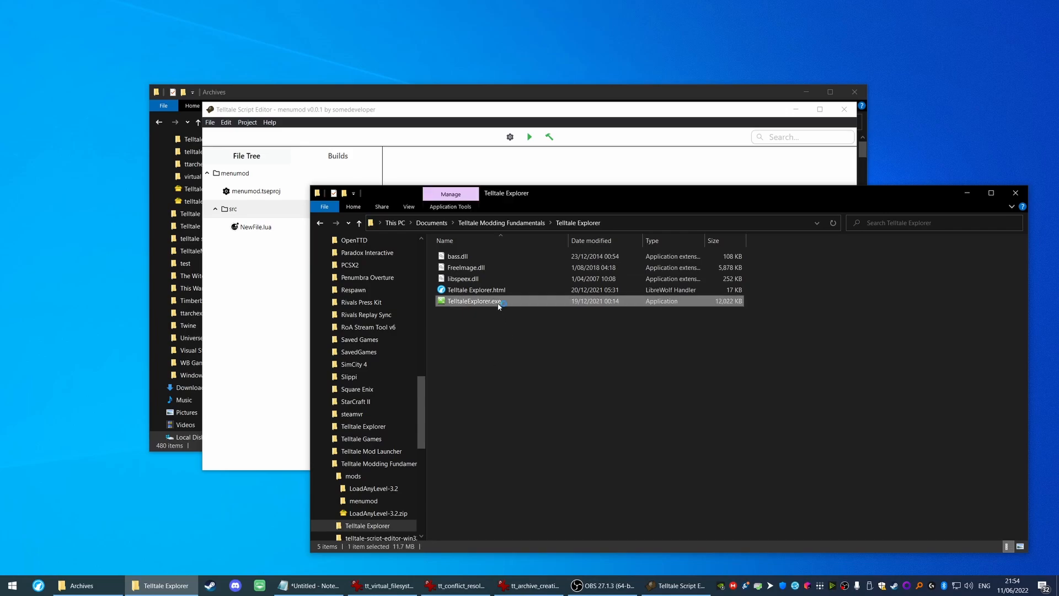
double_click(475, 301)
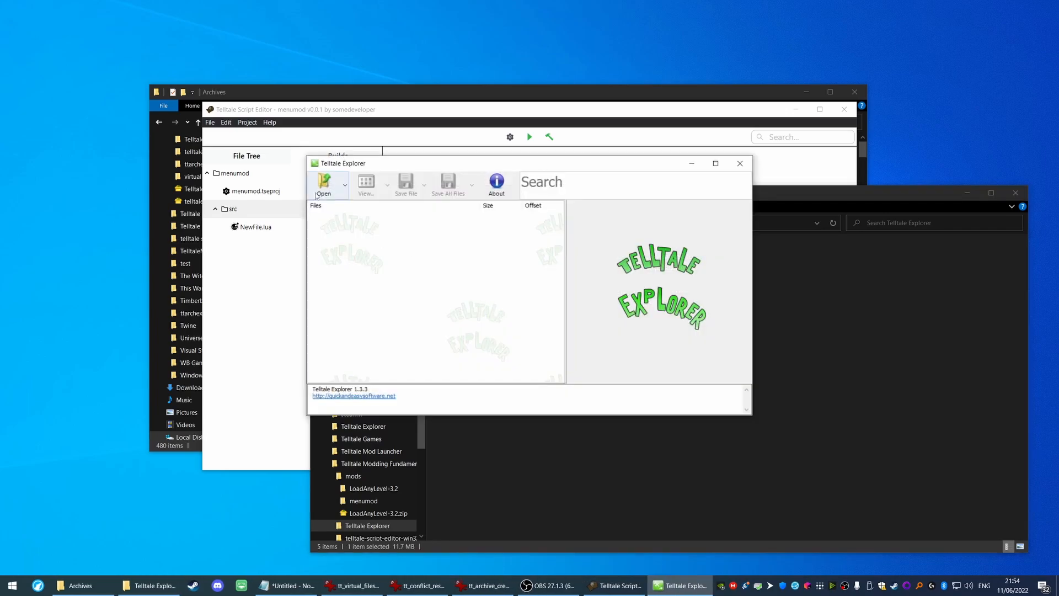
Load WDC_pc_Menu_data.ttarch2 from the Archives folder so its menu Lua scripts are listed
left_click(324, 185)
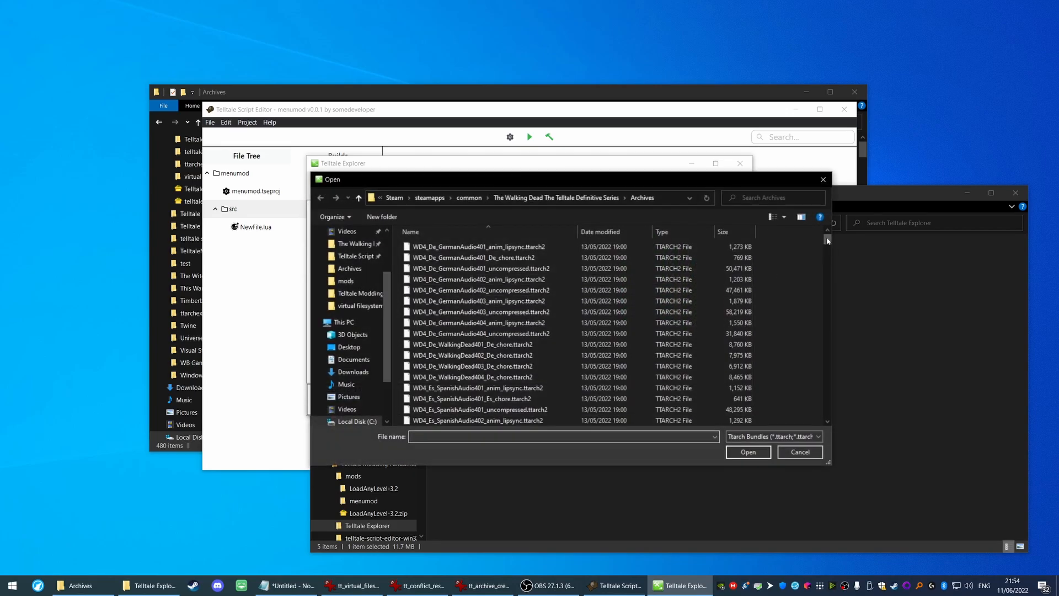
scroll("down", 3)
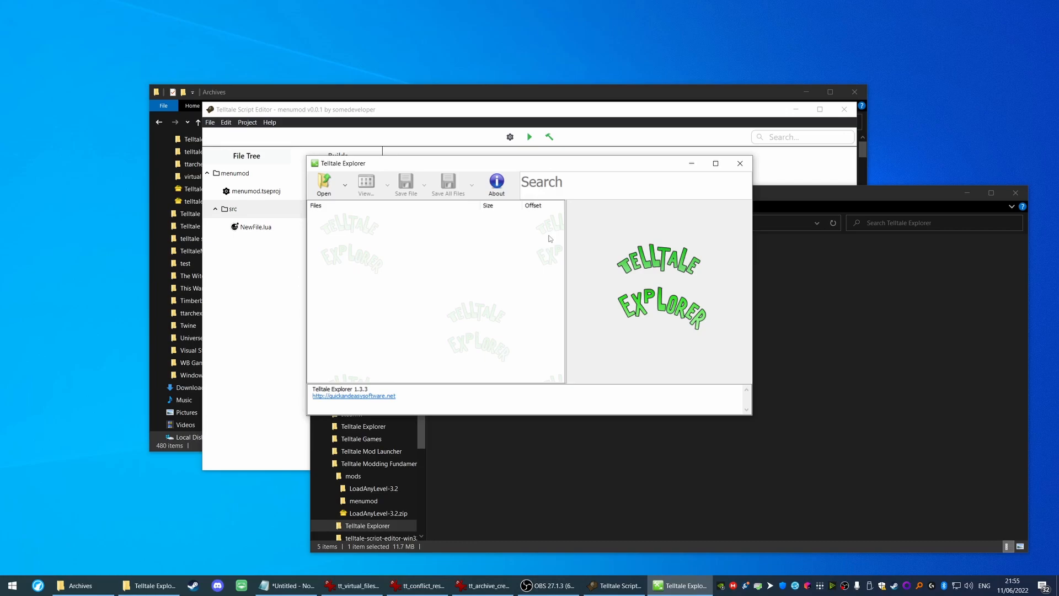
left_click(324, 183)
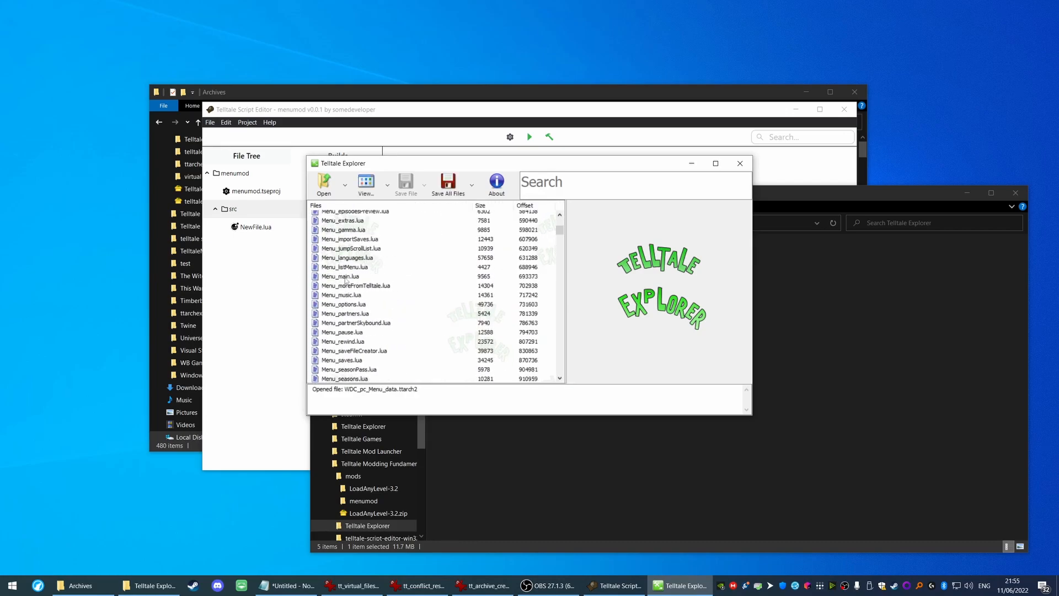
left_click(341, 276)
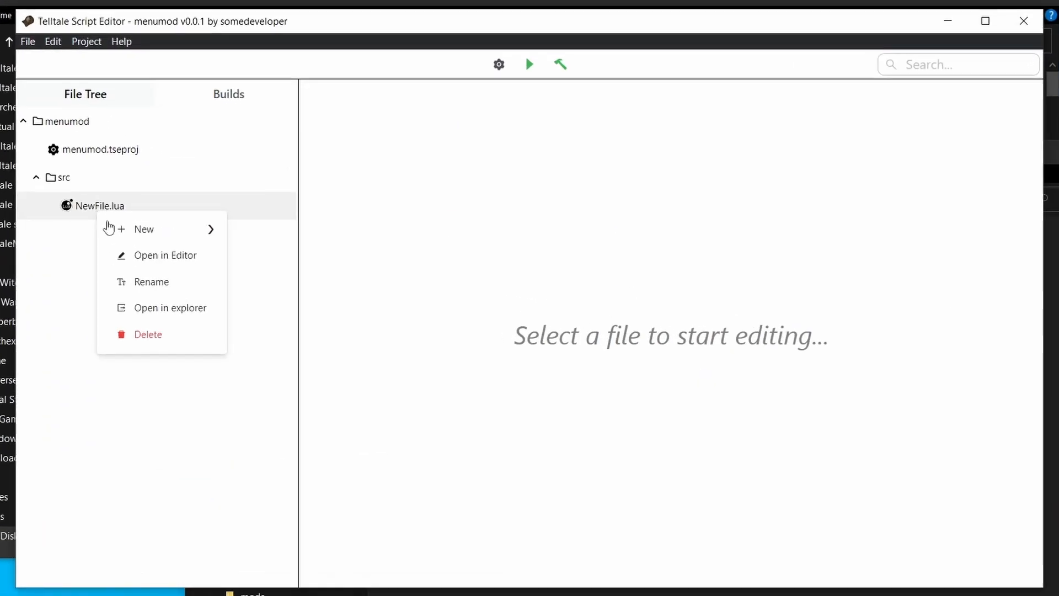
Rename NewFile.lua in src to Menu_main.lua and bring the archive diagram forward
left_click(151, 281)
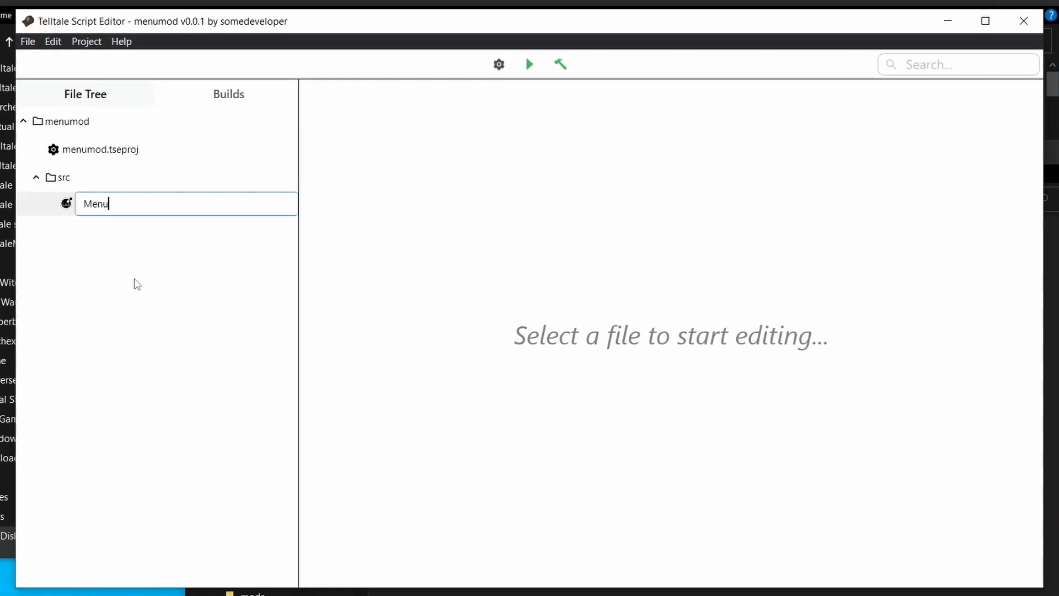
key("Return")
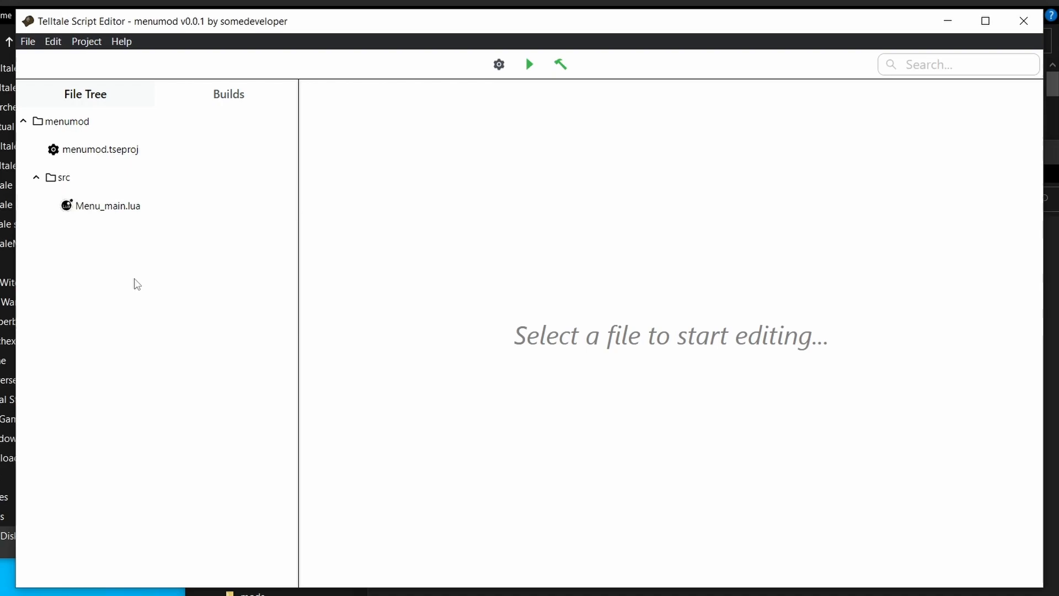
left_click(107, 205)
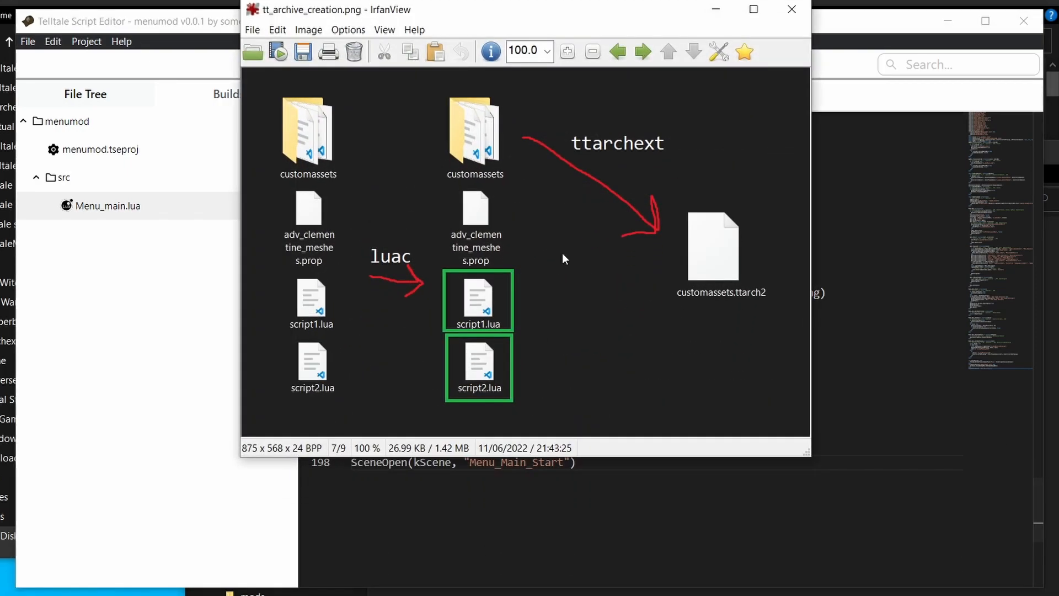
mouse_move(347, 328)
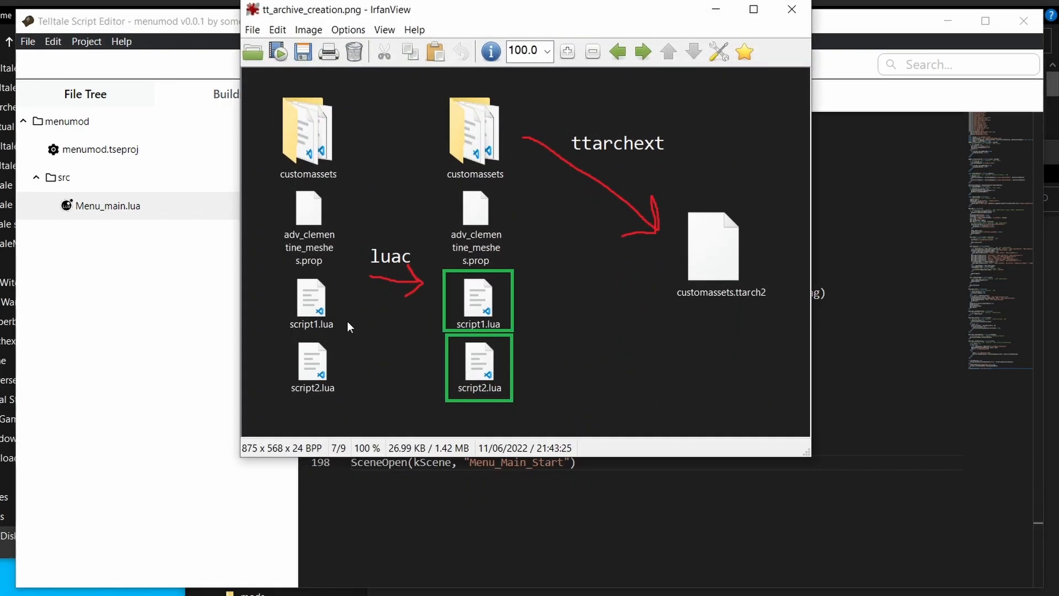
mouse_move(733, 92)
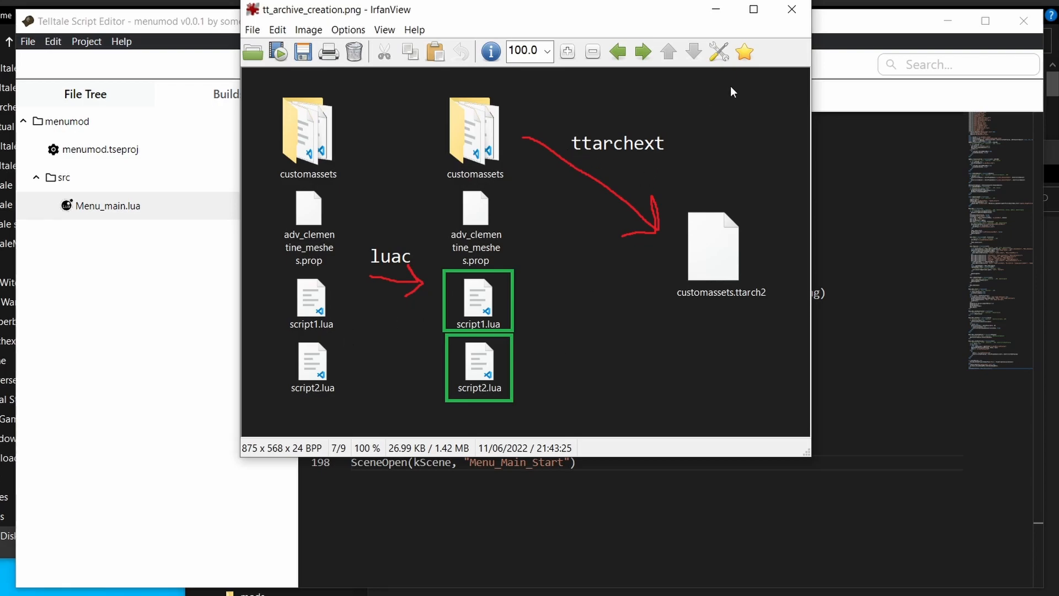
Build and install menumod with Menu_main.lua open, launching the game to its main menu
left_click(791, 8)
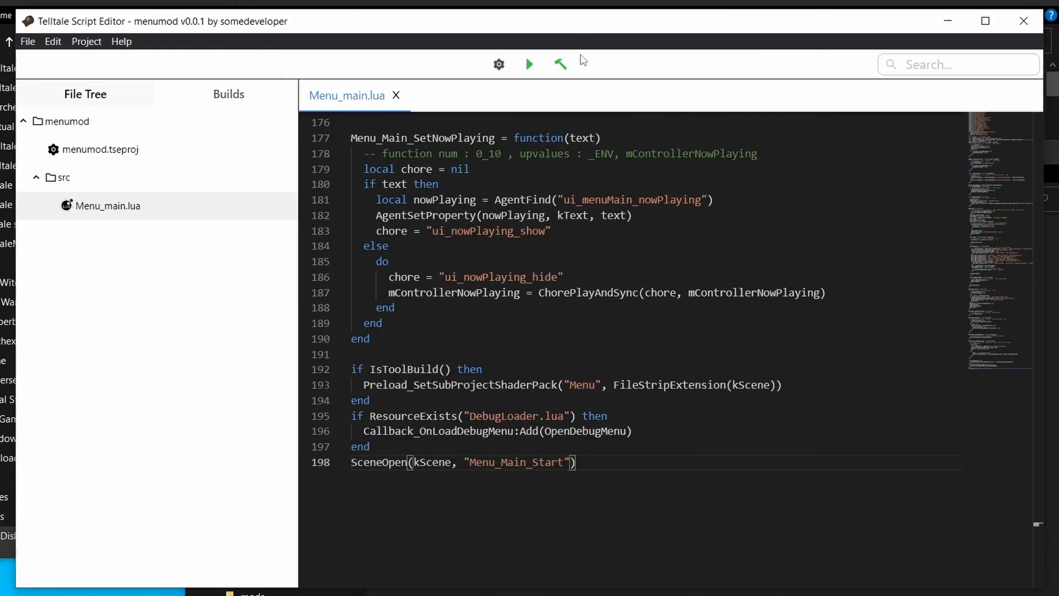
mouse_move(530, 64)
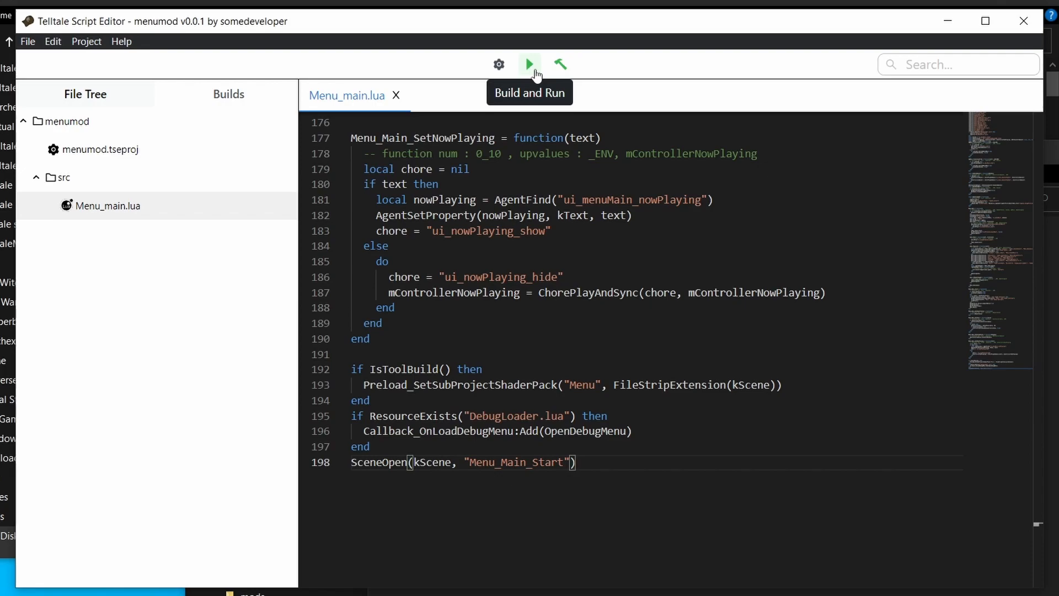
left_click(528, 64)
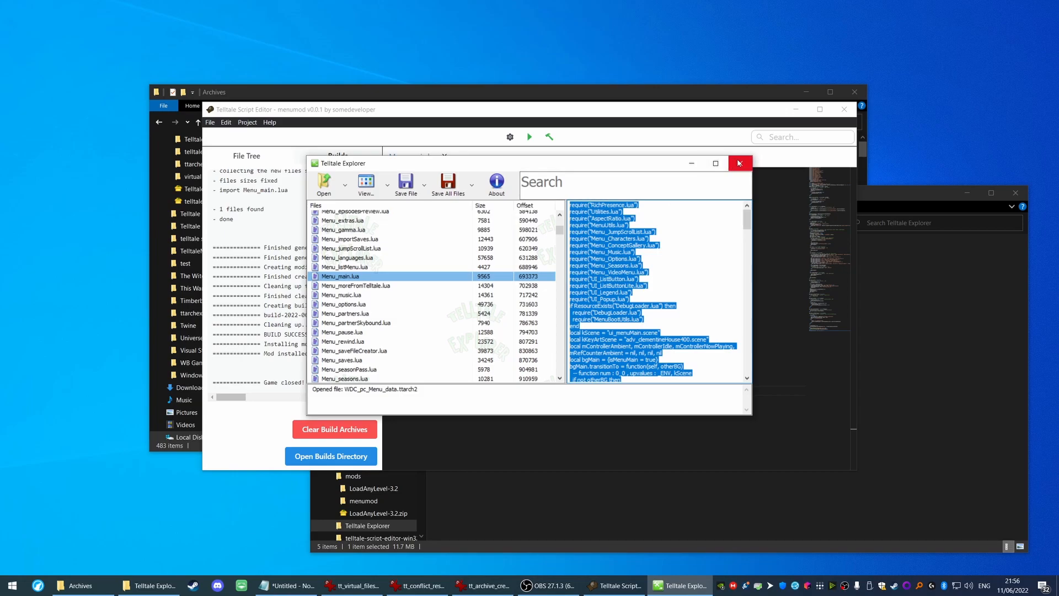
left_click(739, 164)
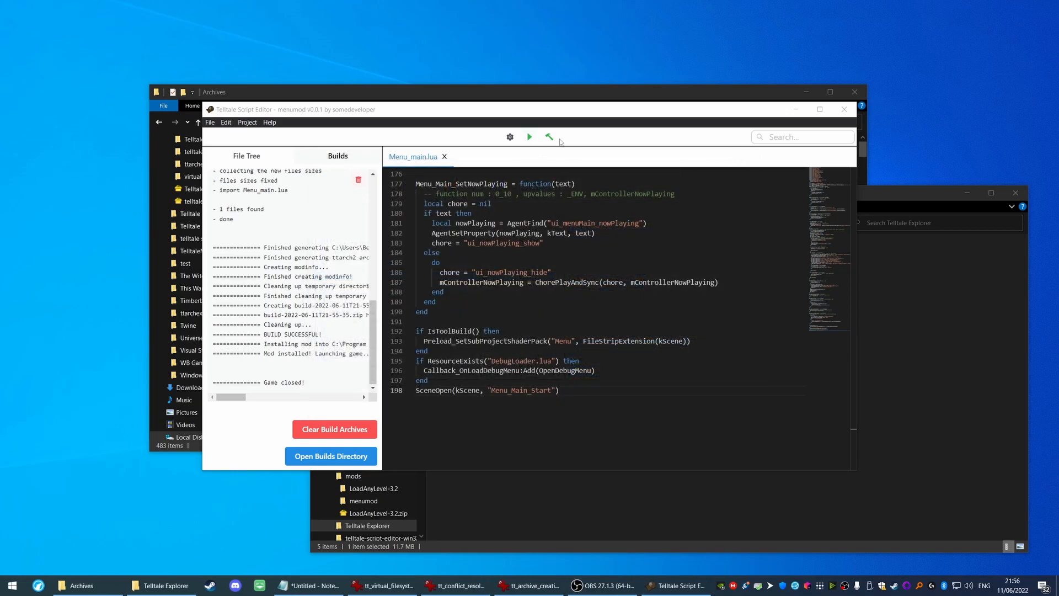
left_click(529, 137)
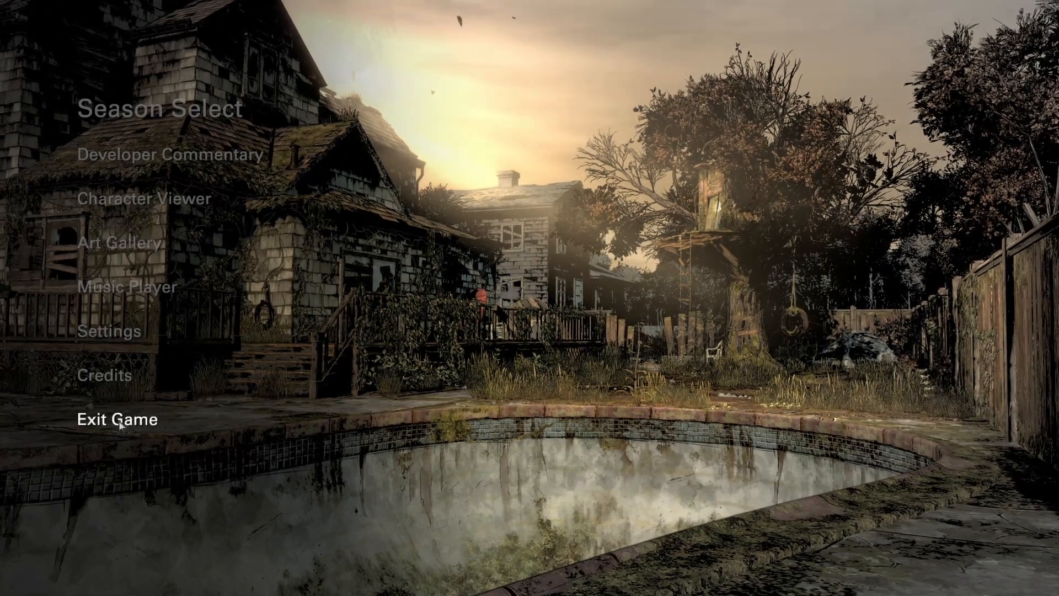
Quit the game via Exit Game and confirm with OK
left_click(116, 419)
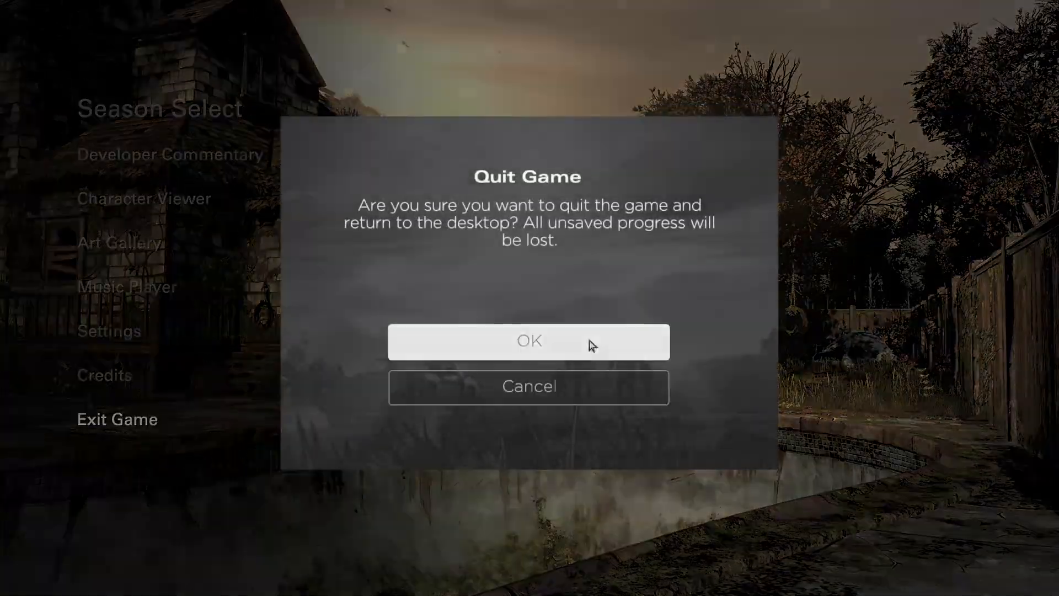
left_click(529, 341)
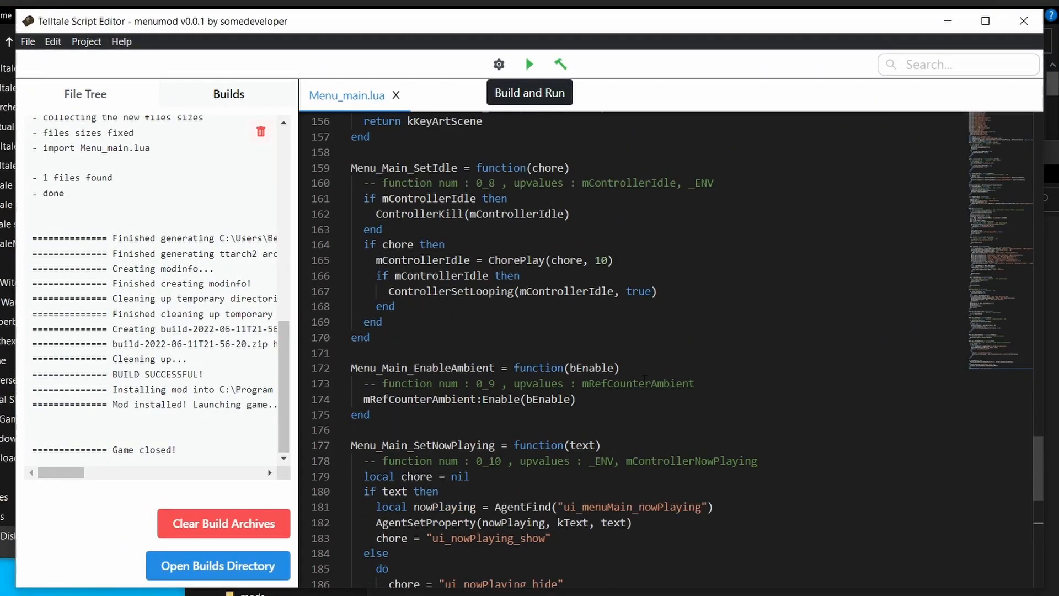
Add Menu_Add(ListButtonLite, "clickme", "Click Me", "") before the exit entry in menu.Populate, save and rebuild
scroll("up", 3)
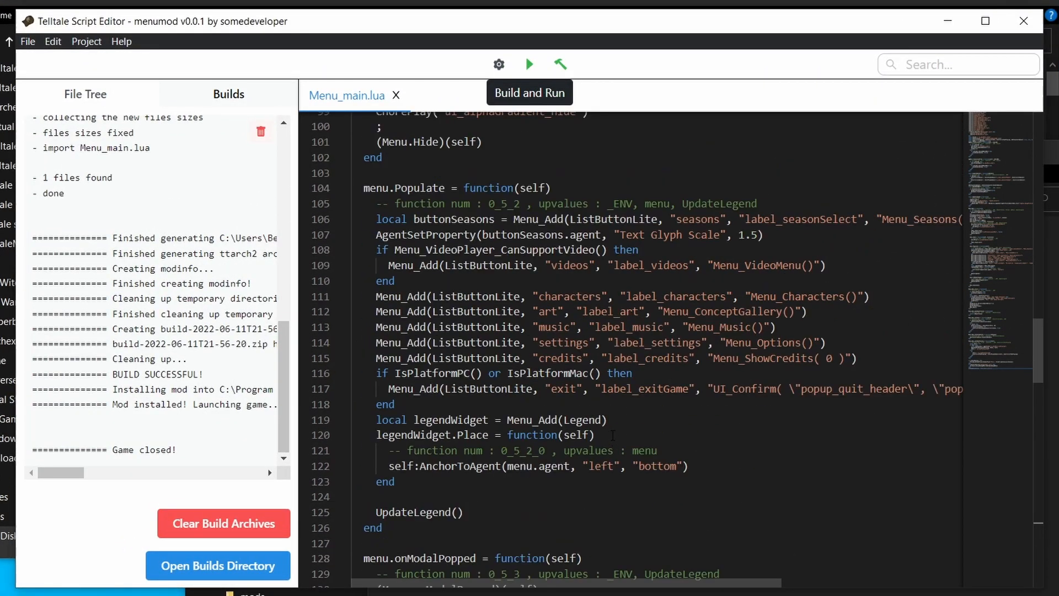
scroll("up", 3)
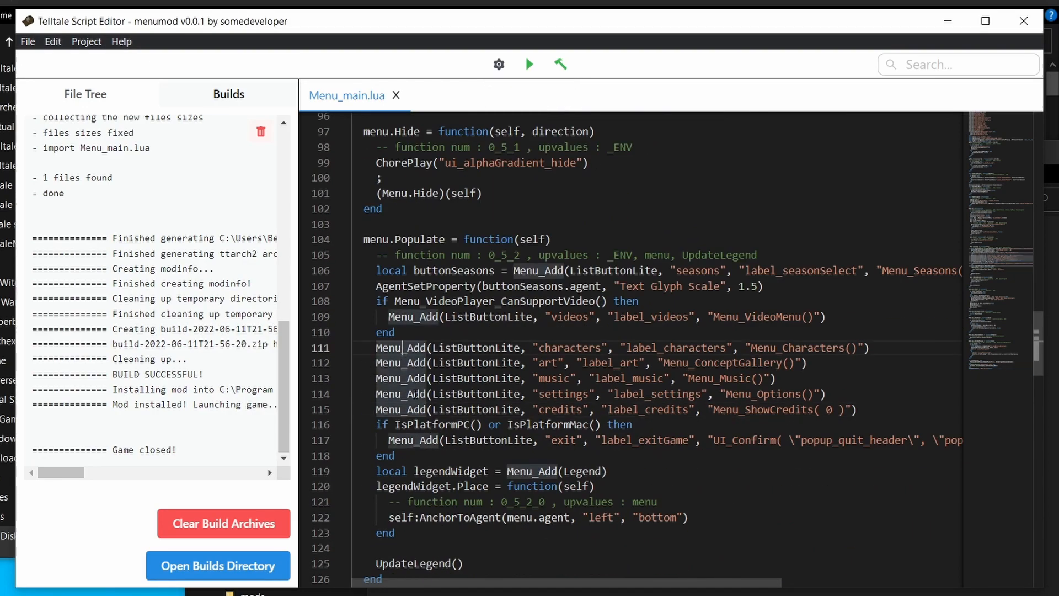
type("Menu_Add(ListBut")
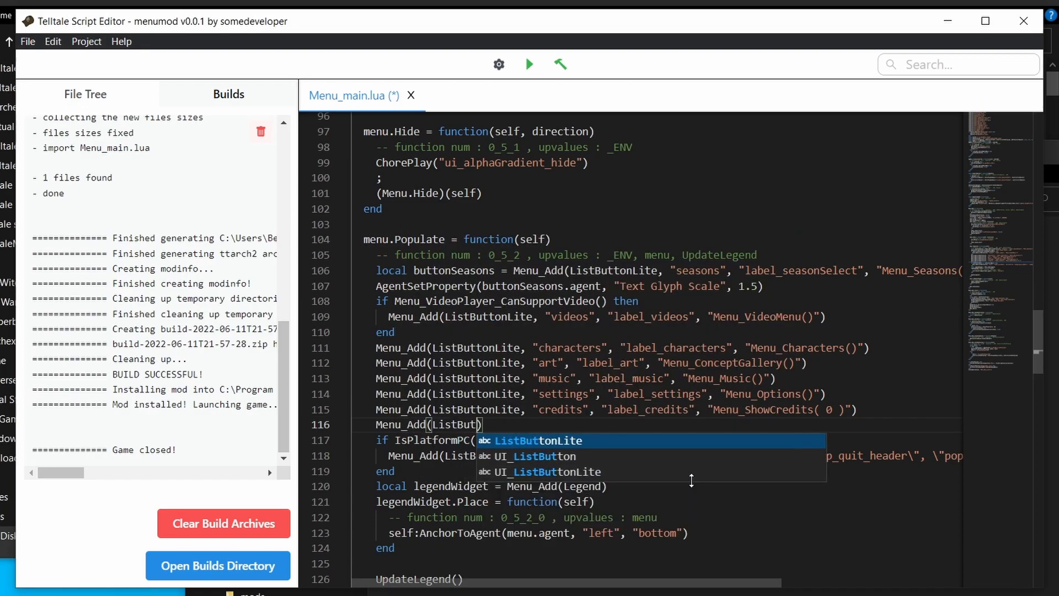
type("clickme\", \"Click Me\", \"\"")
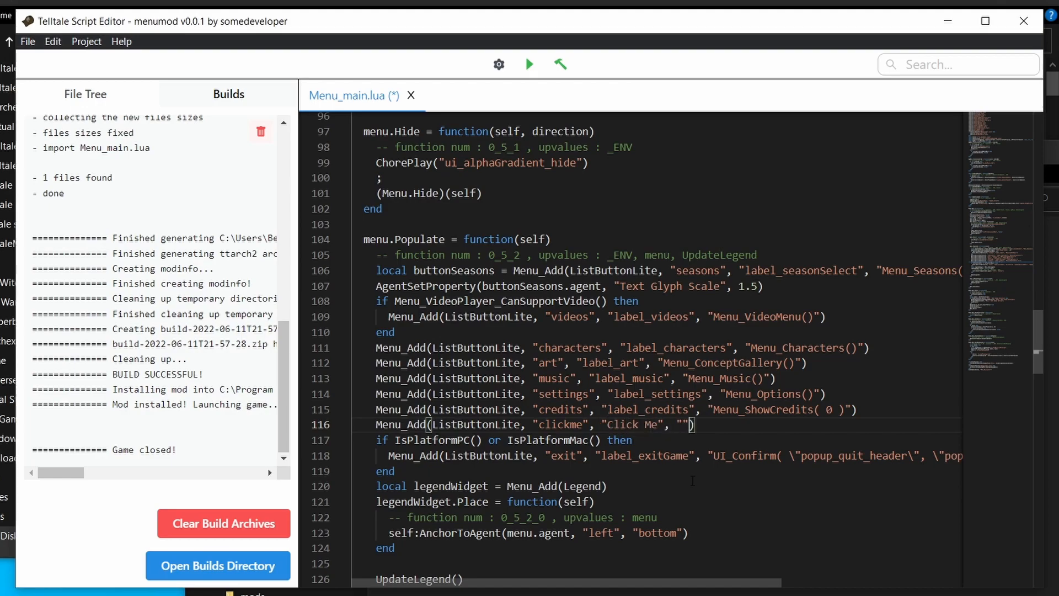
left_click(530, 64)
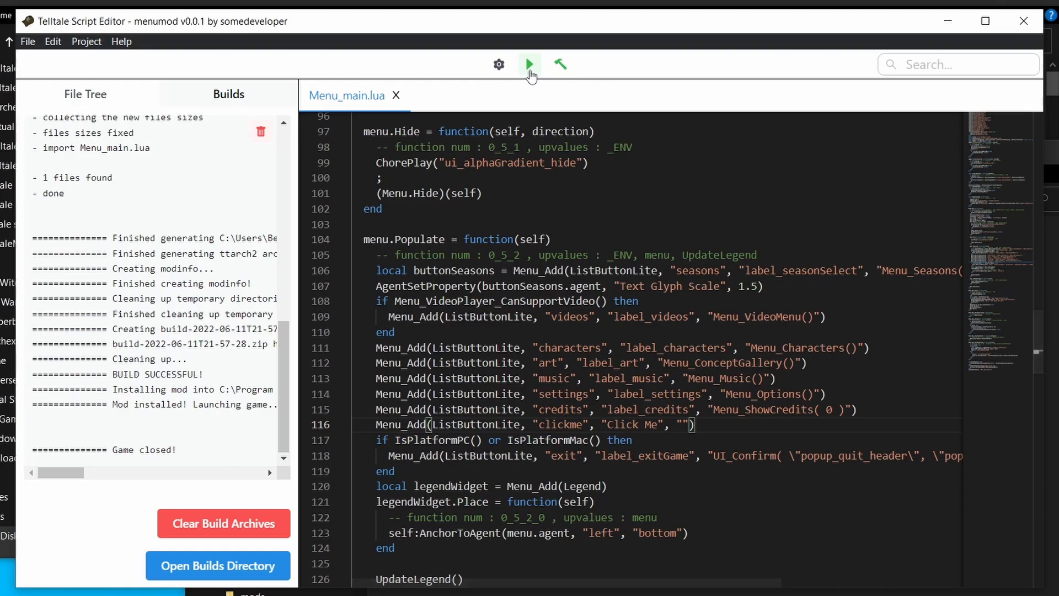
left_click(528, 64)
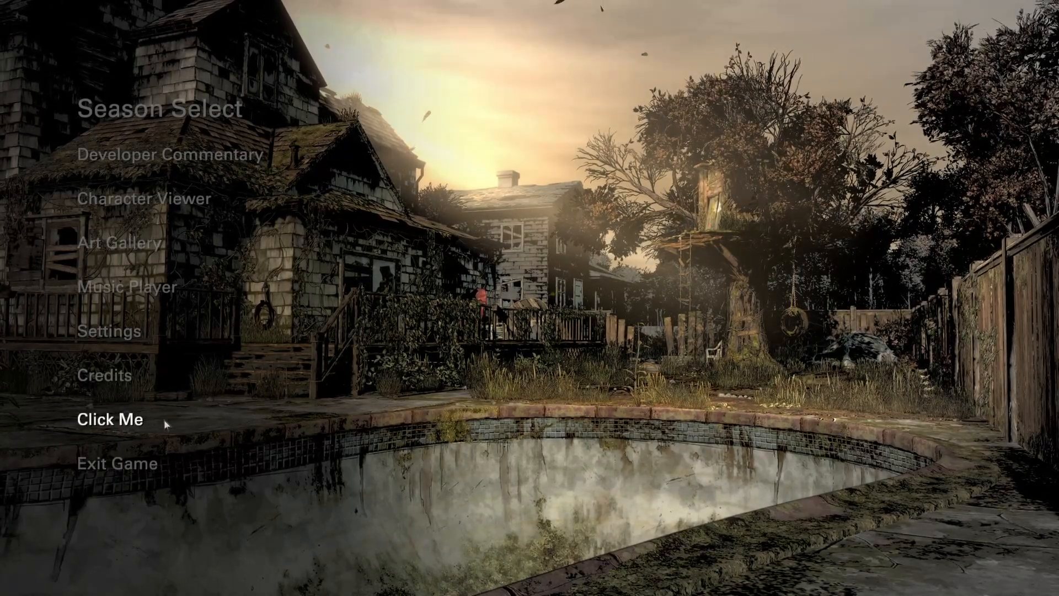
Confirm Click Me sits above Exit Game, then quit the game with OK
left_click(116, 464)
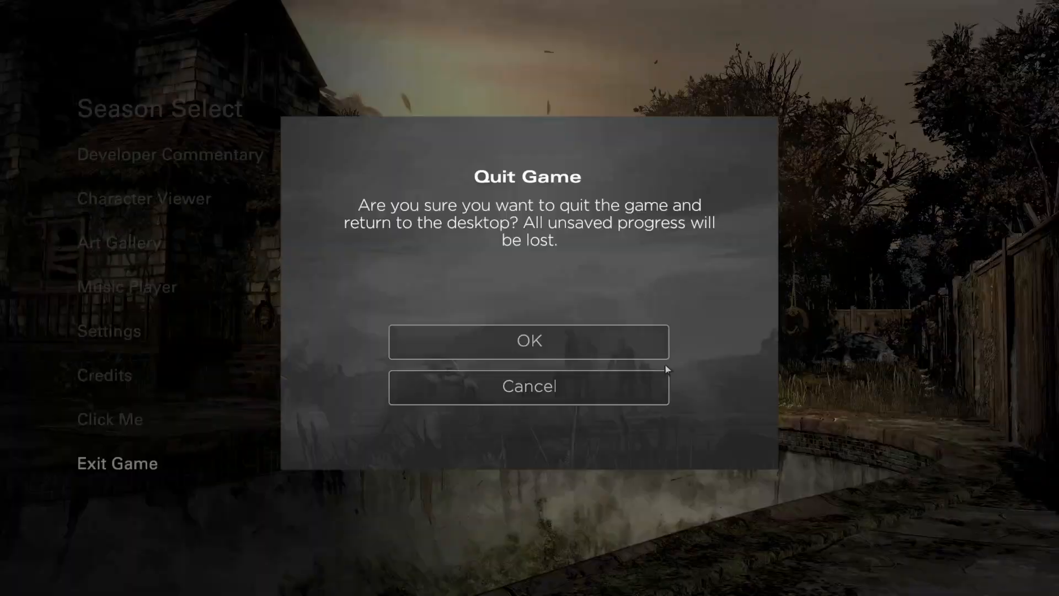
left_click(529, 341)
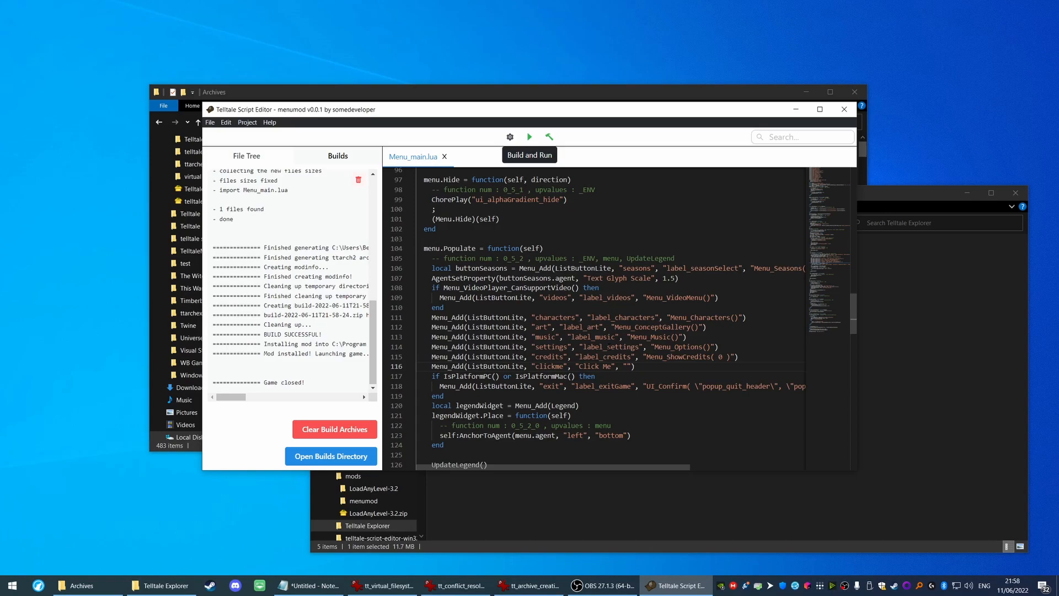
Show the project file tree with its new Builds folder beside src/Menu_main.lua
left_click(246, 155)
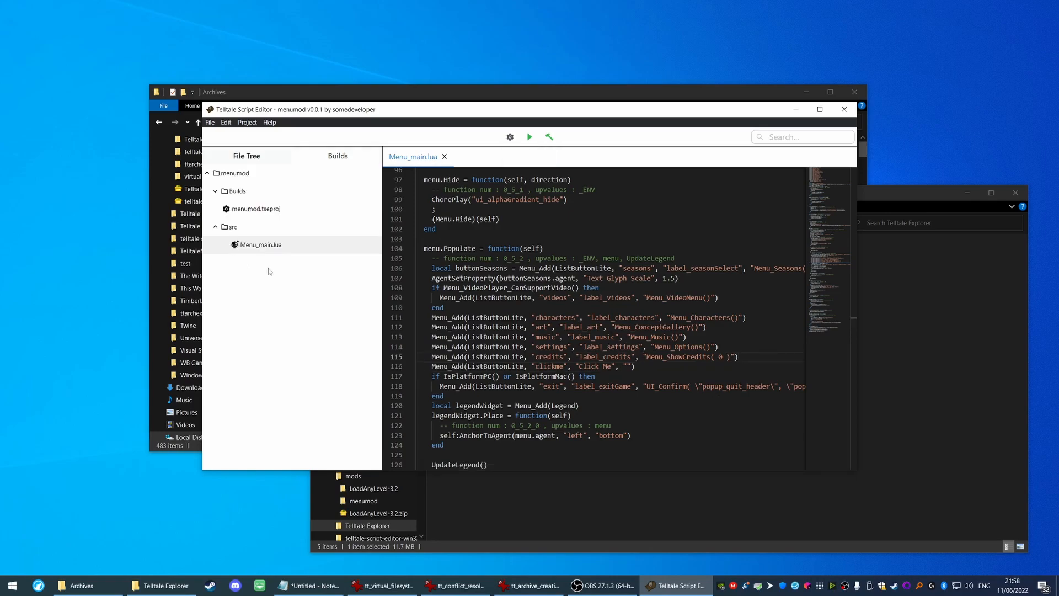
mouse_move(276, 228)
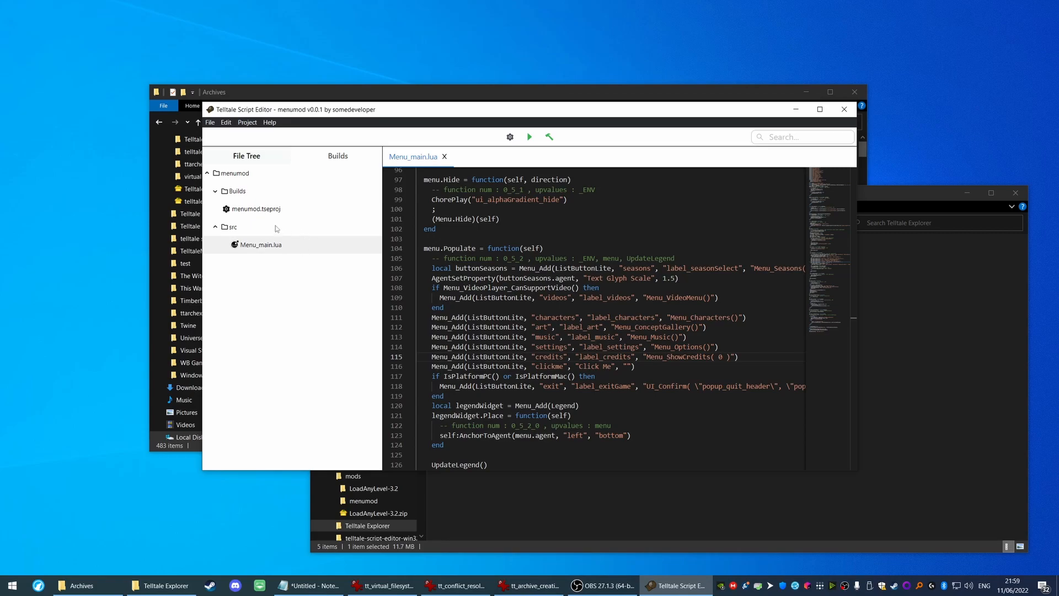
mouse_move(281, 233)
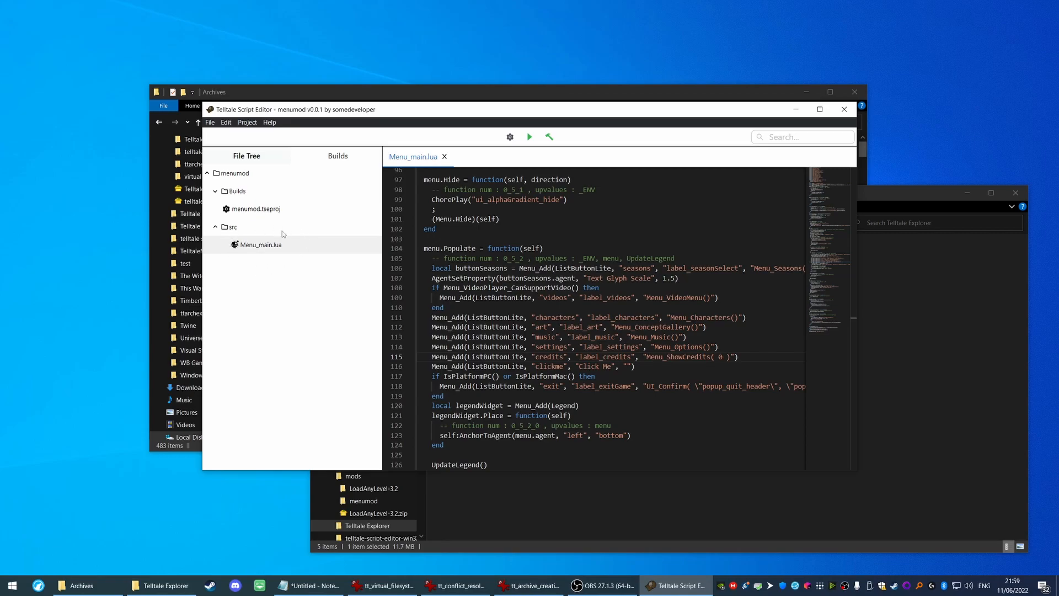
mouse_move(294, 341)
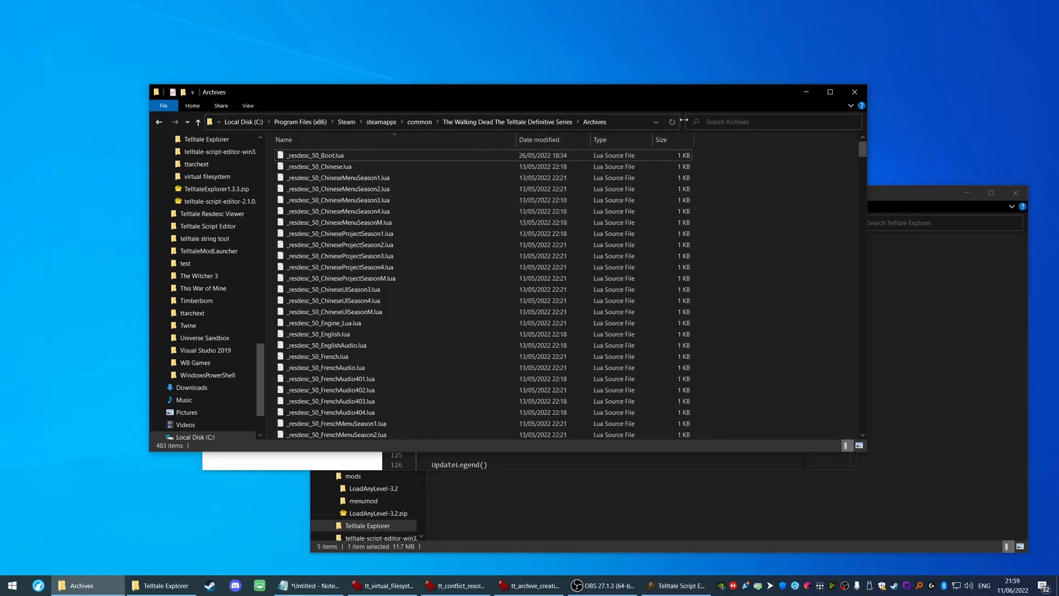
Search Archives for menumod, finding _resdesc_50_src_menumod.lua, modinfo_menumod.json and src_menumod.ttarch2
left_click(757, 122)
type("menumod")
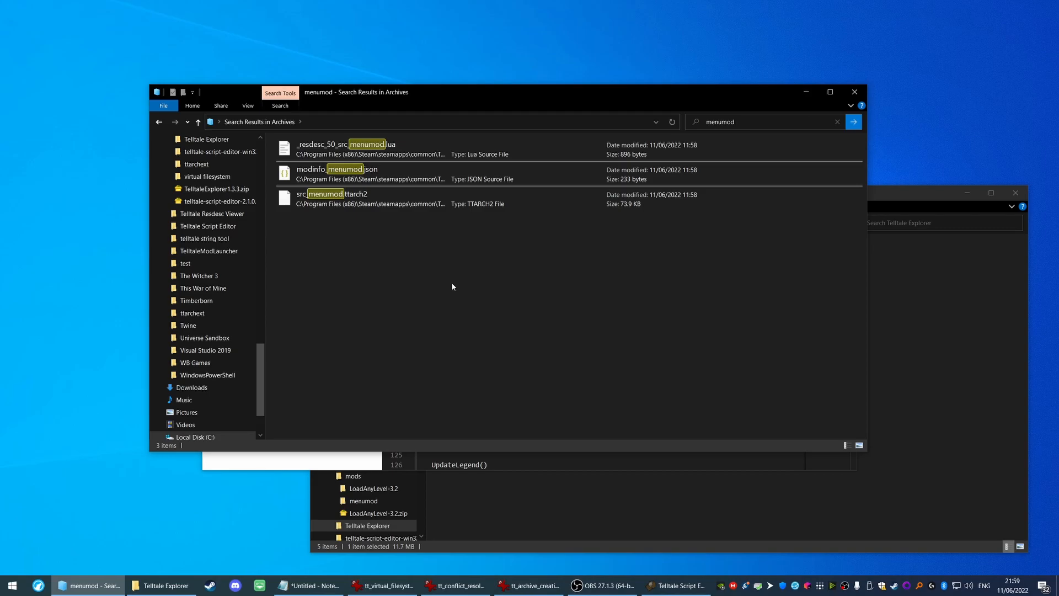
right_click(341, 149)
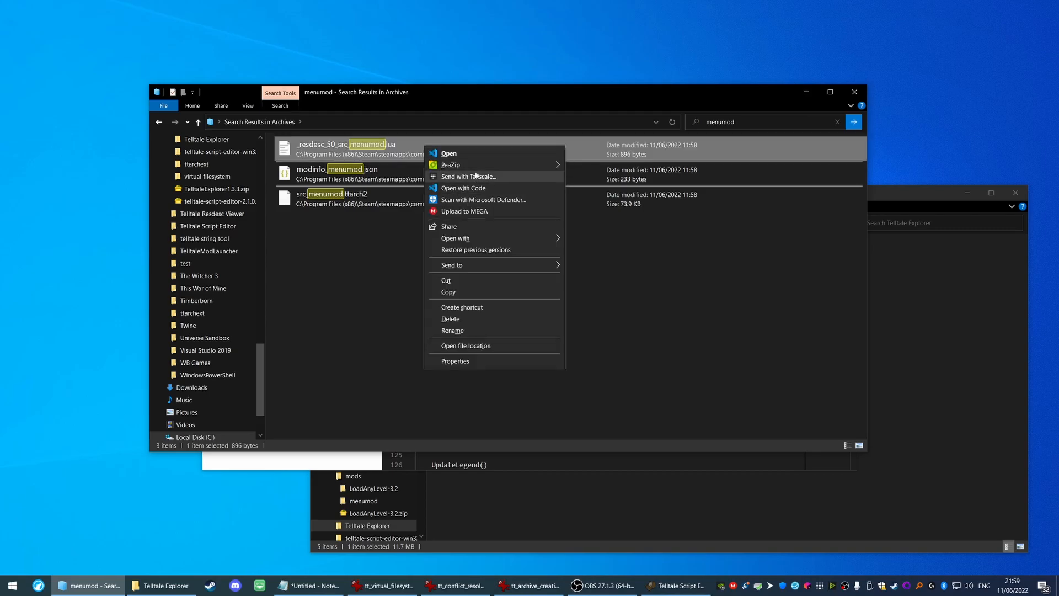
left_click(448, 153)
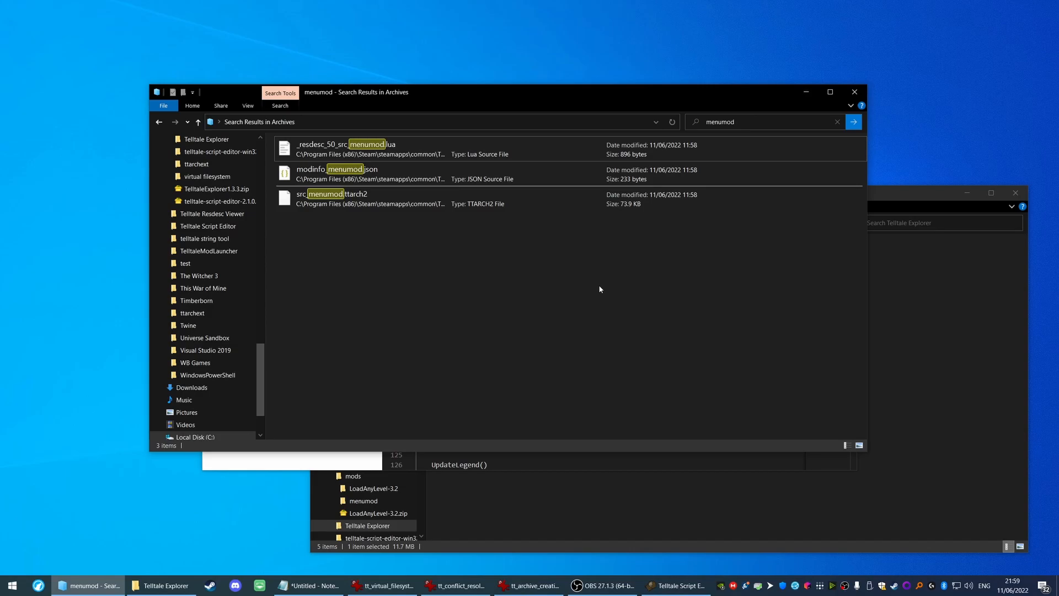
mouse_move(594, 266)
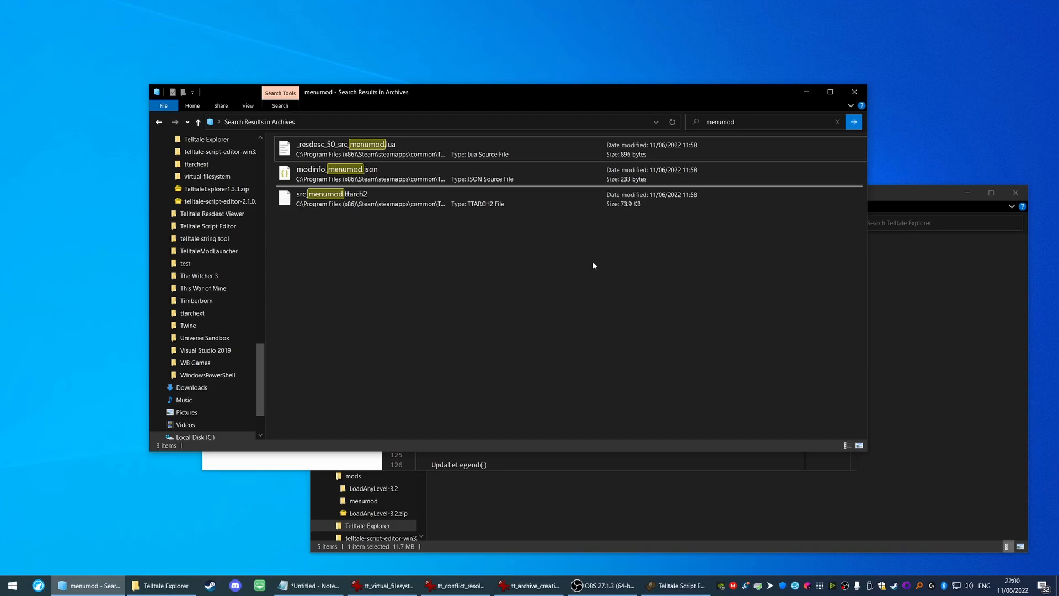